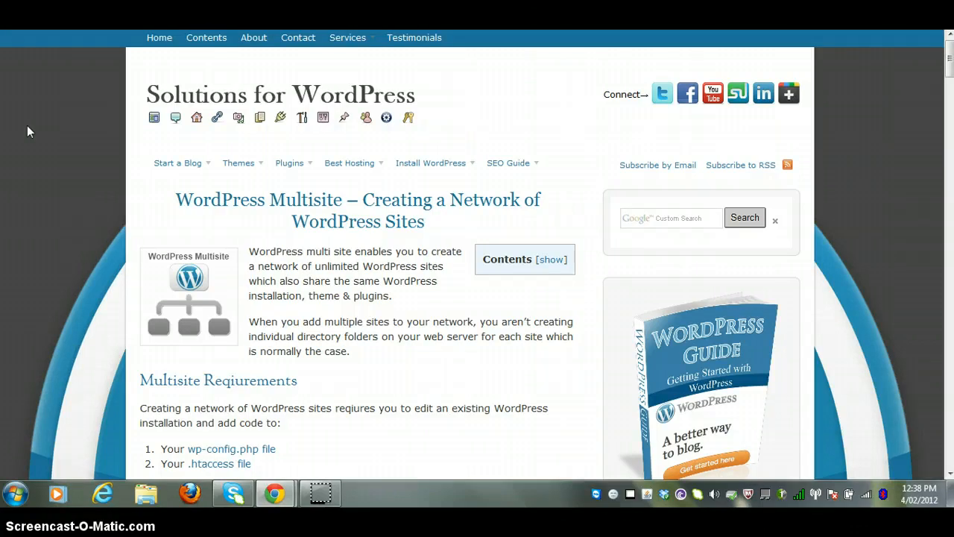
pyautogui.moveTo(907, 108)
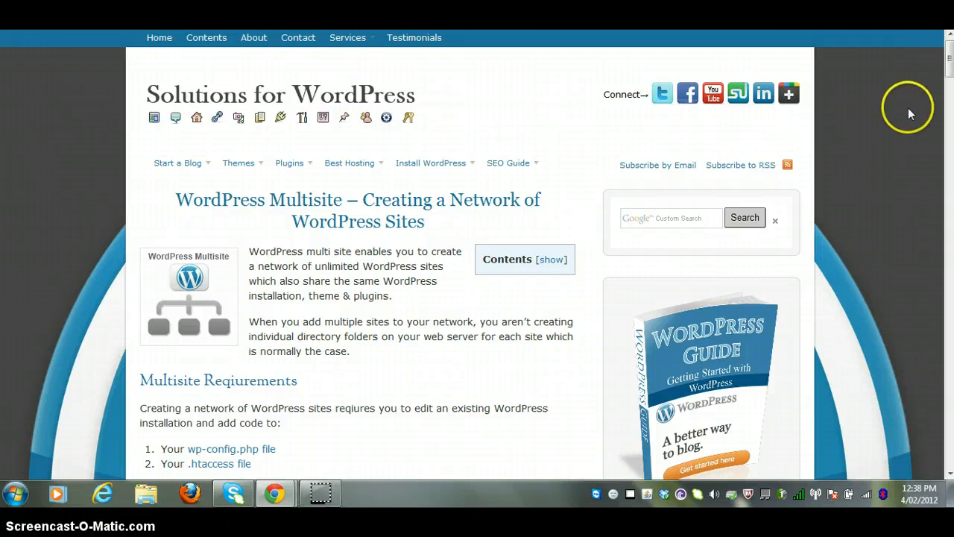
pyautogui.moveTo(910, 113)
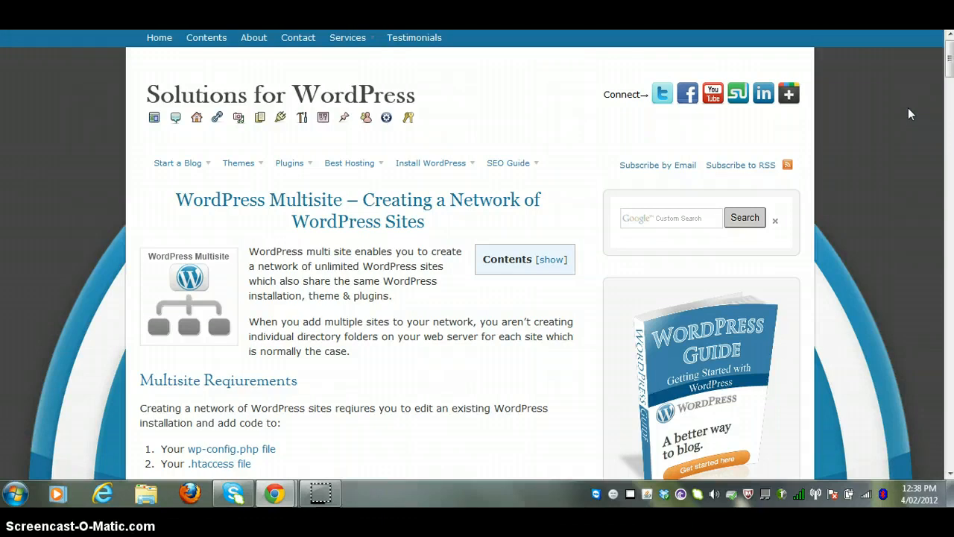
# Step: Scroll the article down to the Multisite Requirements and Before You Start sections
pyautogui.scroll(-3)
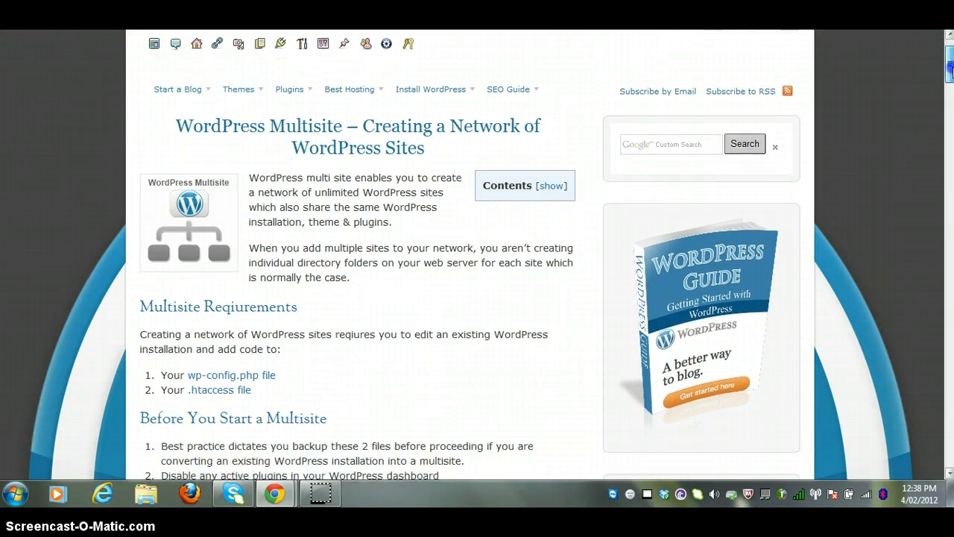
pyautogui.scroll(-3)
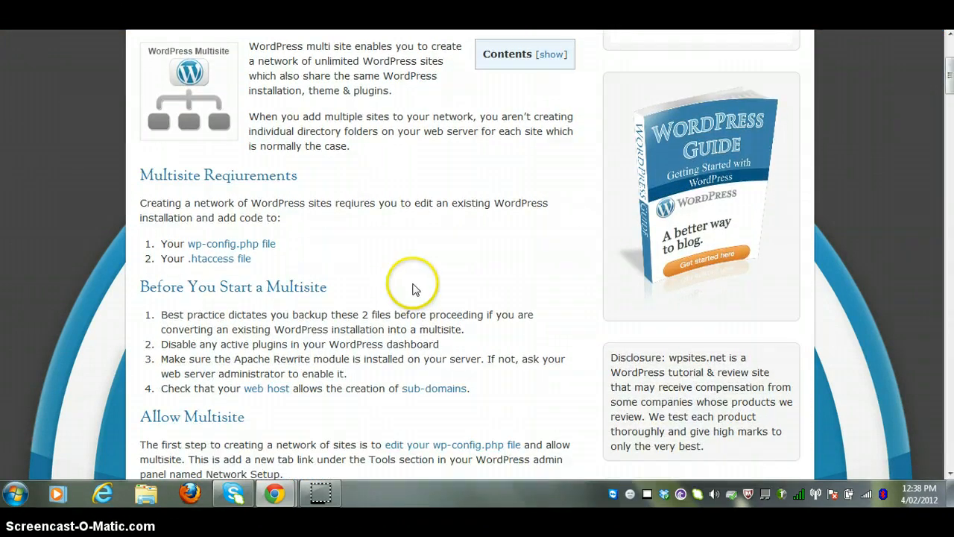
pyautogui.moveTo(333, 319)
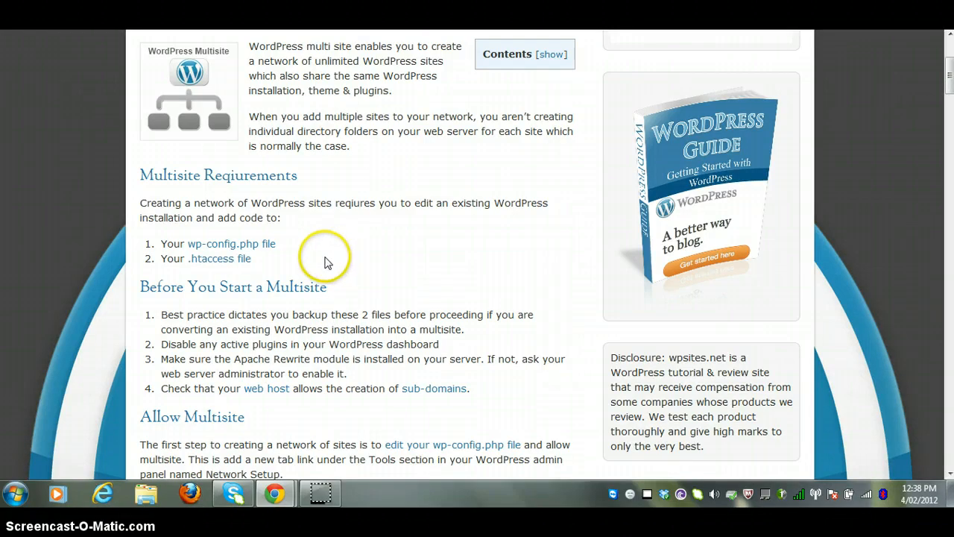
pyautogui.moveTo(327, 289)
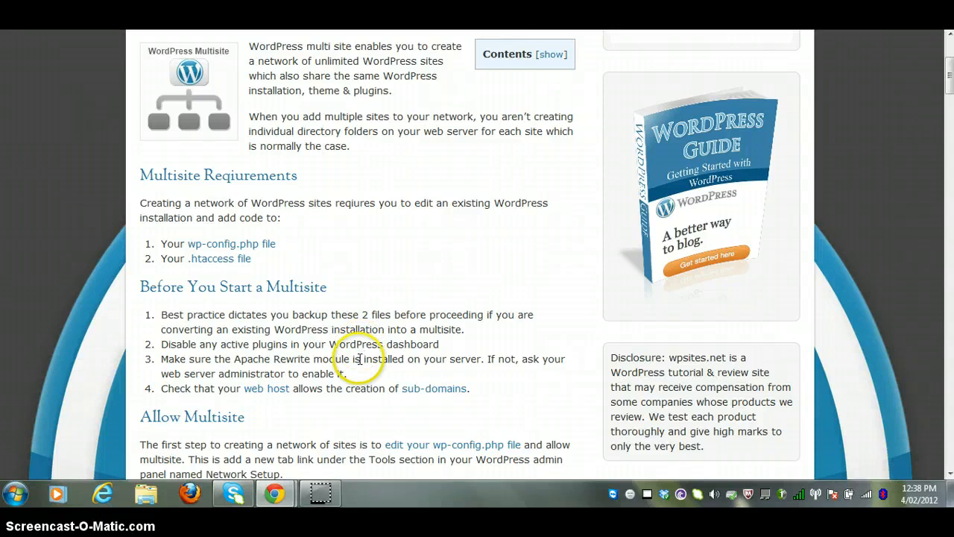
pyautogui.moveTo(363, 376)
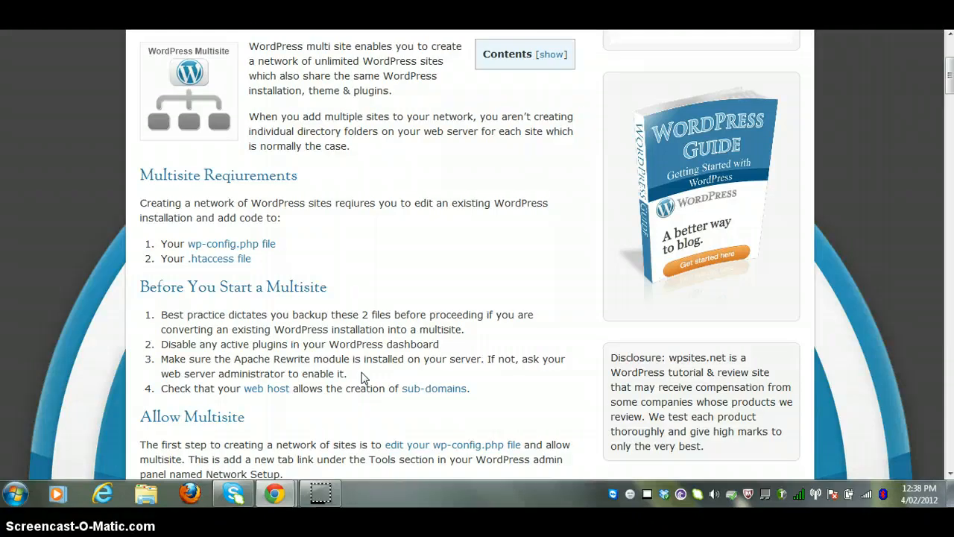
pyautogui.moveTo(356, 410)
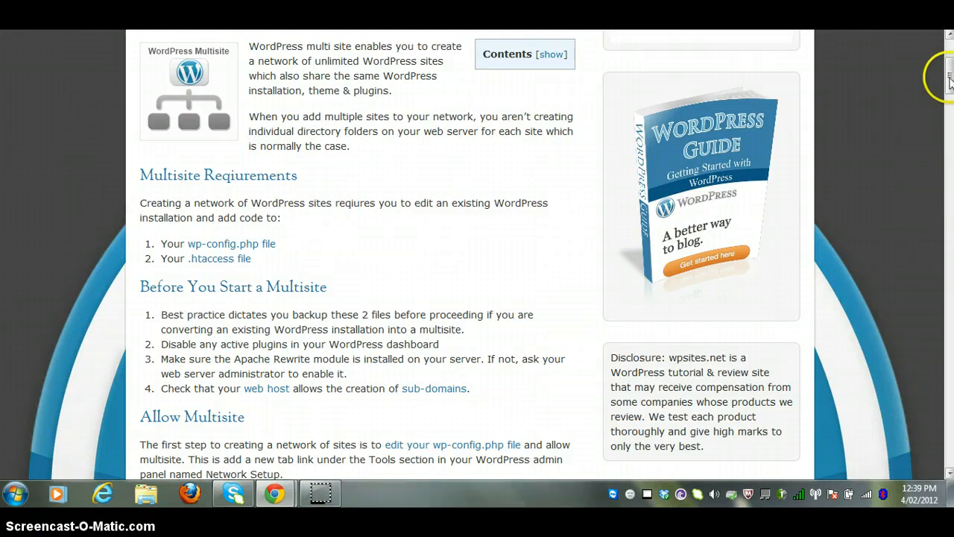
# Step: Scroll further to the Allow Multisite screenshot of Network Setup under Tools
pyautogui.scroll(-3)
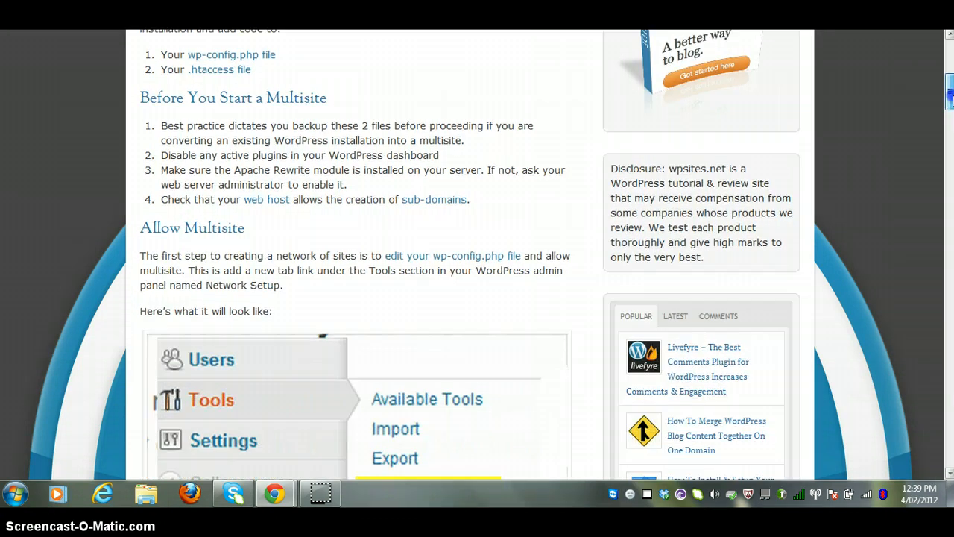
pyautogui.scroll(-3)
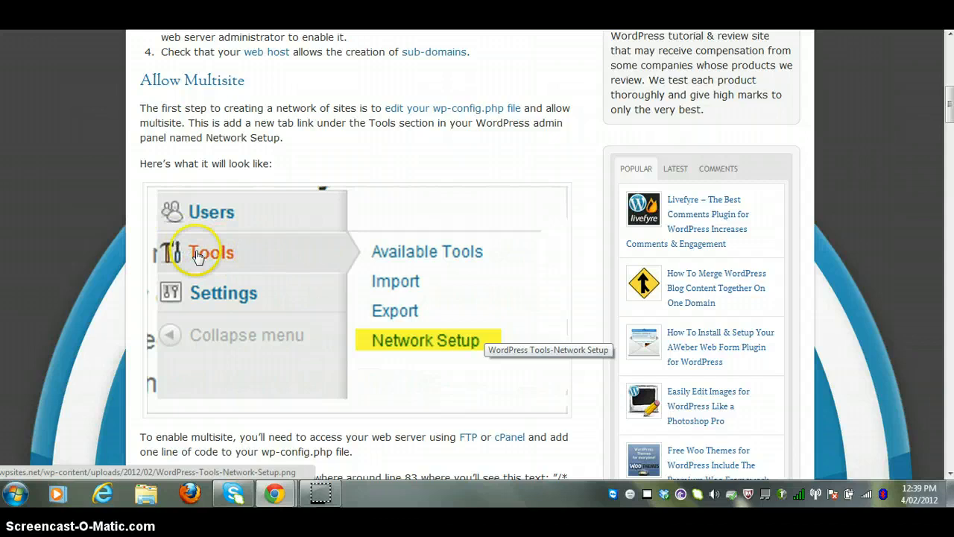
pyautogui.moveTo(274, 494)
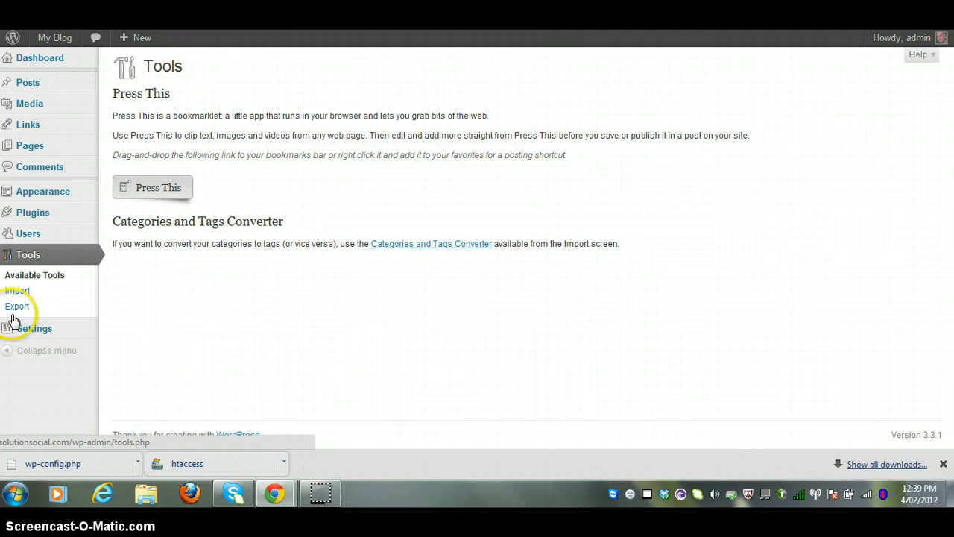
pyautogui.moveTo(436, 90)
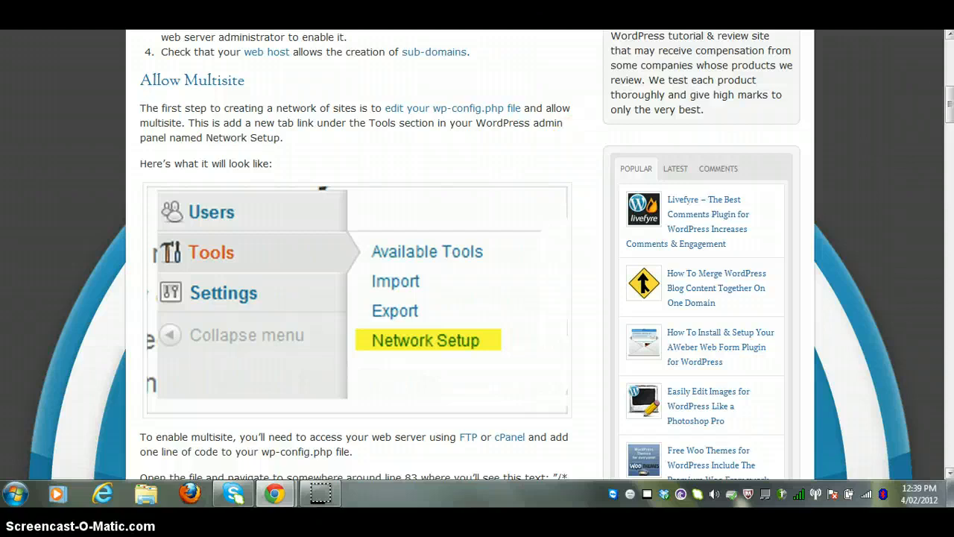
# Step: Copy the define('WP_ALLOW_MULTISITE', true); line from the tutorial
pyautogui.scroll(-3)
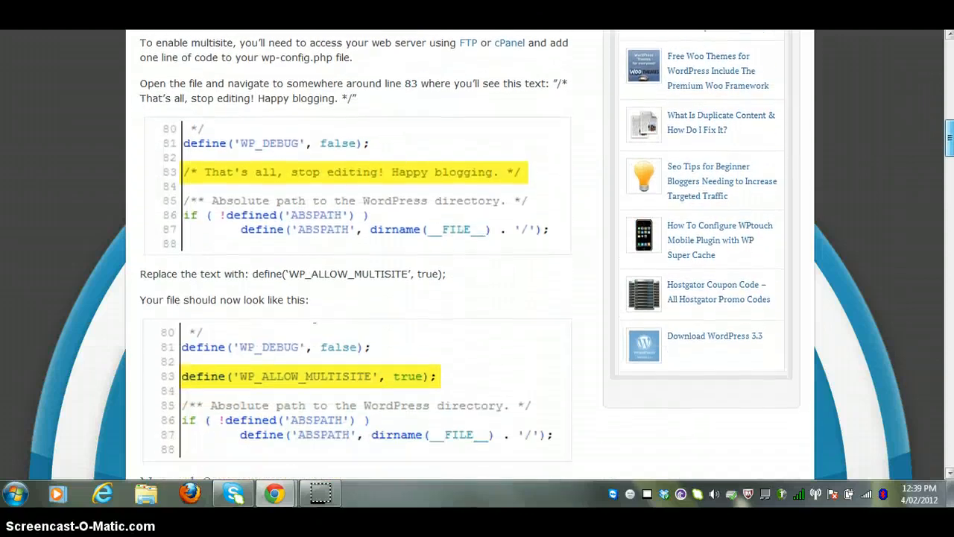
pyautogui.scroll(-3)
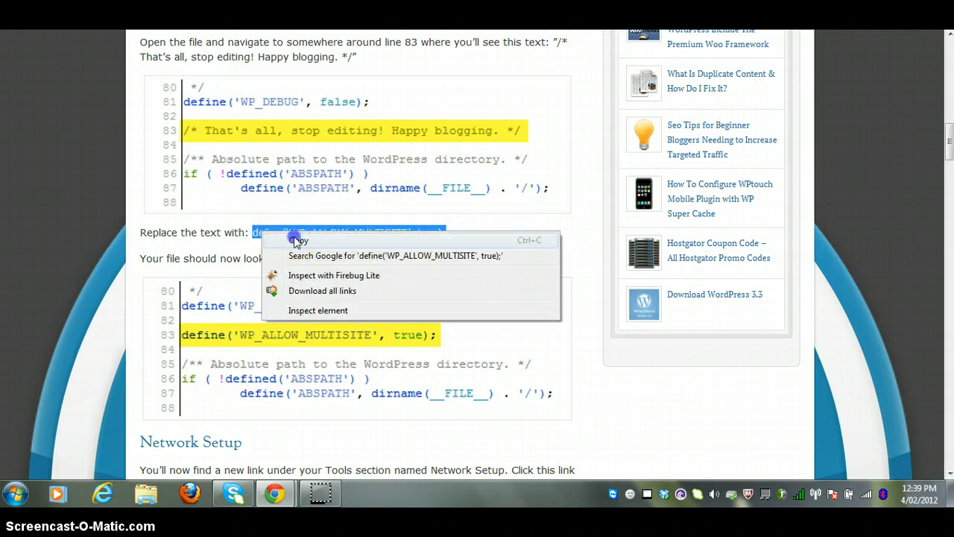
pyautogui.click(298, 240)
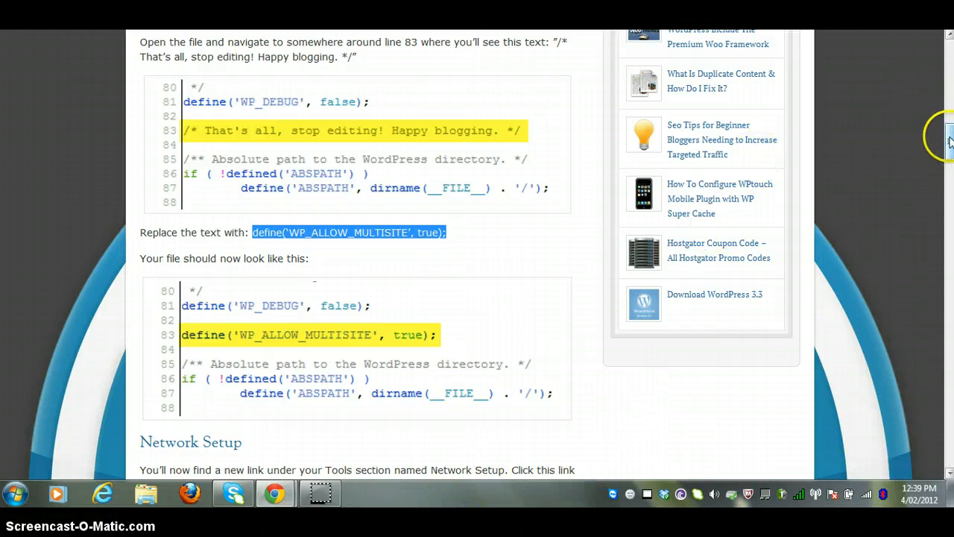
pyautogui.scroll(-3)
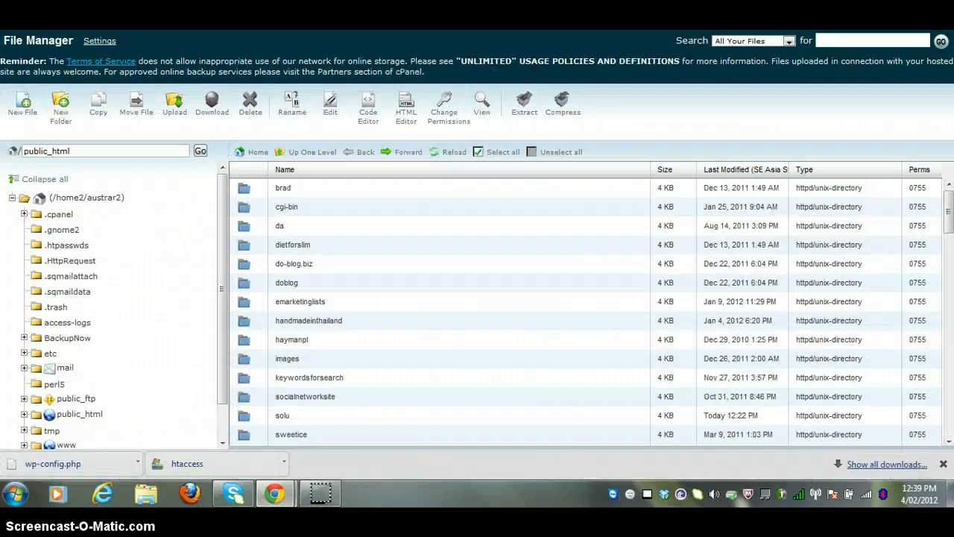
# Step: Open the solu folder's wp-config.php in the Code Editor with utf-8 encoding
pyautogui.scroll(-3)
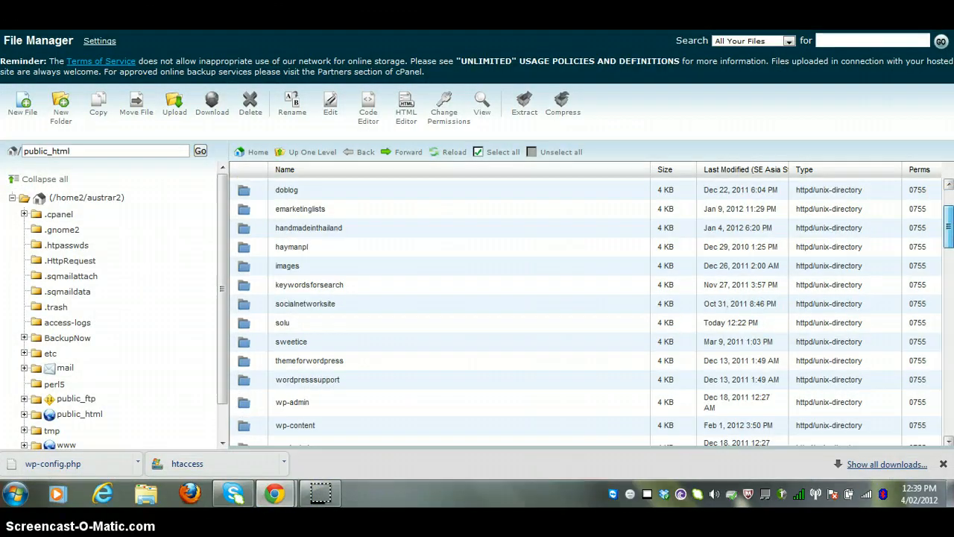
pyautogui.doubleClick(281, 322)
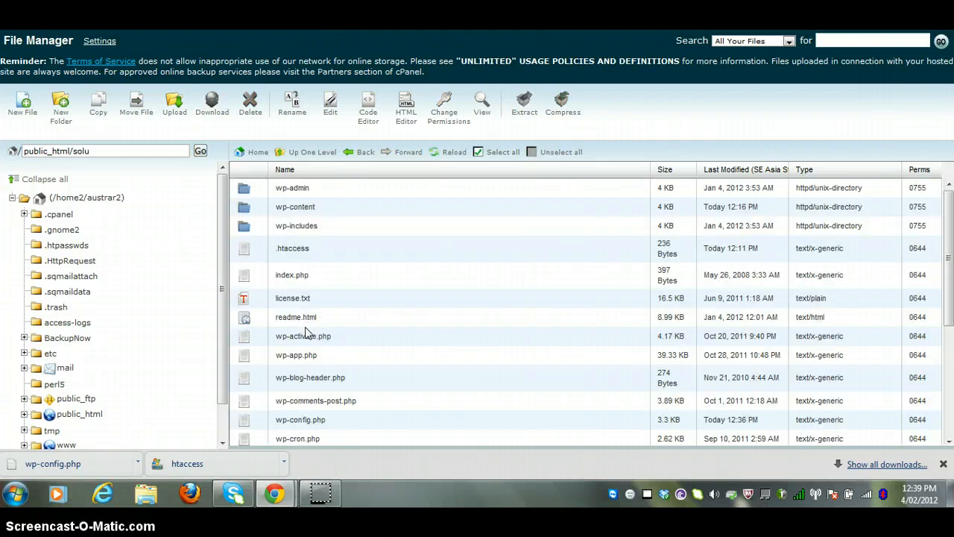
pyautogui.moveTo(313, 248)
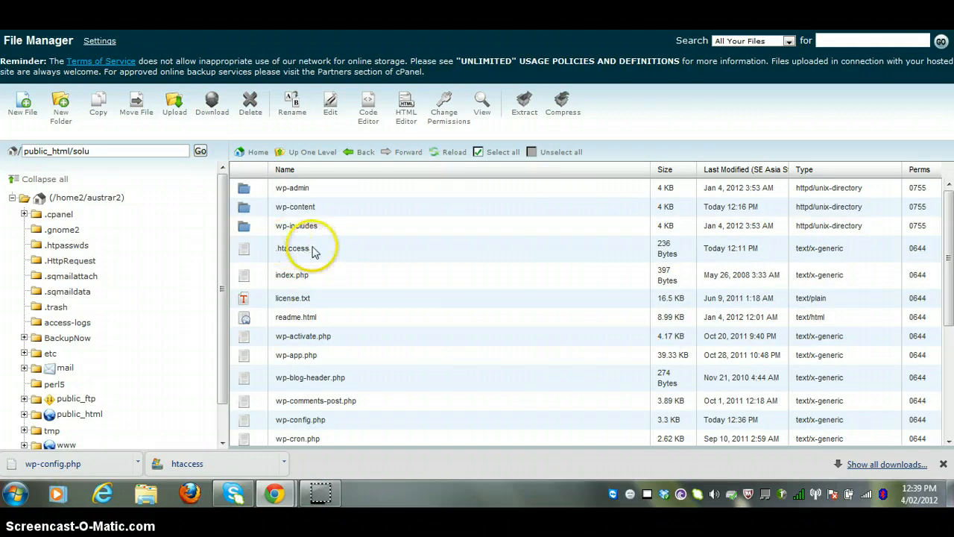
pyautogui.moveTo(336, 425)
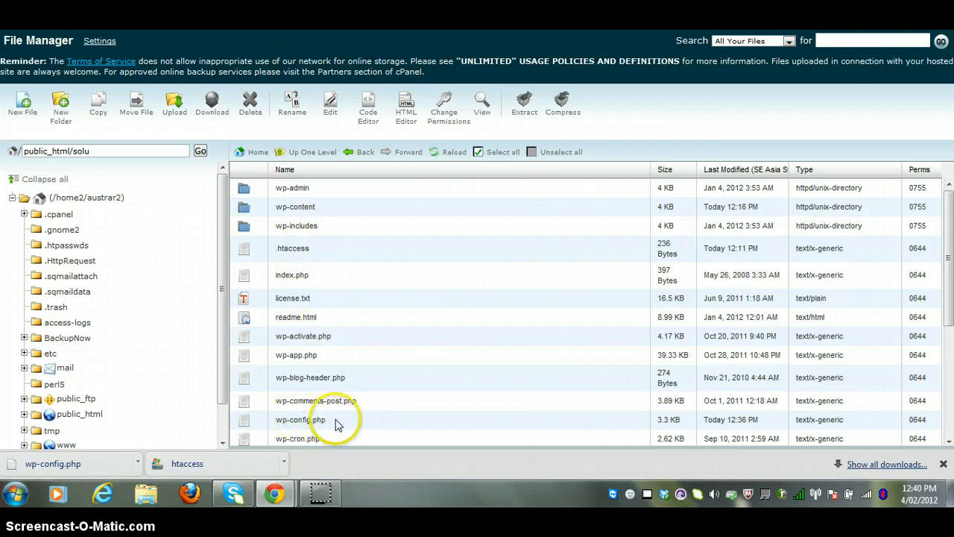
pyautogui.click(300, 419)
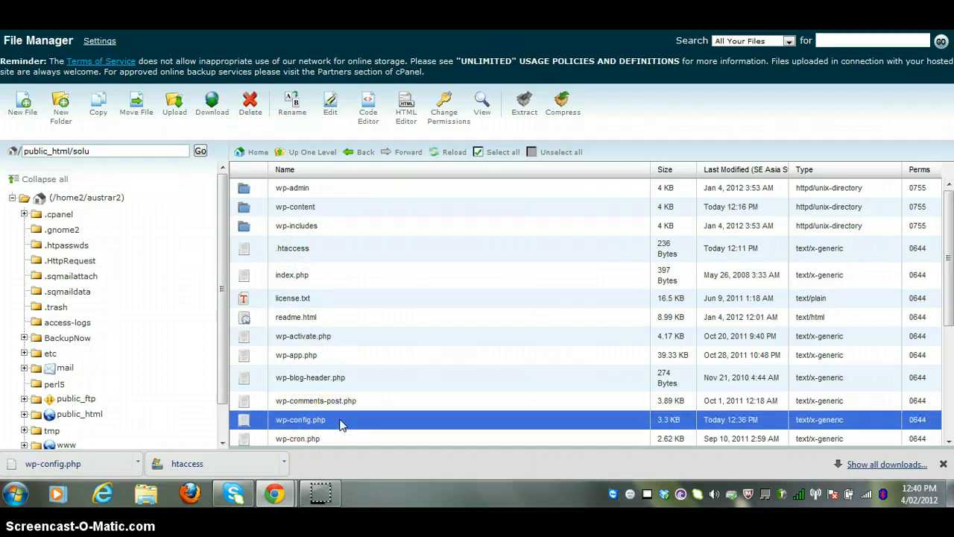
pyautogui.doubleClick(300, 419)
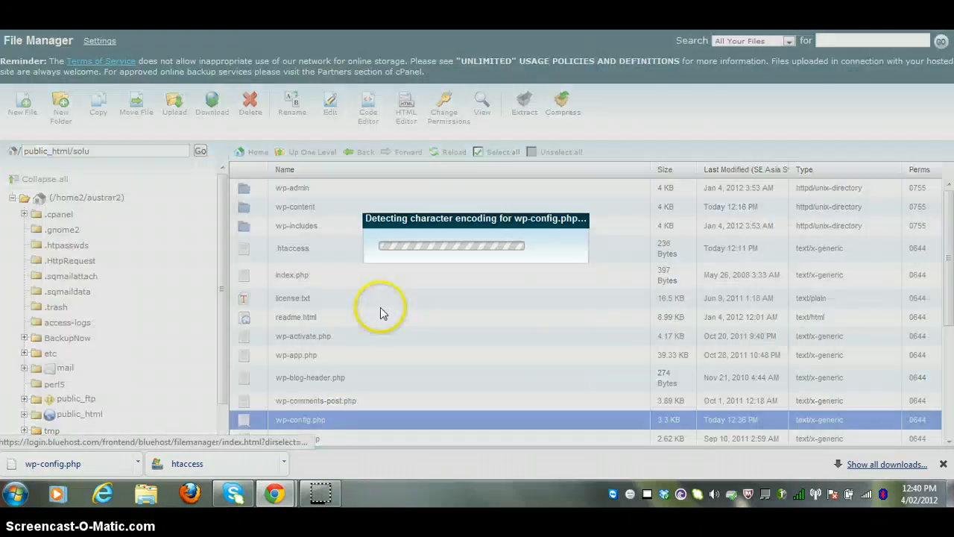
pyautogui.moveTo(491, 322)
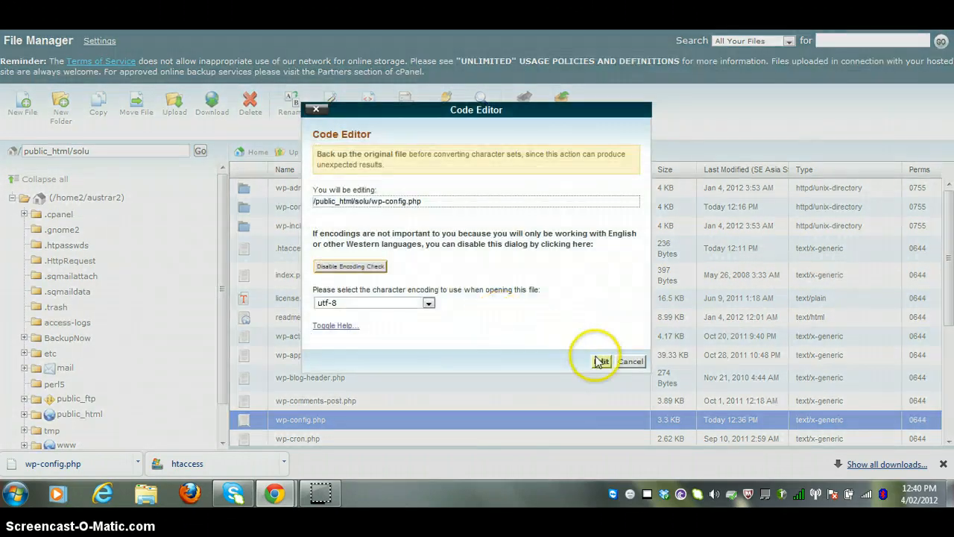
pyautogui.click(601, 360)
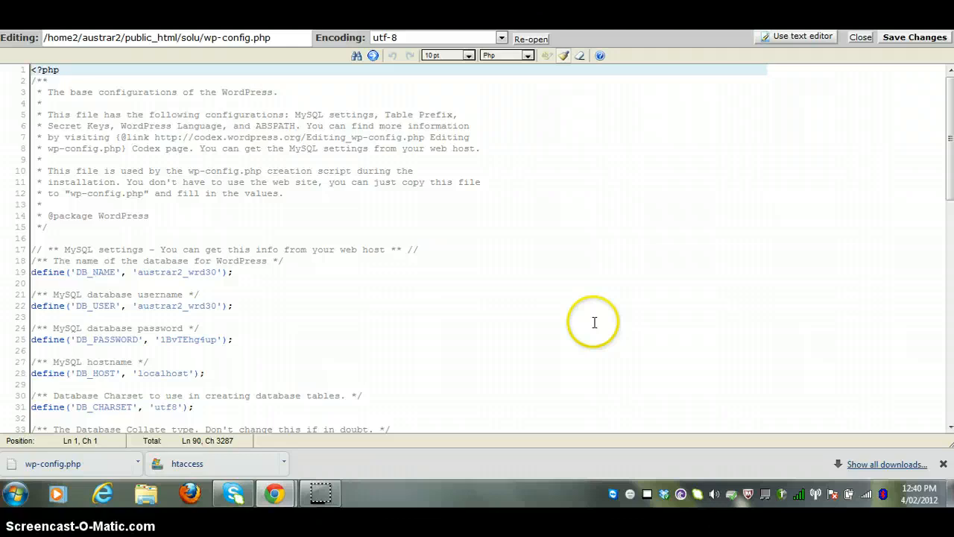
# Step: Add define('WP_ALLOW_MULTISITE', true); below WP_DEBUG, save, and close the editor
pyautogui.scroll(-3)
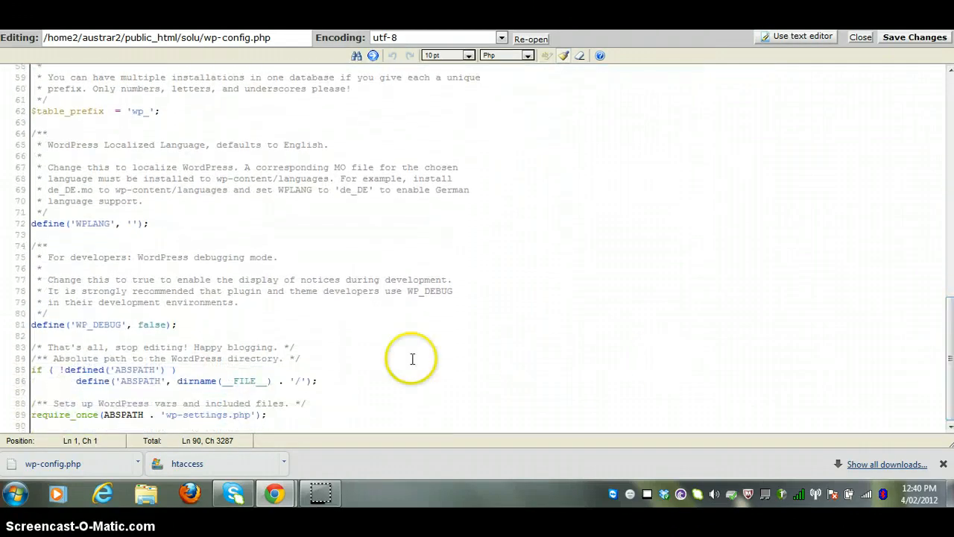
pyautogui.moveTo(141, 354)
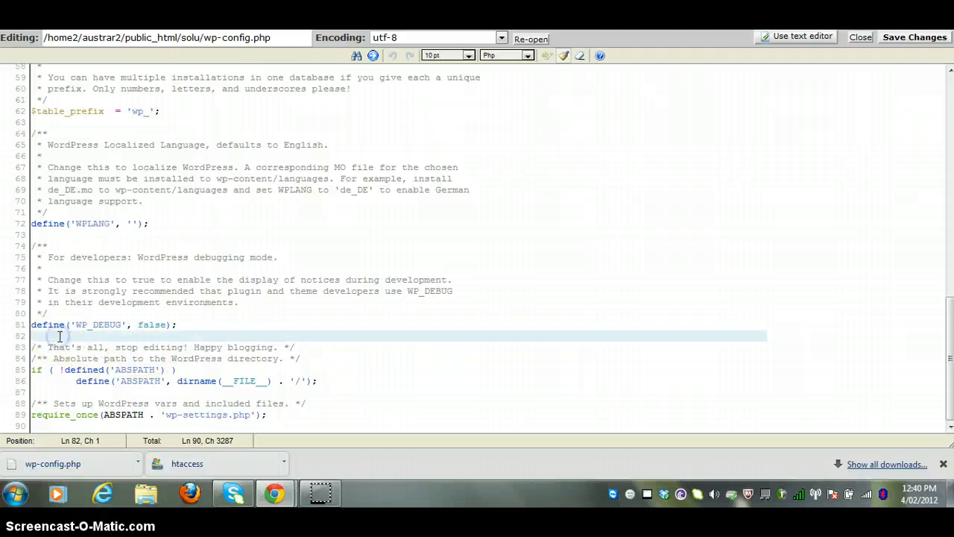
pyautogui.write("define('WP_ALLOW_MULTISITE', true);")
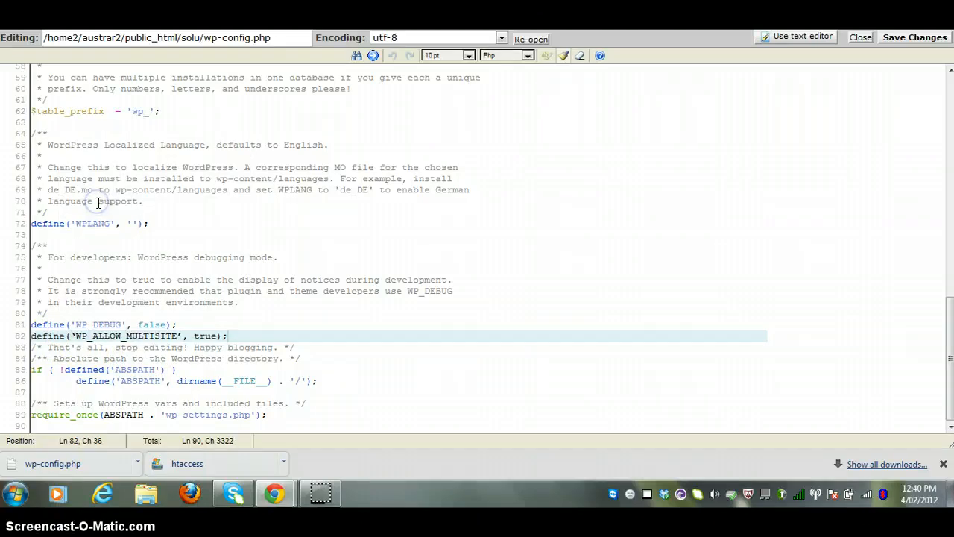
pyautogui.moveTo(762, 171)
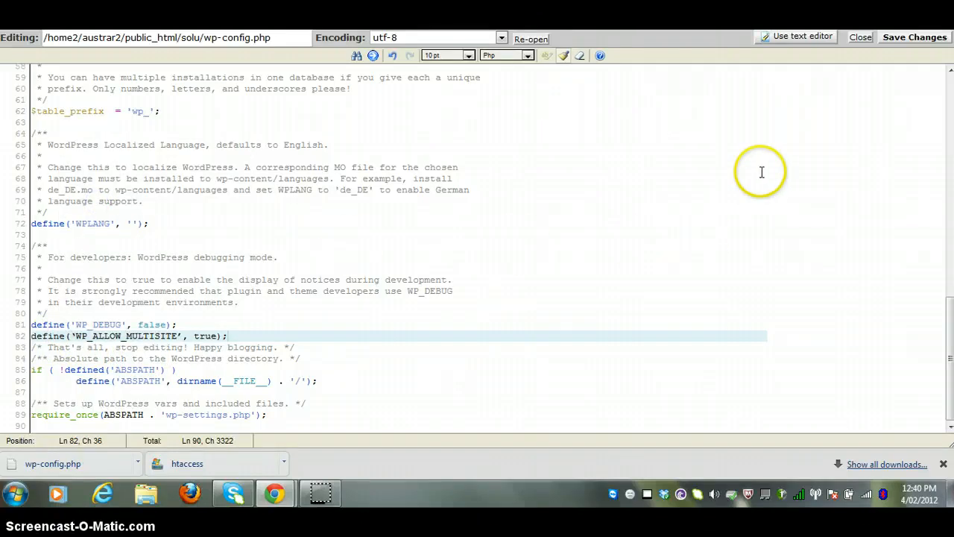
pyautogui.click(914, 37)
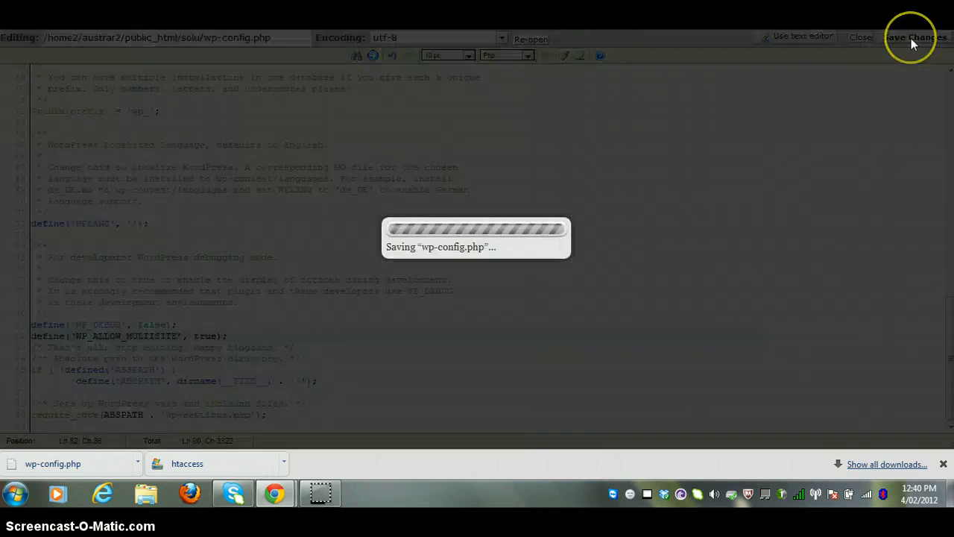
pyautogui.click(916, 38)
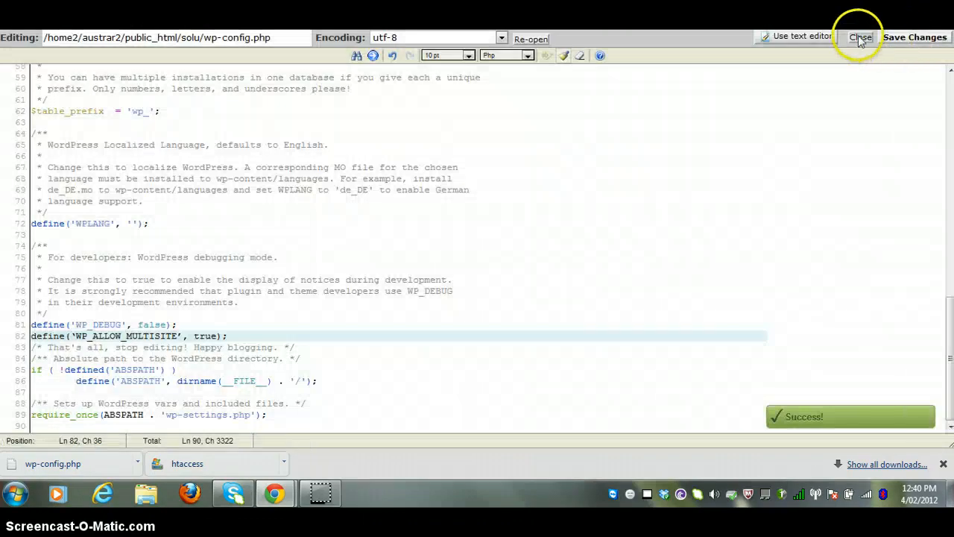
pyautogui.click(861, 37)
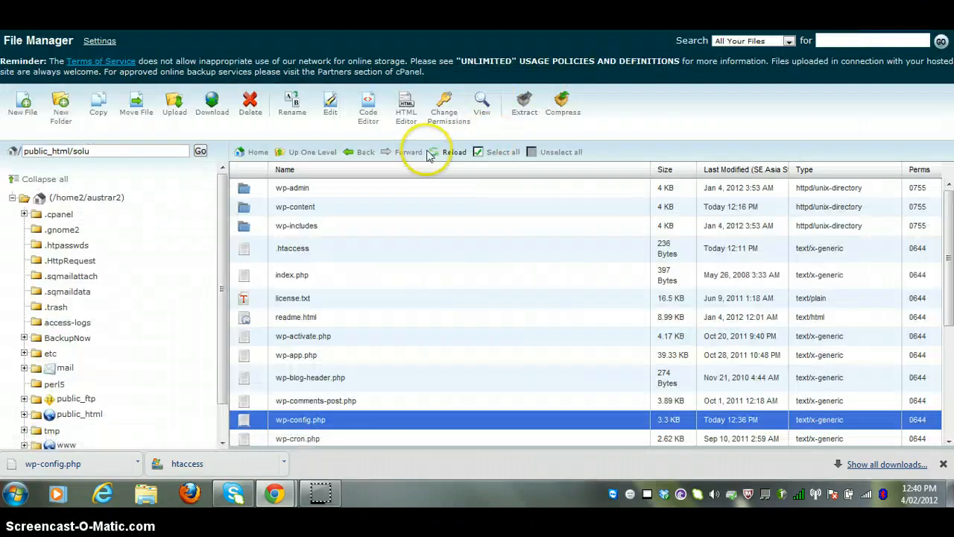
# Step: Reopen wp-config.php to confirm the multisite line sits at line 82
pyautogui.click(454, 151)
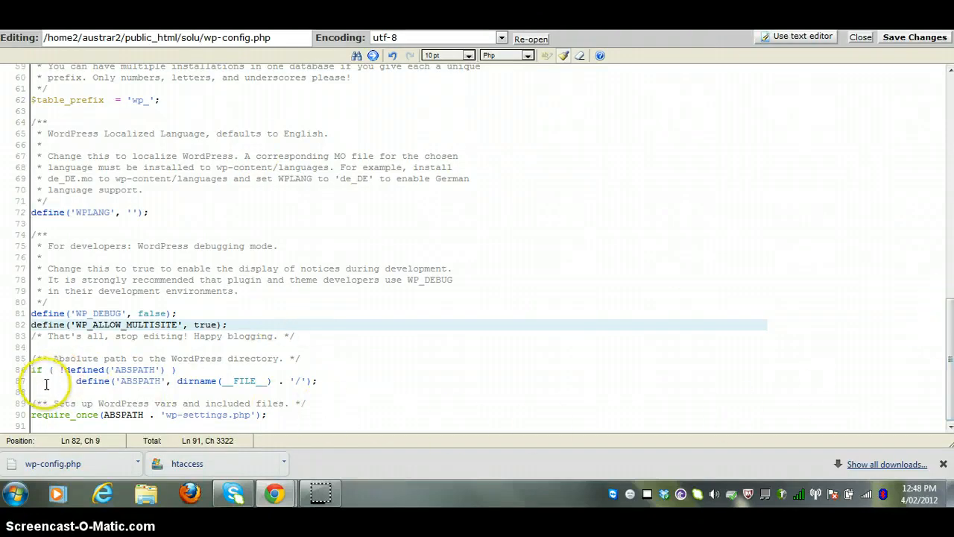
pyautogui.moveTo(151, 388)
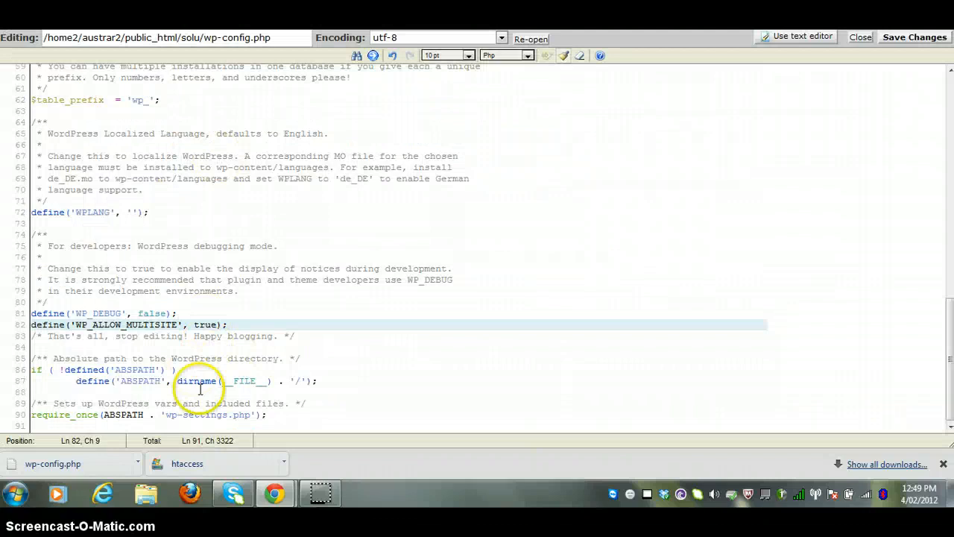
pyautogui.moveTo(427, 370)
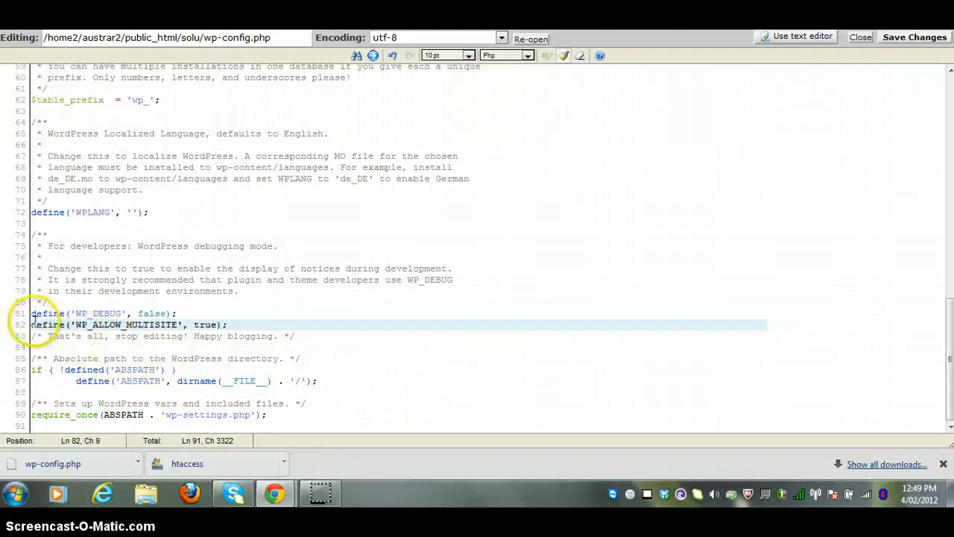
pyautogui.moveTo(130, 324)
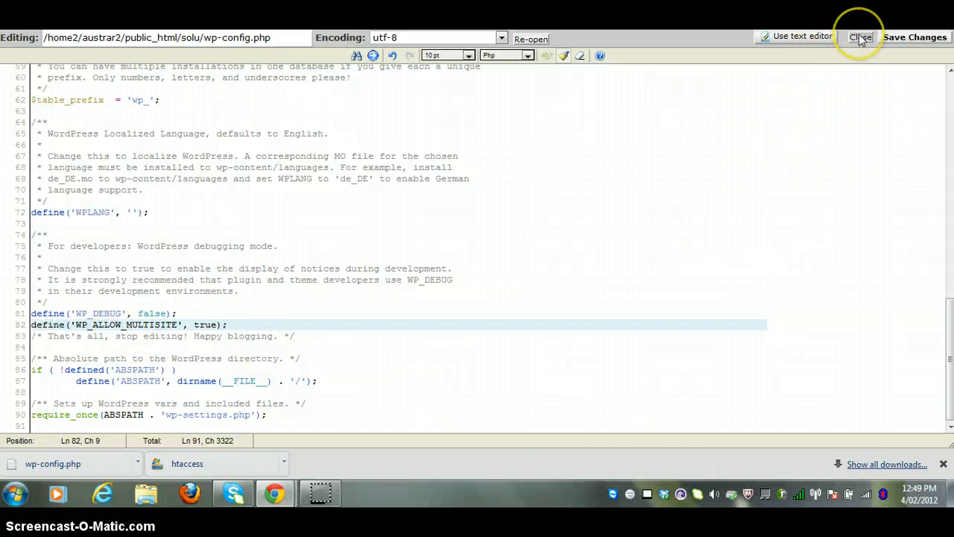
# Step: Install the network with sub-directories and the title My Blog Sites
pyautogui.click(862, 37)
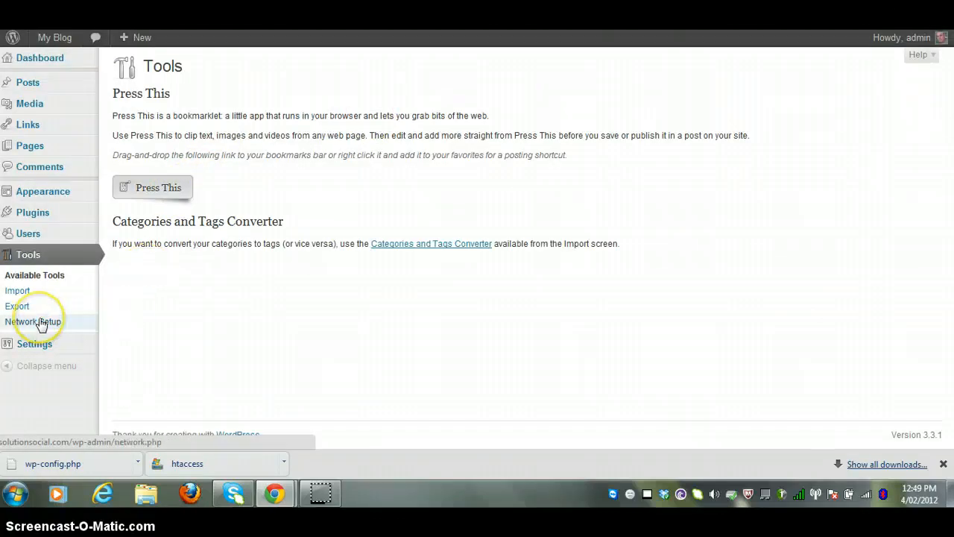
pyautogui.click(33, 321)
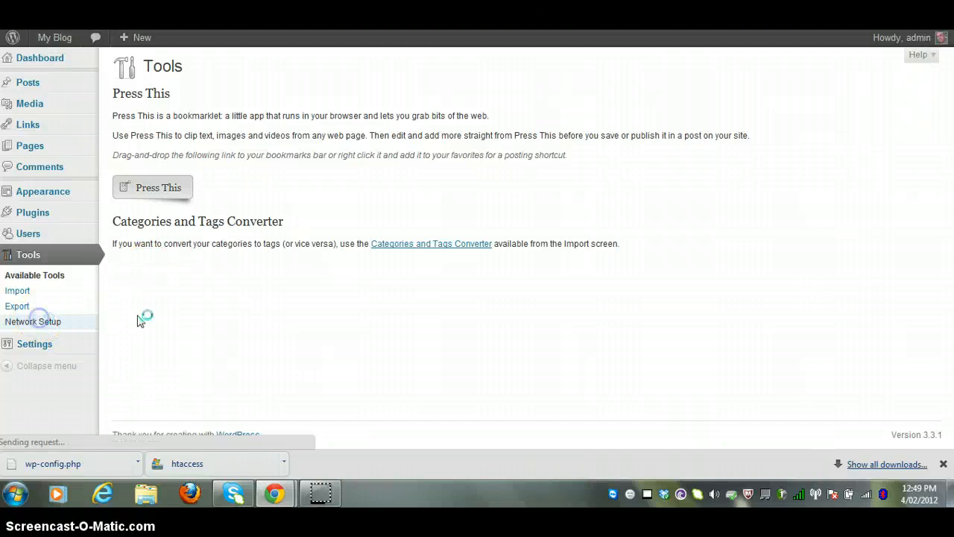
pyautogui.click(33, 321)
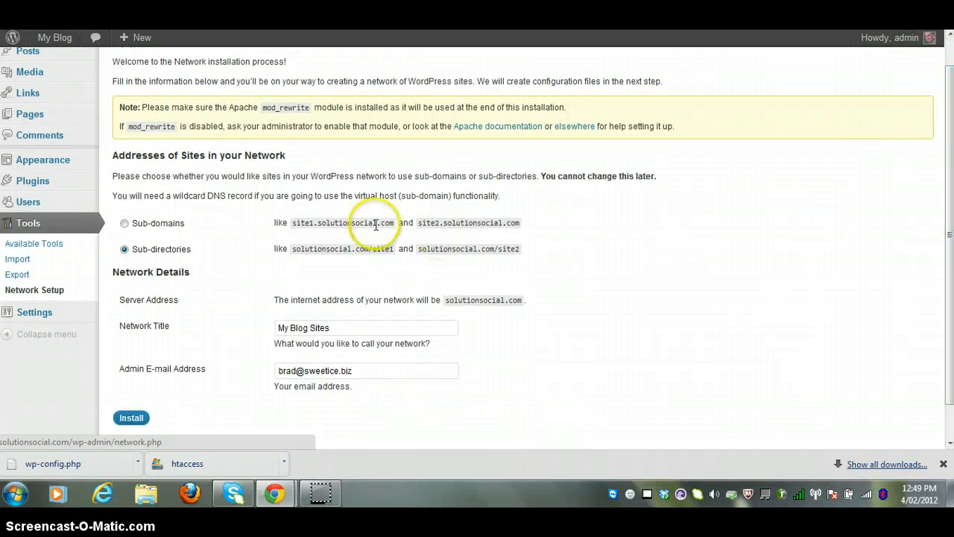
pyautogui.moveTo(201, 248)
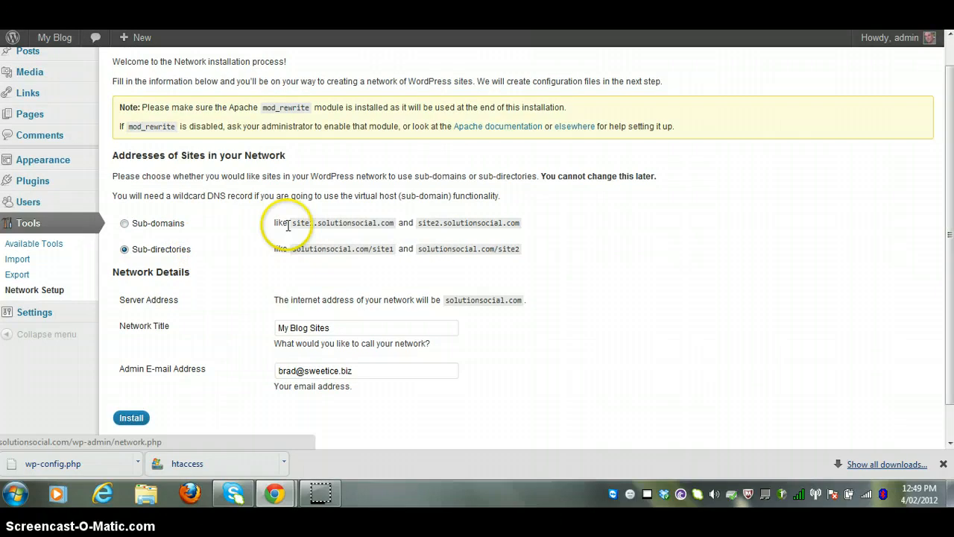
pyautogui.moveTo(246, 249)
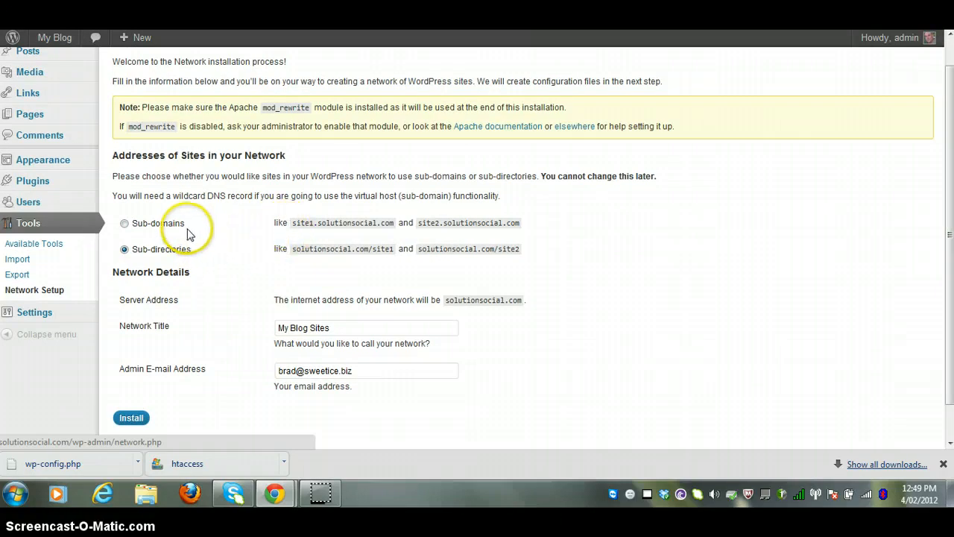
pyautogui.moveTo(235, 214)
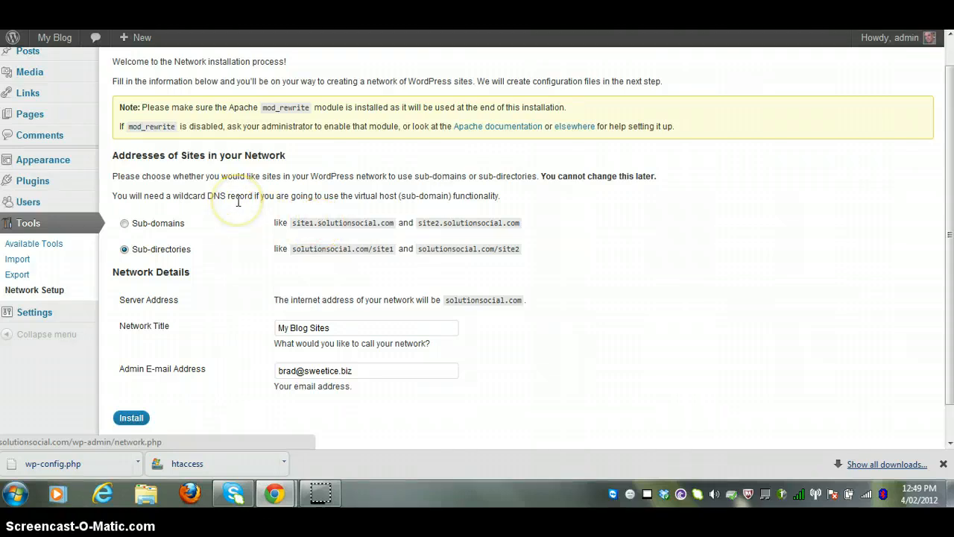
pyautogui.moveTo(231, 226)
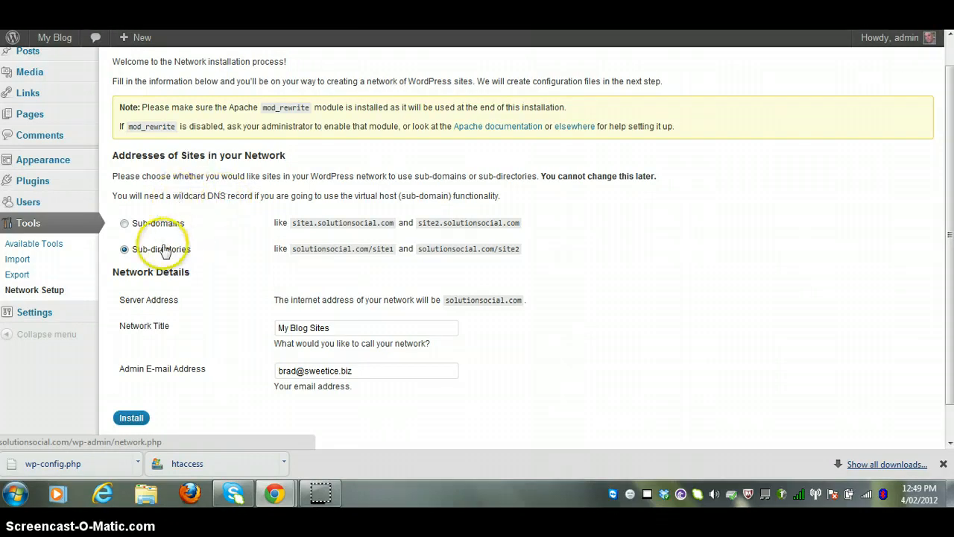
pyautogui.moveTo(153, 242)
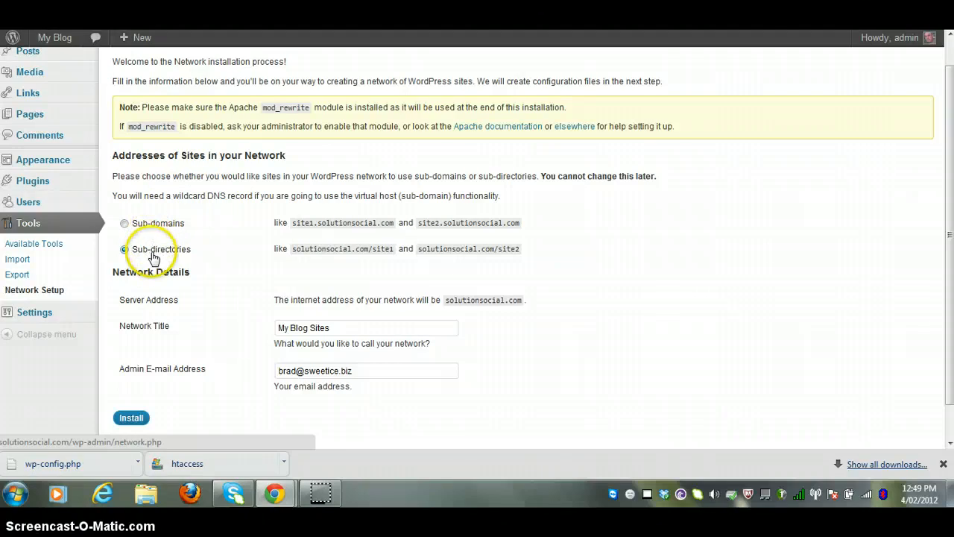
pyautogui.click(124, 249)
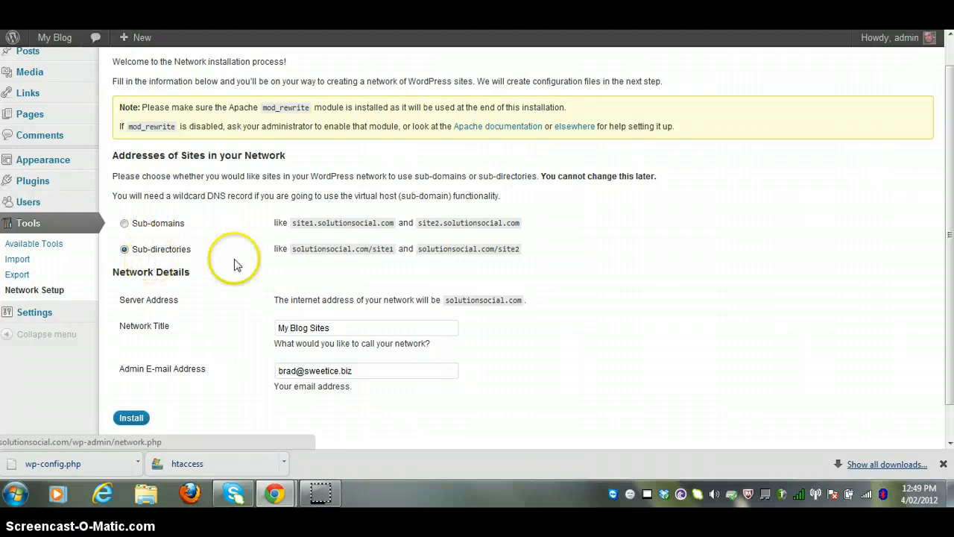
pyautogui.scroll(-3)
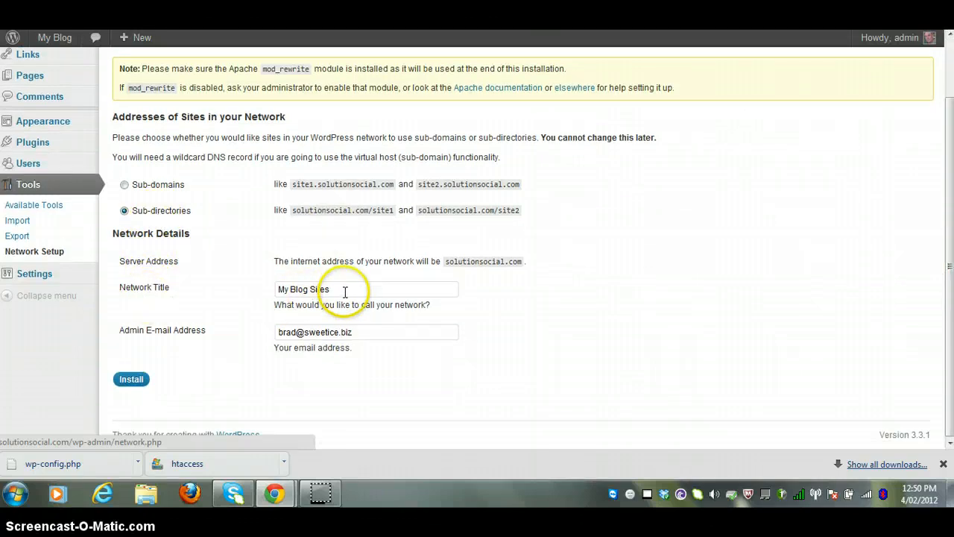
pyautogui.click(365, 290)
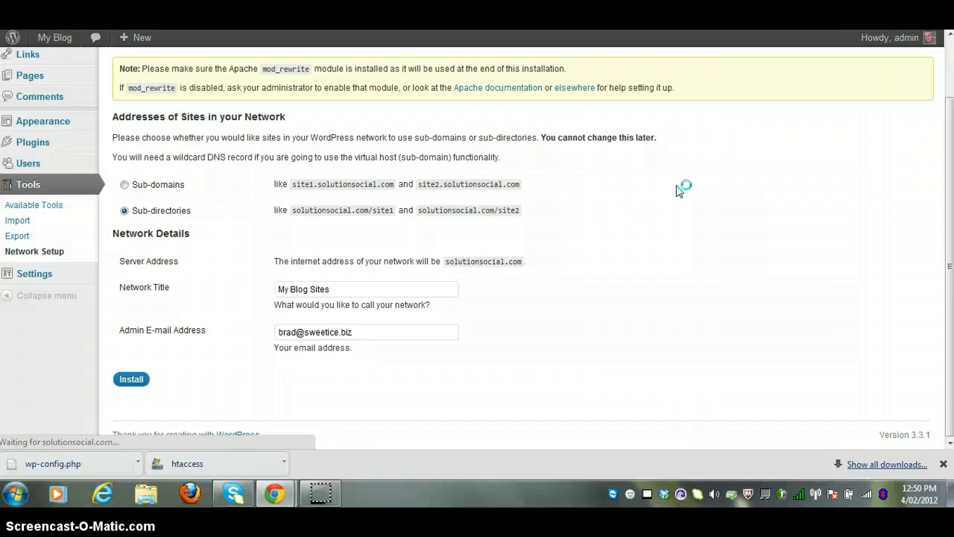
pyautogui.click(131, 378)
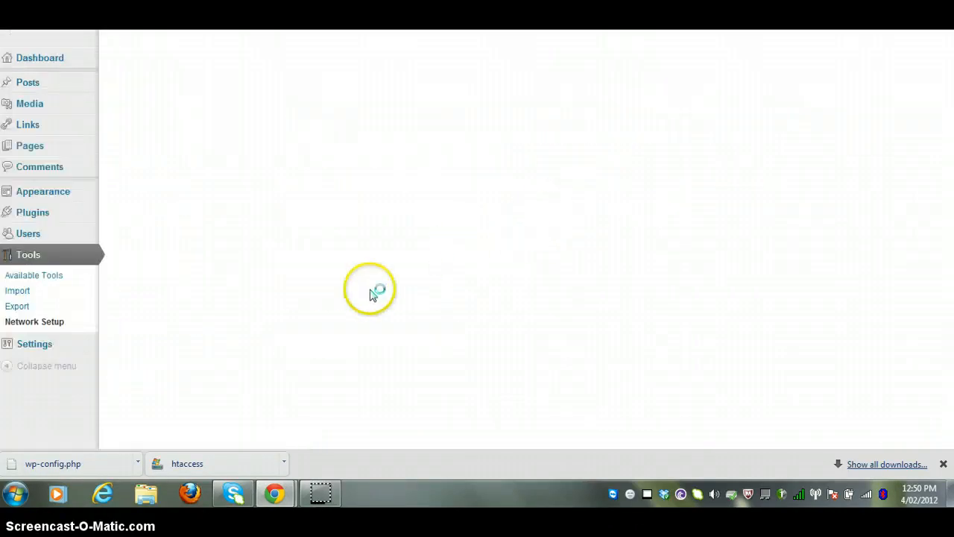
# Step: Review the Enabling the Network page listing blogs.dir, wp-config.php and .htaccess code
pyautogui.click(34, 322)
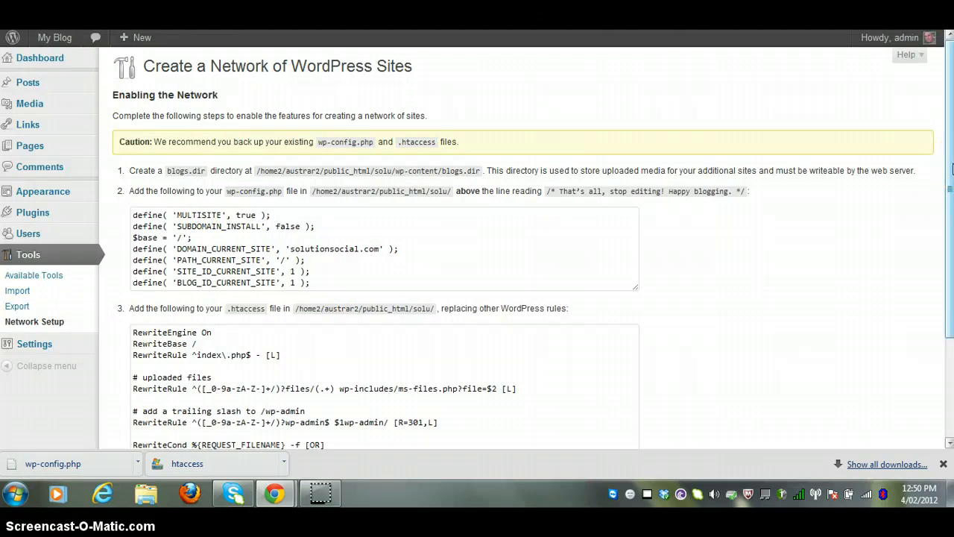
pyautogui.moveTo(305, 184)
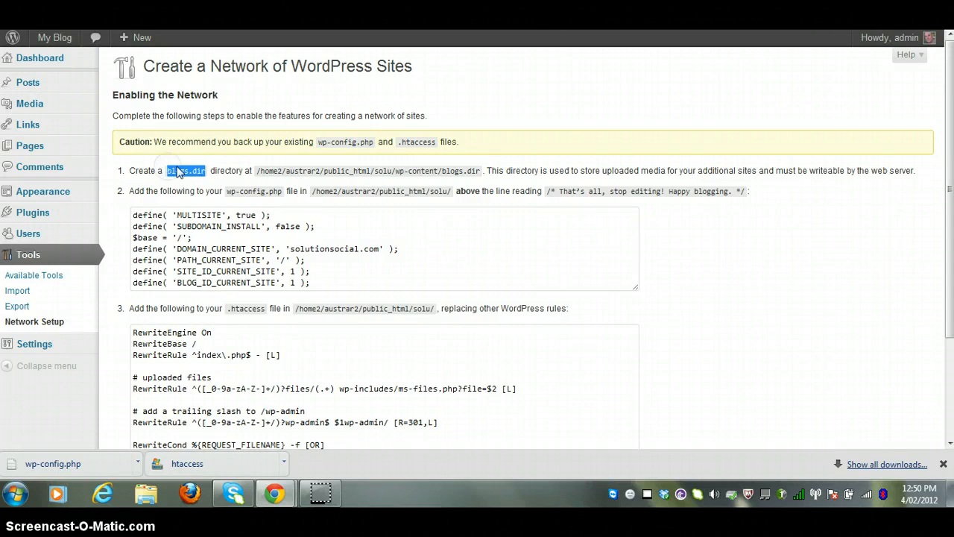
pyautogui.moveTo(779, 214)
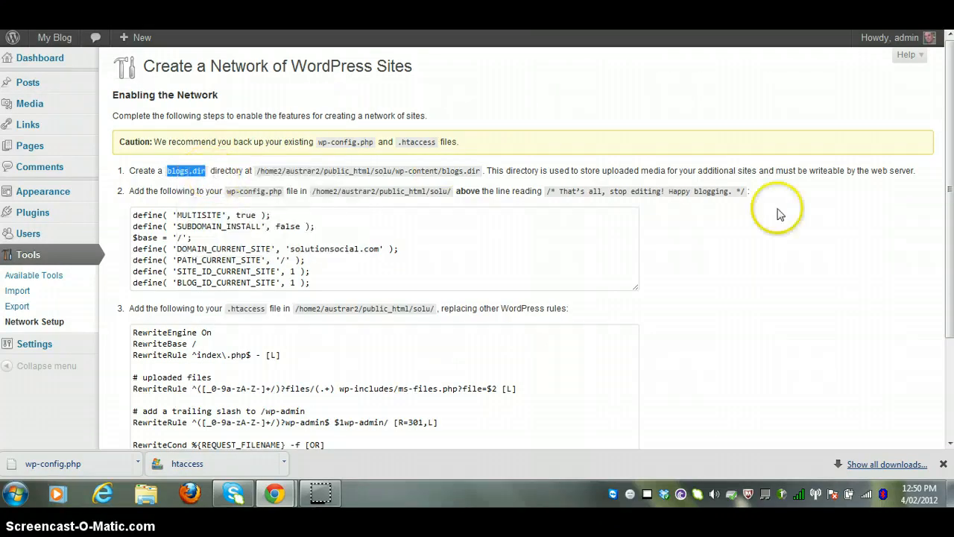
pyautogui.moveTo(850, 238)
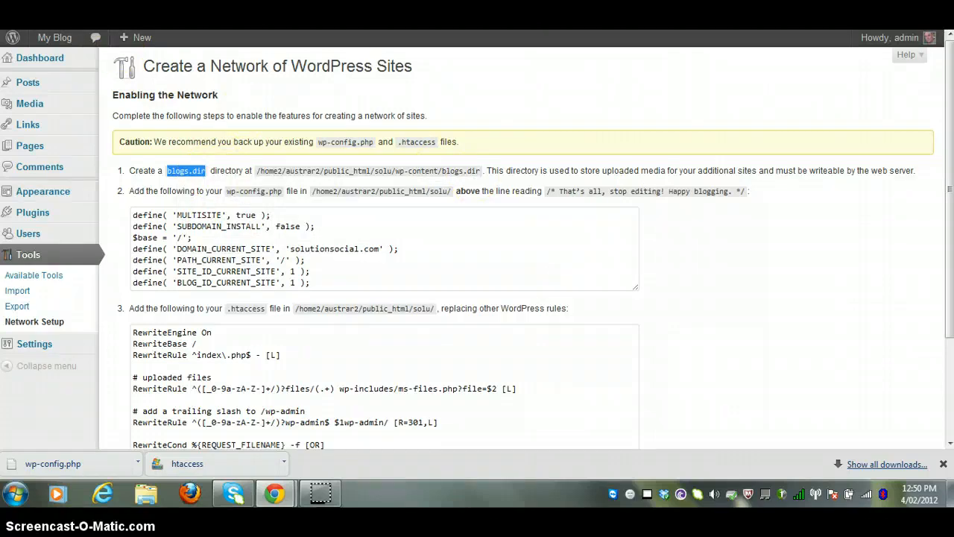
pyautogui.moveTo(463, 185)
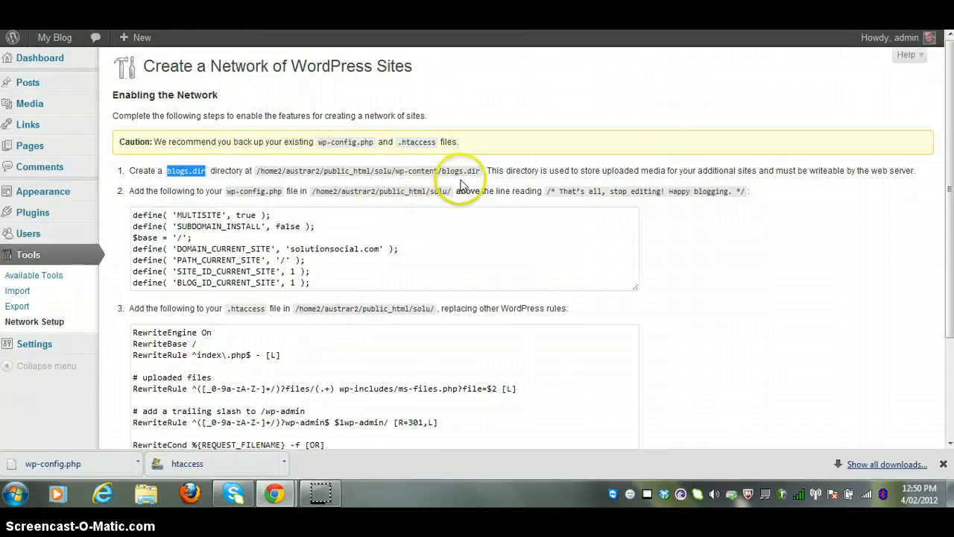
pyautogui.moveTo(448, 183)
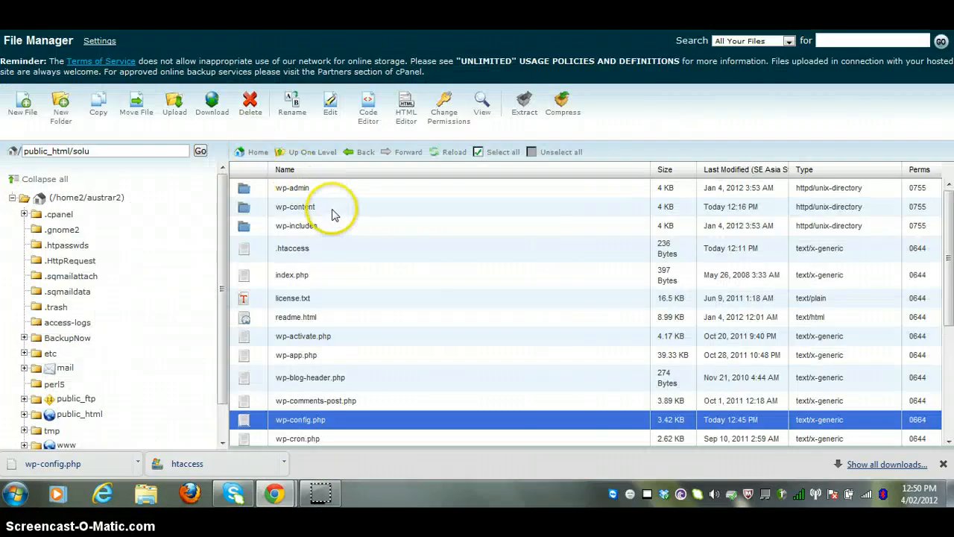
# Step: Create a blogs.dir folder inside wp-content and dismiss the AJAX error alert
pyautogui.doubleClick(295, 207)
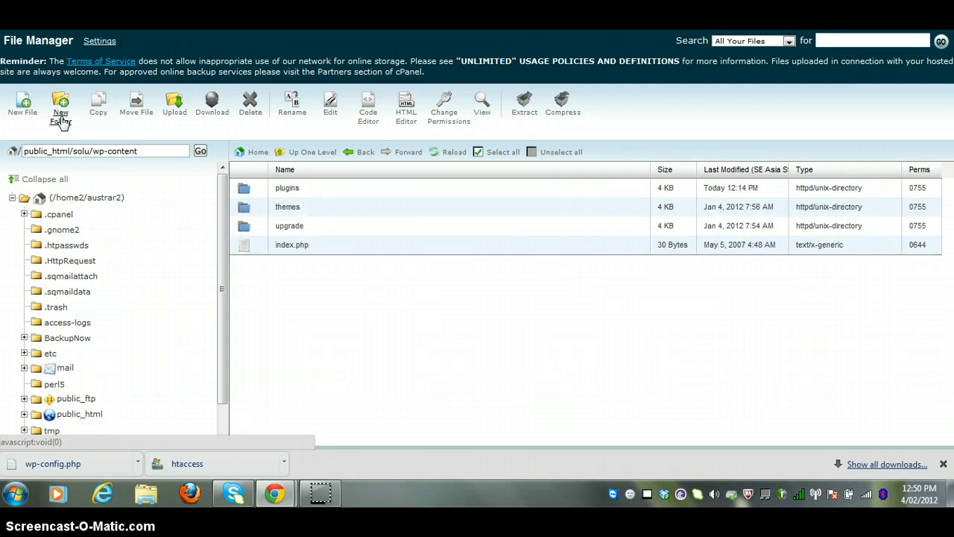
pyautogui.click(61, 104)
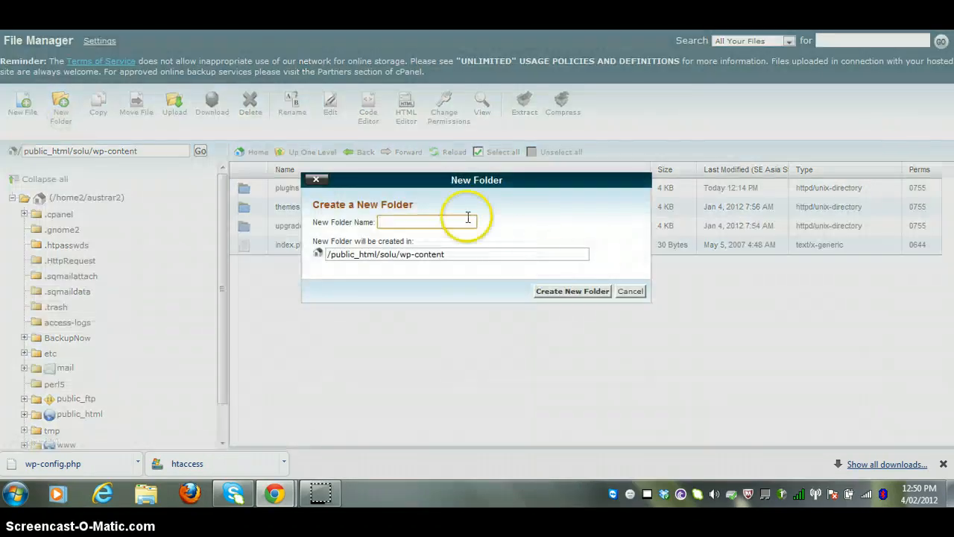
pyautogui.write('blogs.dir')
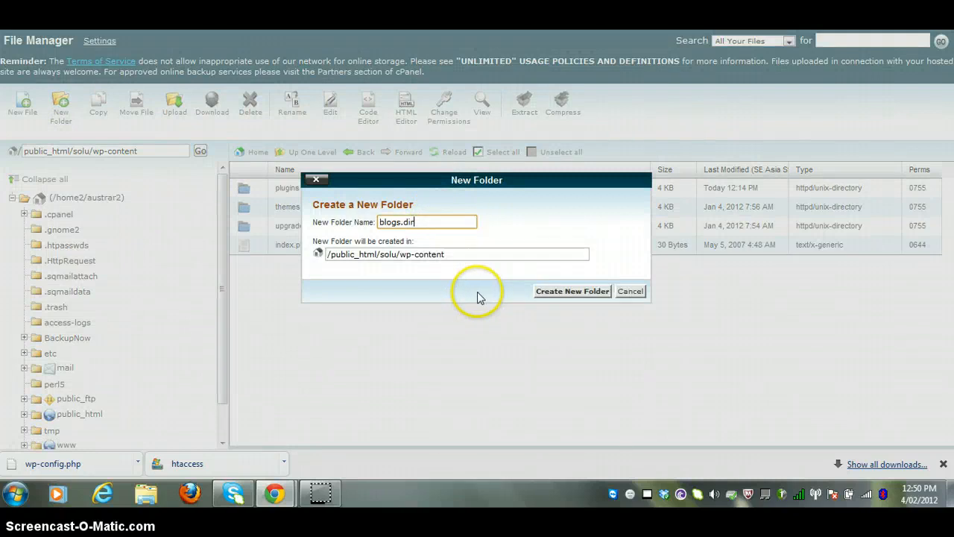
pyautogui.click(629, 291)
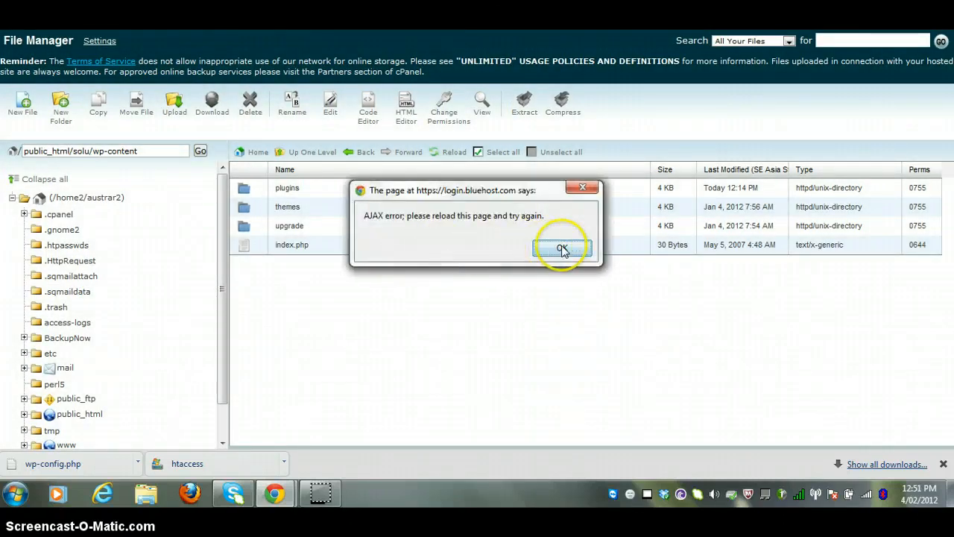
pyautogui.click(562, 247)
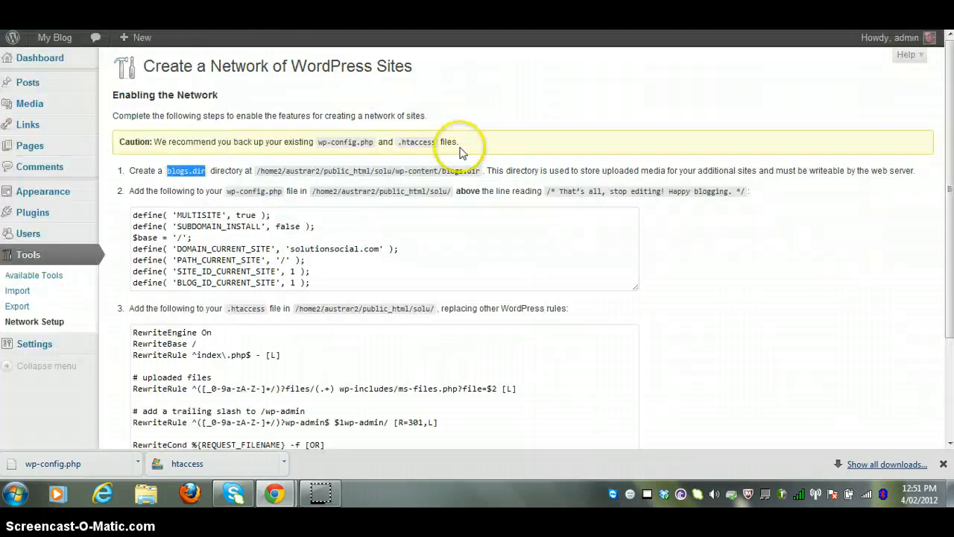
pyautogui.moveTo(820, 286)
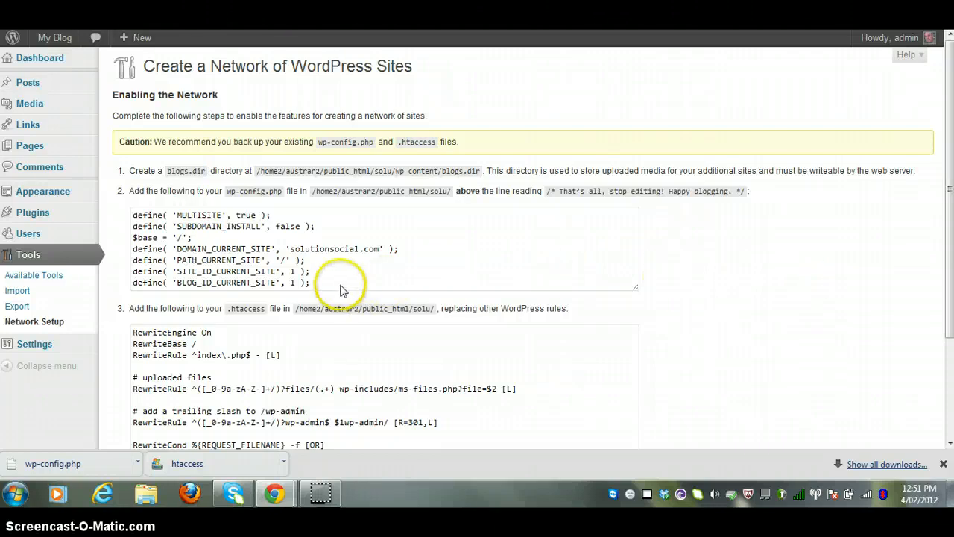
pyautogui.moveTo(324, 286)
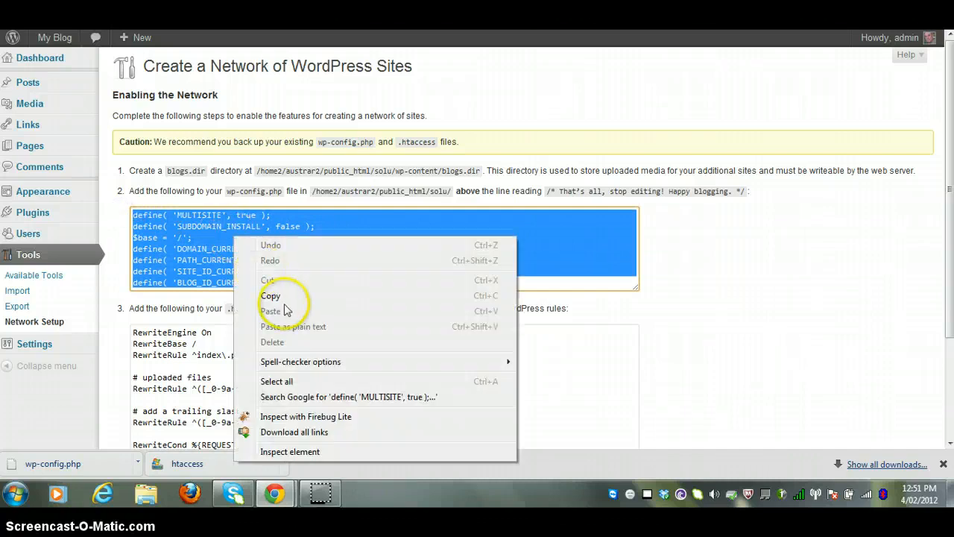
# Step: Copy the network define lines meant for wp-config.php from Network Setup
pyautogui.click(271, 295)
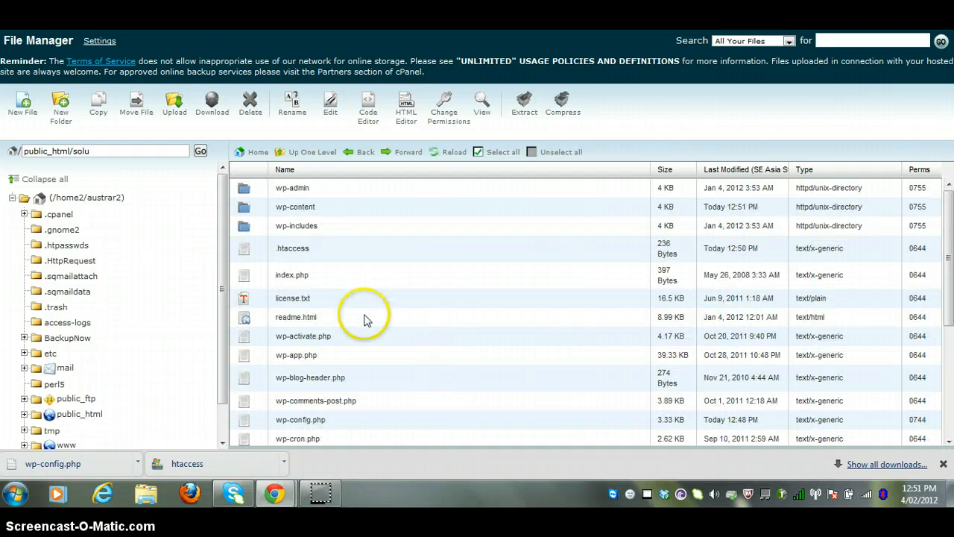
# Step: Paste the copied multisite defines over the WP_ALLOW_MULTISITE line in wp-config.php
pyautogui.click(300, 419)
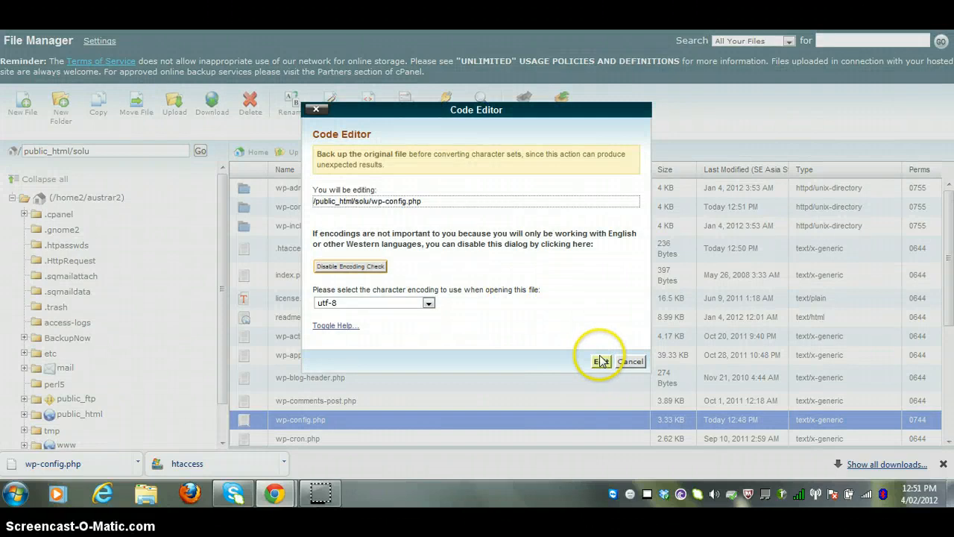
pyautogui.click(601, 361)
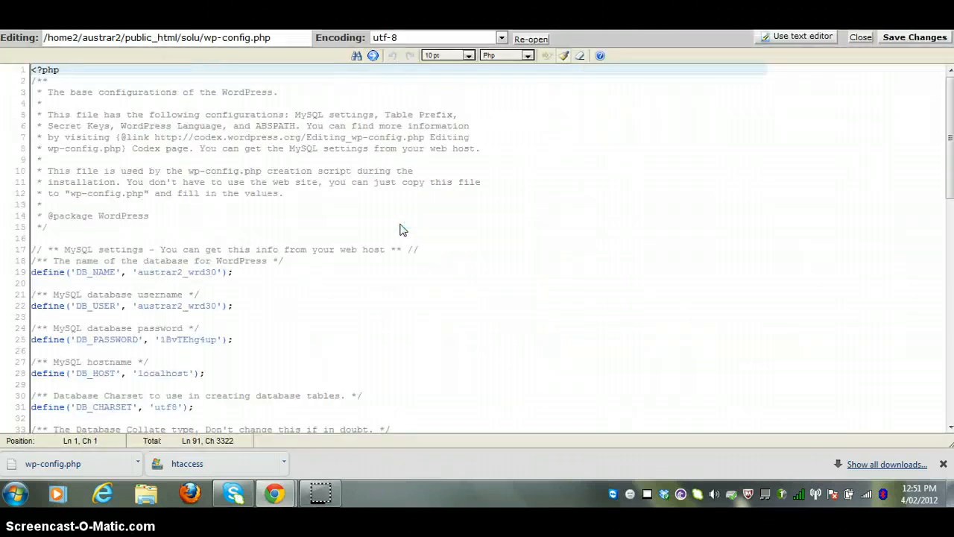
pyautogui.scroll(-3)
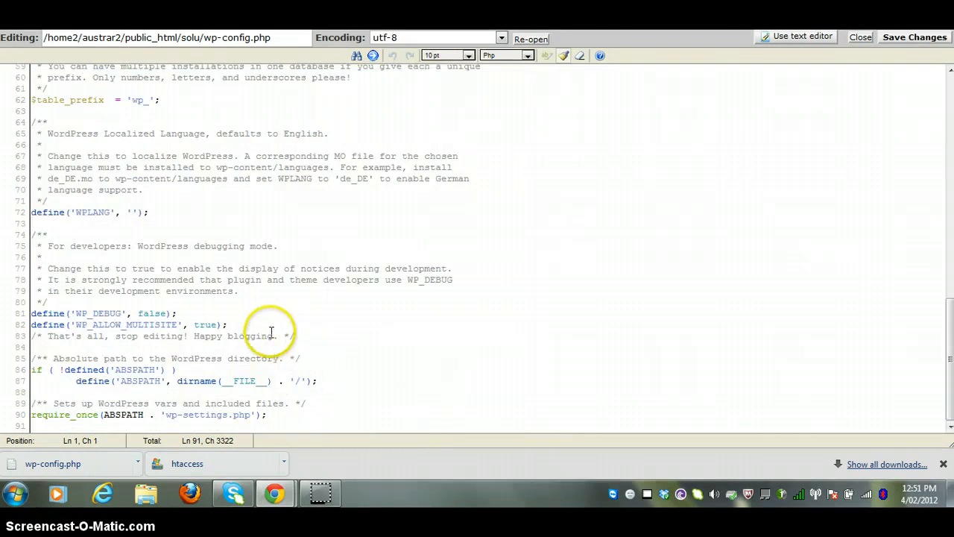
pyautogui.moveTo(70, 313); pyautogui.dragTo(227, 324)
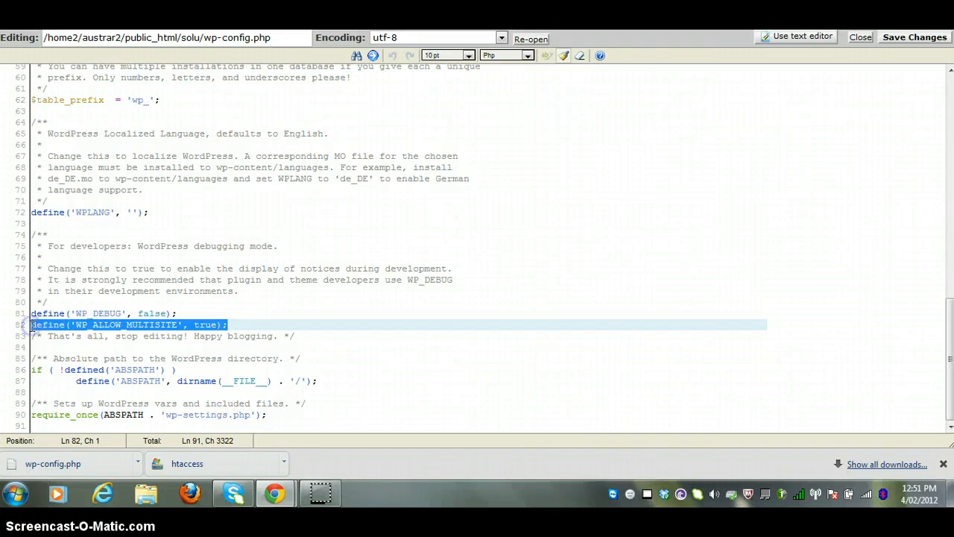
pyautogui.rightClick(126, 325)
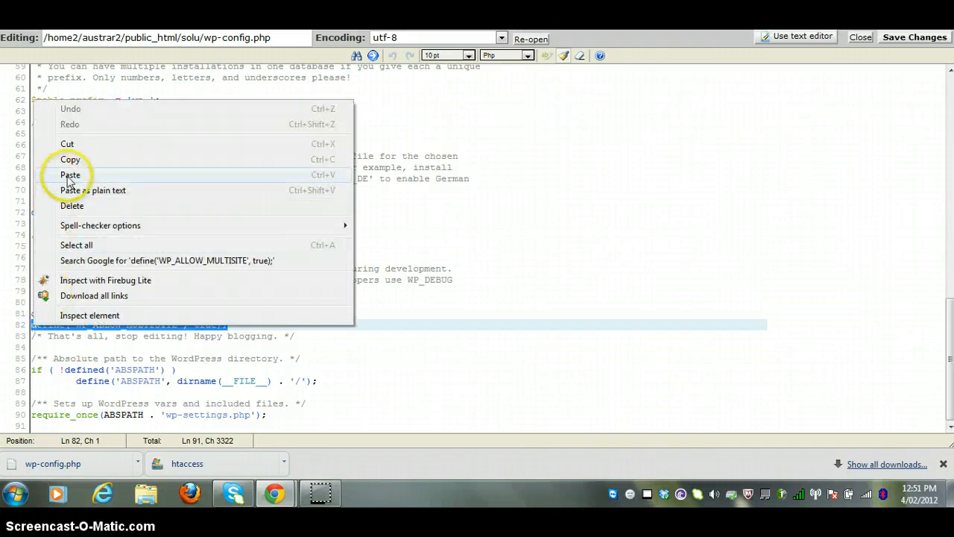
pyautogui.click(70, 175)
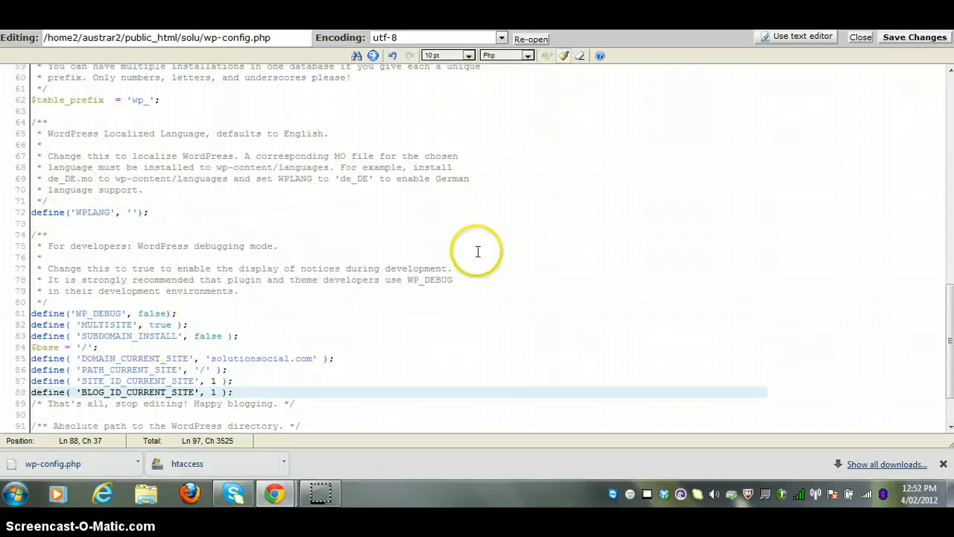
# Step: Save wp-config.php, close the editor, and refresh the file listing
pyautogui.click(914, 37)
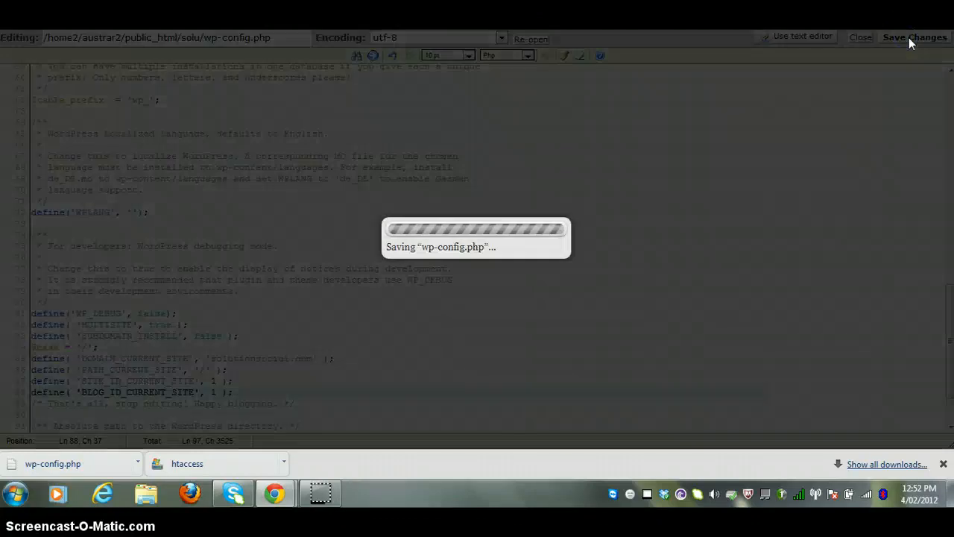
pyautogui.click(913, 37)
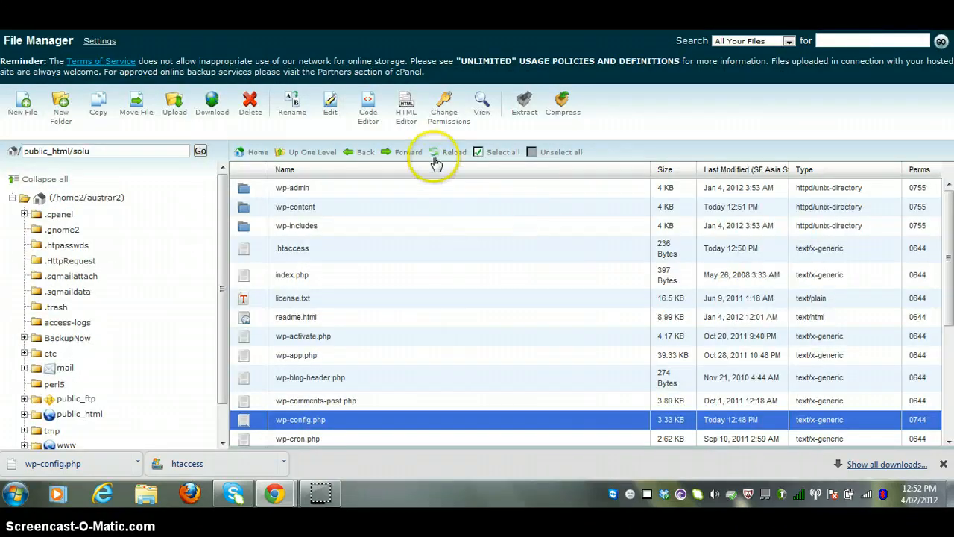
pyautogui.click(454, 152)
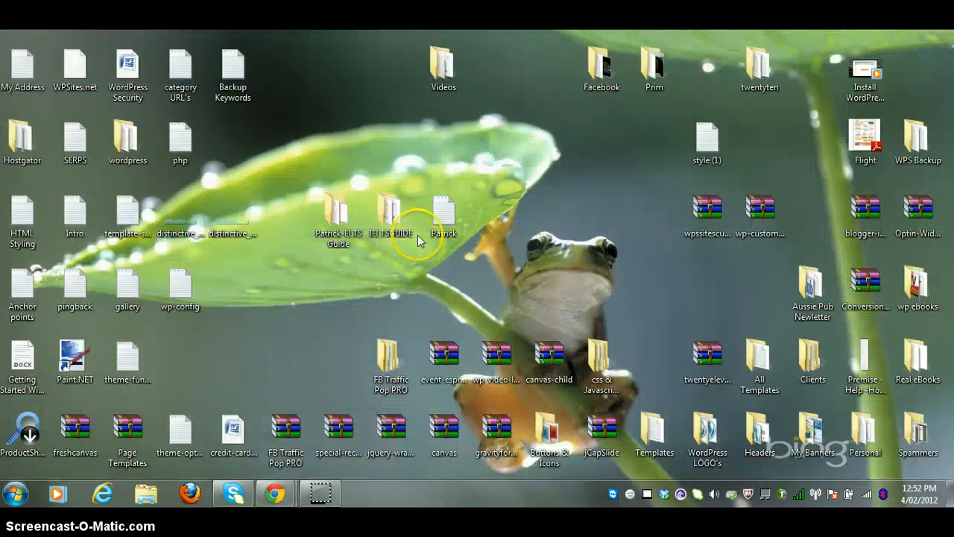
pyautogui.rightClick(179, 287)
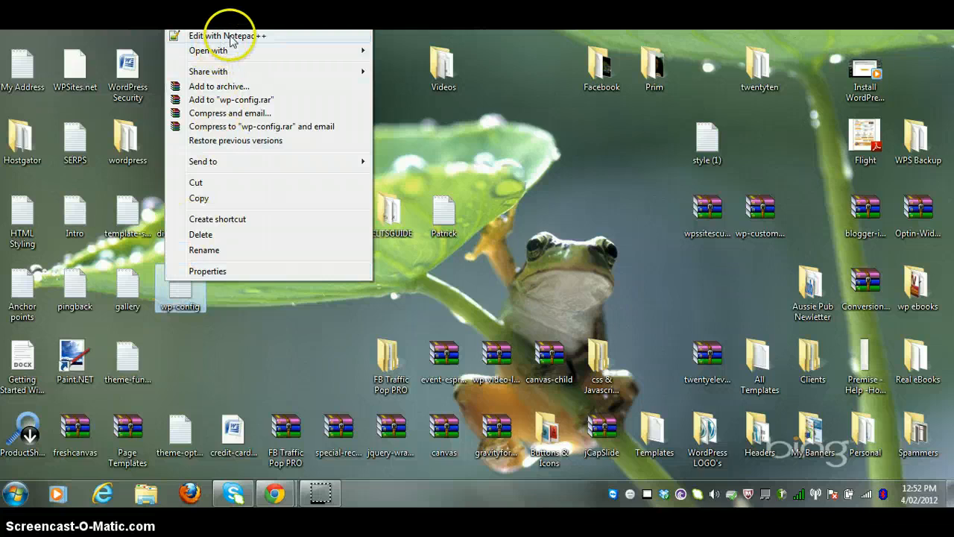
pyautogui.click(224, 36)
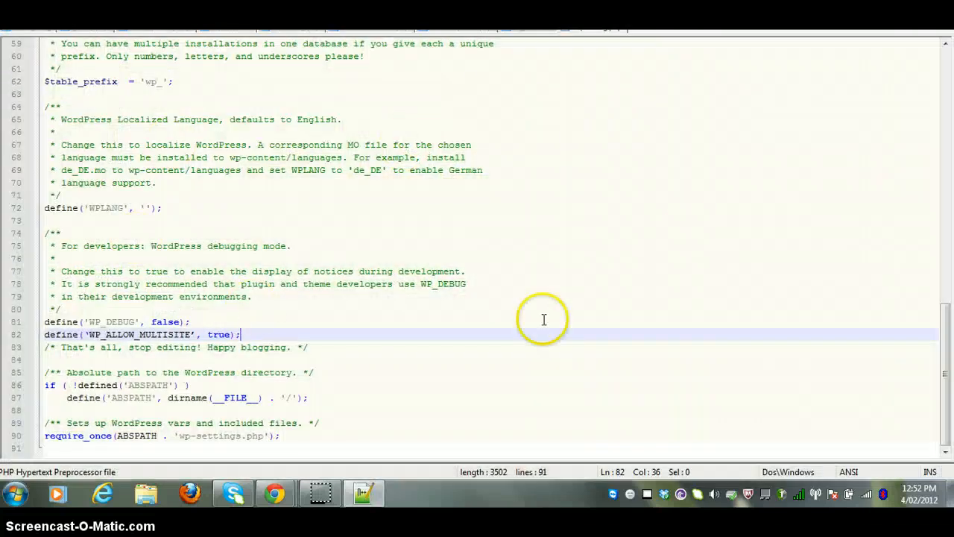
pyautogui.scroll(3)
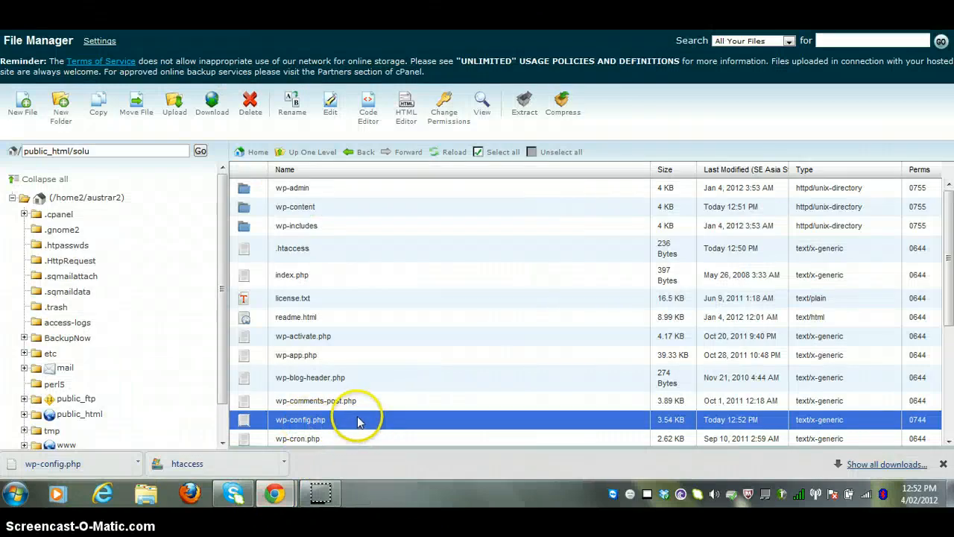
# Step: Reopen wp-config.php in the Code Editor and scroll through its 97 lines
pyautogui.doubleClick(300, 418)
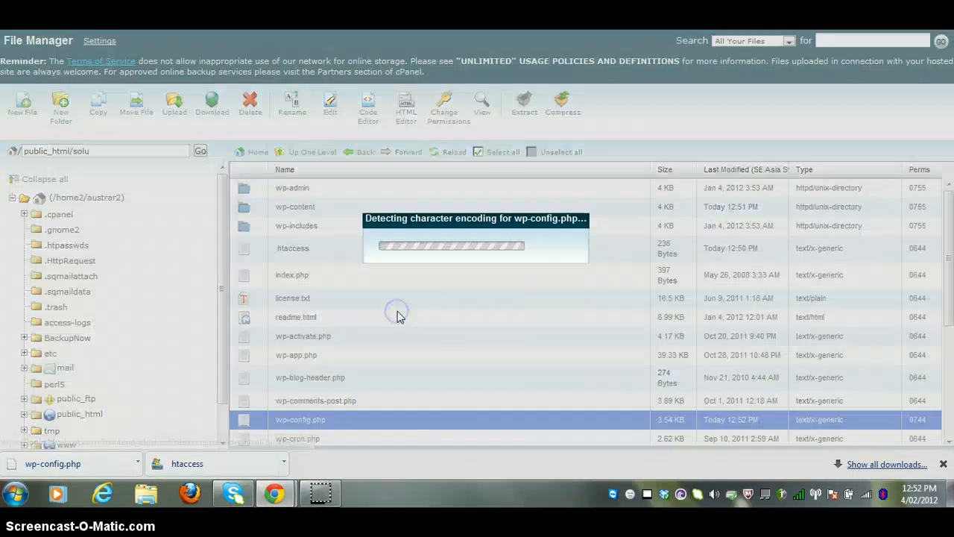
pyautogui.moveTo(535, 326)
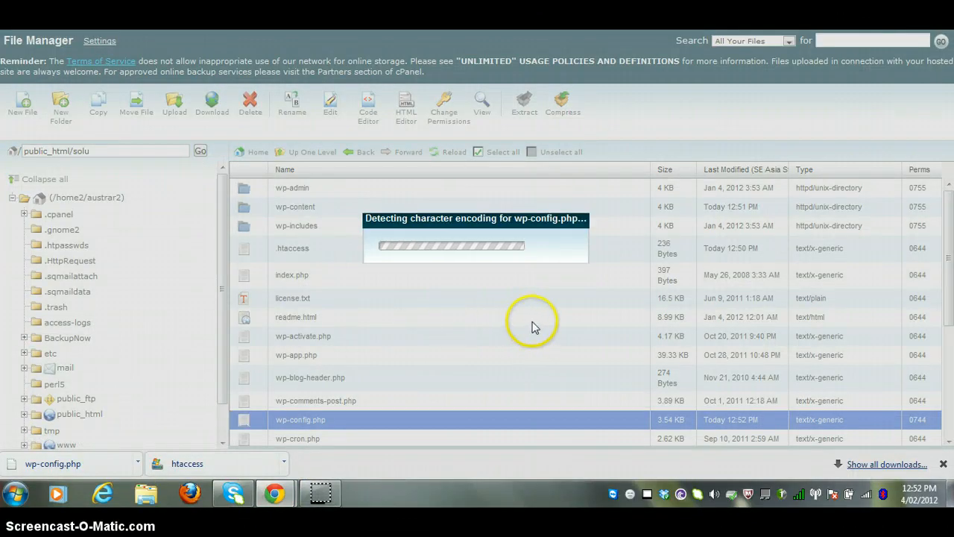
pyautogui.moveTo(533, 325)
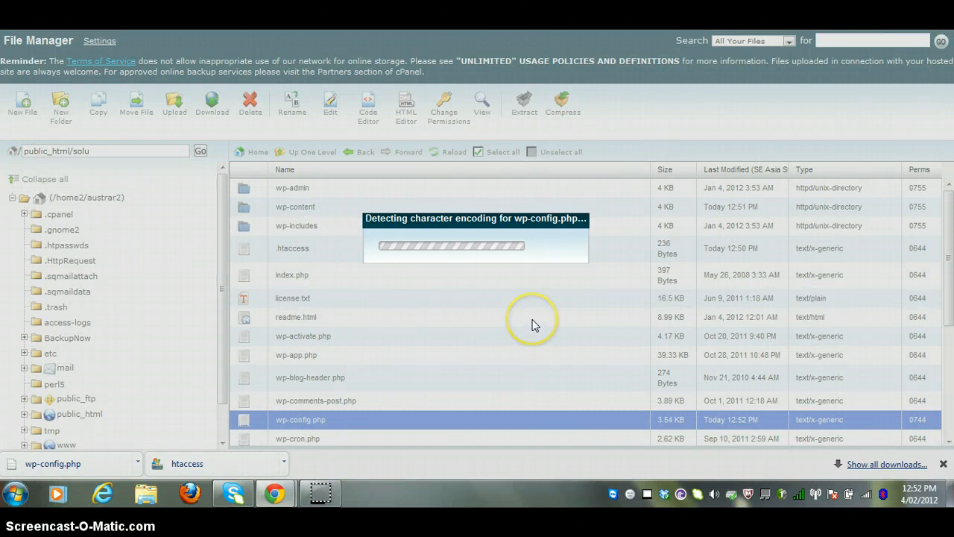
pyautogui.moveTo(533, 326)
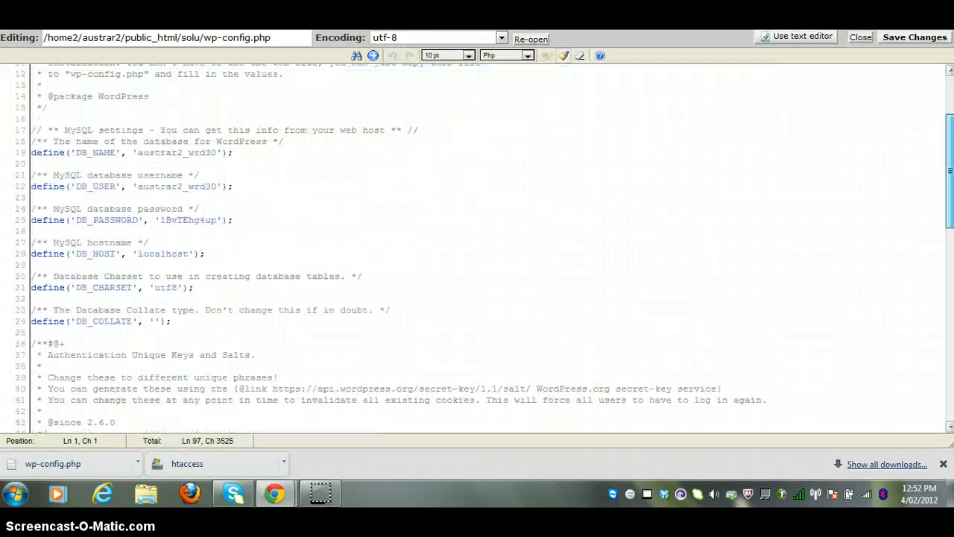
pyautogui.scroll(-3)
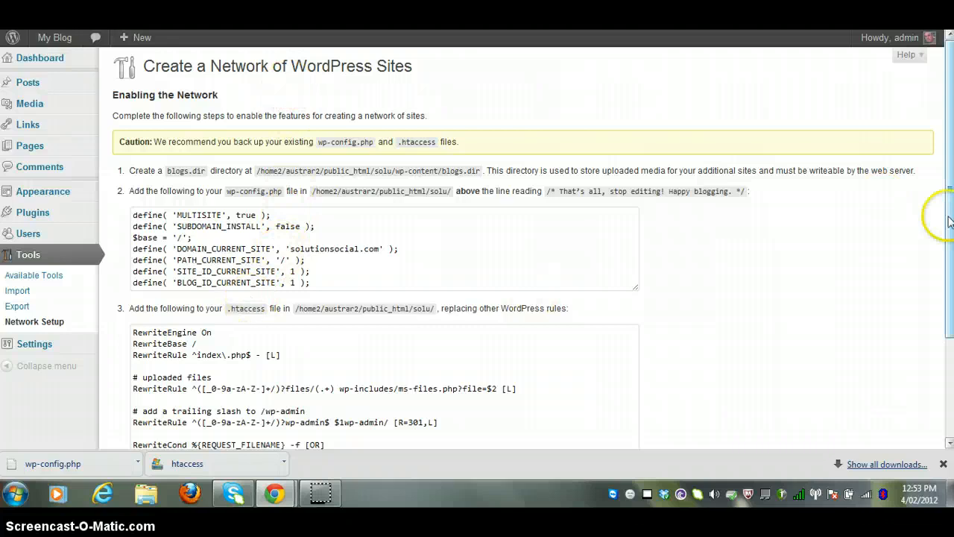
# Step: Copy the .htaccess rewrite rules from the WordPress network setup page
pyautogui.scroll(-3)
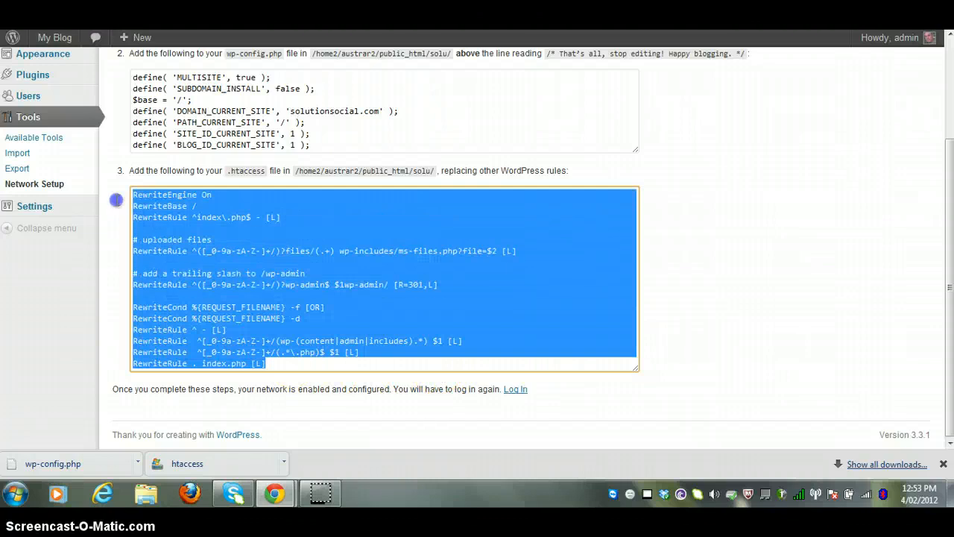
pyautogui.rightClick(372, 299)
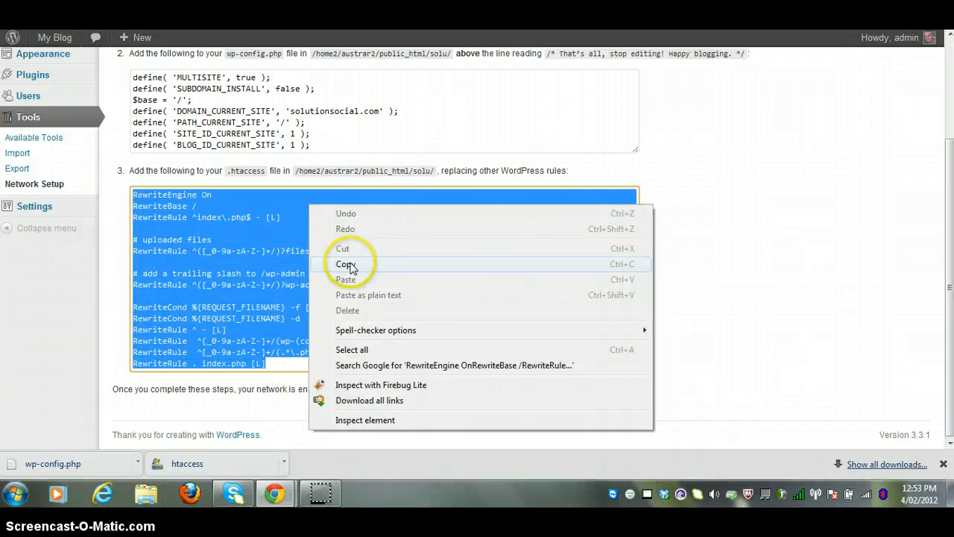
pyautogui.click(345, 263)
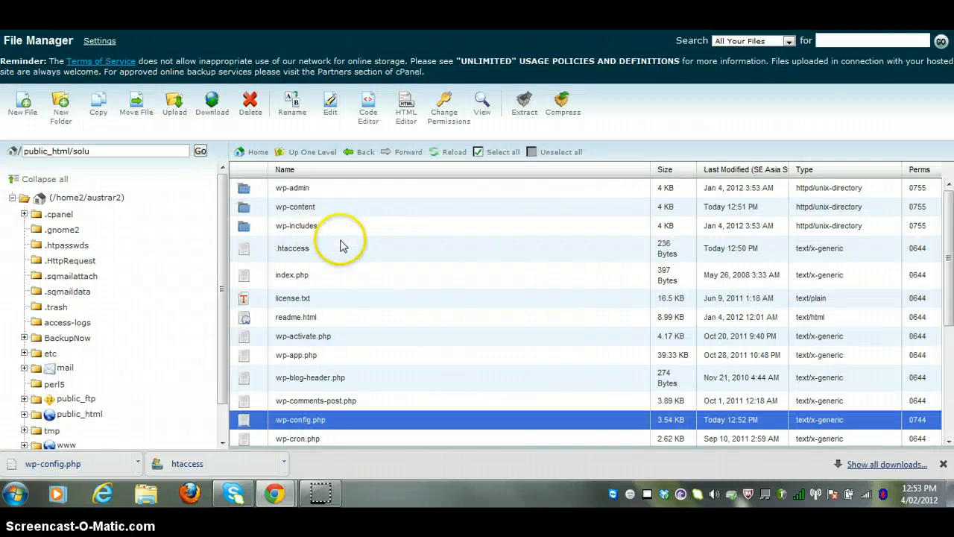
# Step: Open .htaccess in the cPanel code editor with utf-8 encoding
pyautogui.rightClick(292, 247)
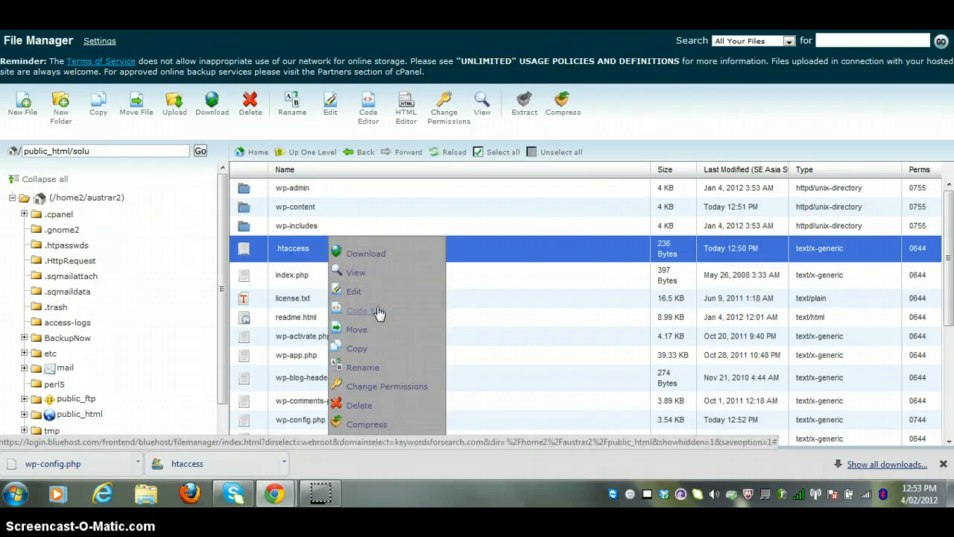
pyautogui.click(365, 310)
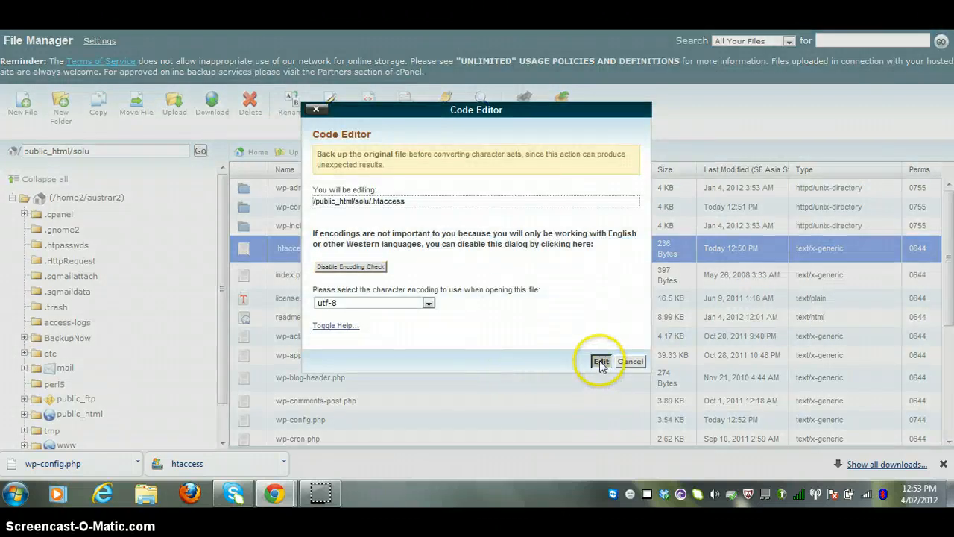
pyautogui.click(600, 362)
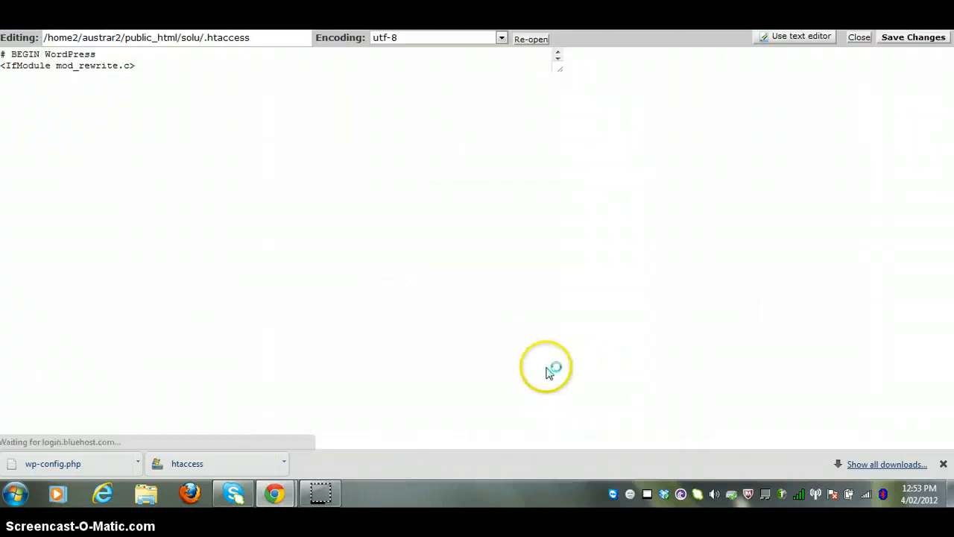
pyautogui.click(795, 36)
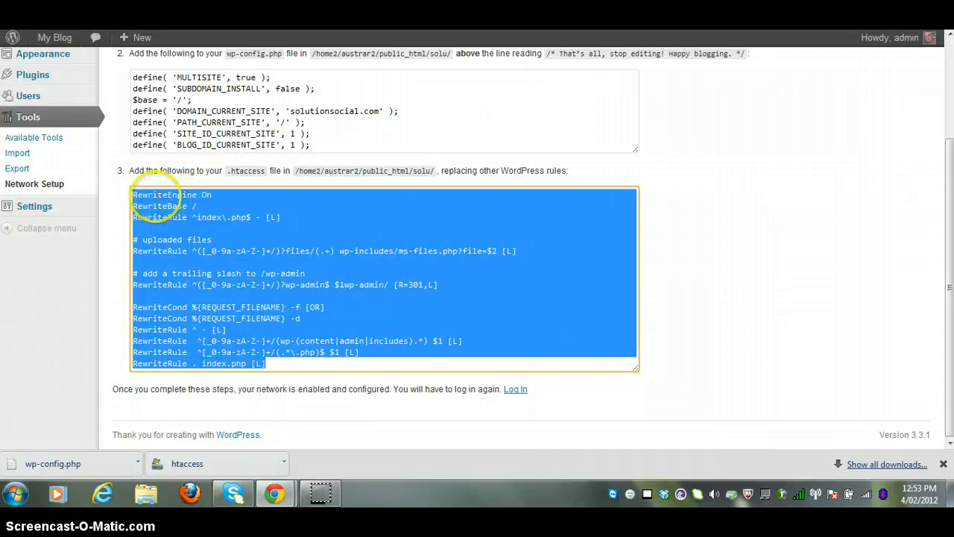
pyautogui.moveTo(255, 363)
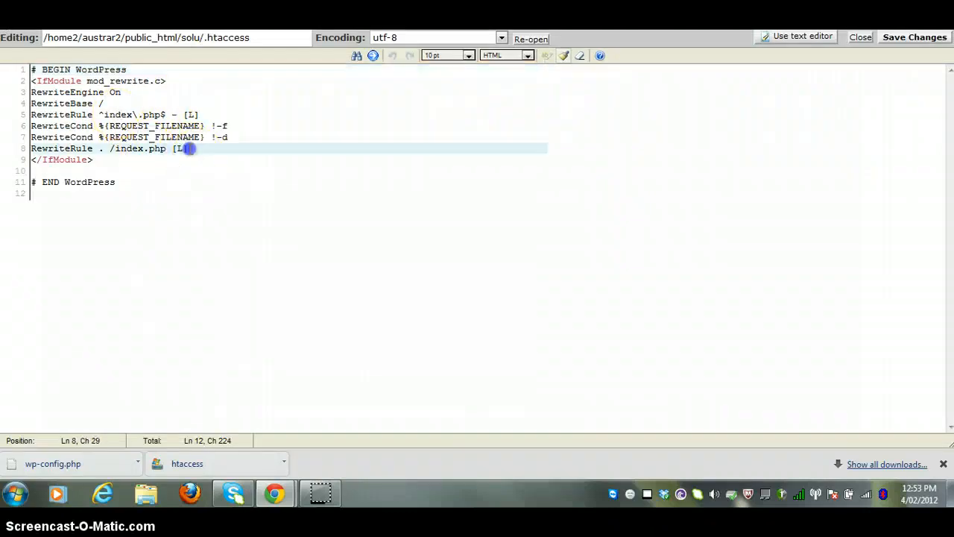
# Step: Paste the multisite rules over old lines 3–8, save .htaccess, and close it
pyautogui.moveTo(190, 149); pyautogui.dragTo(42, 92)
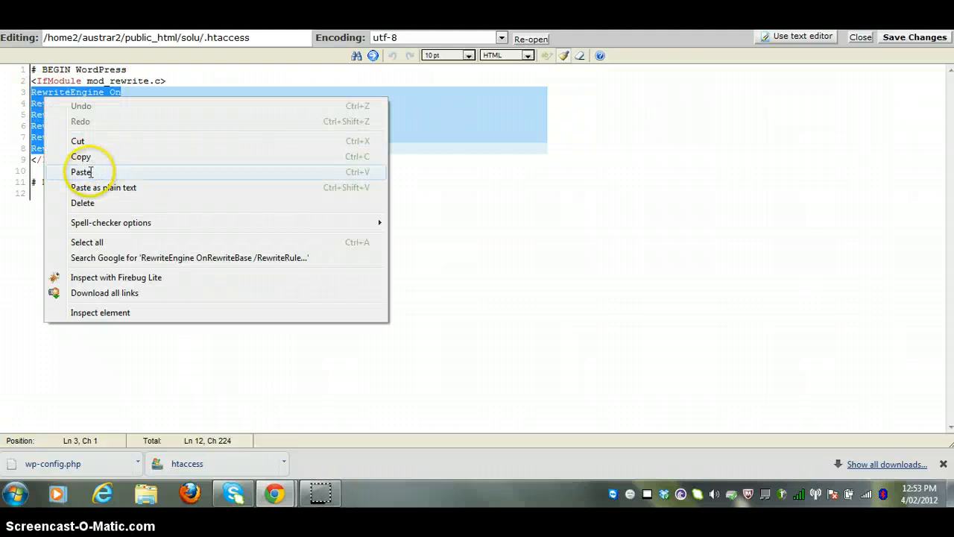
pyautogui.click(82, 171)
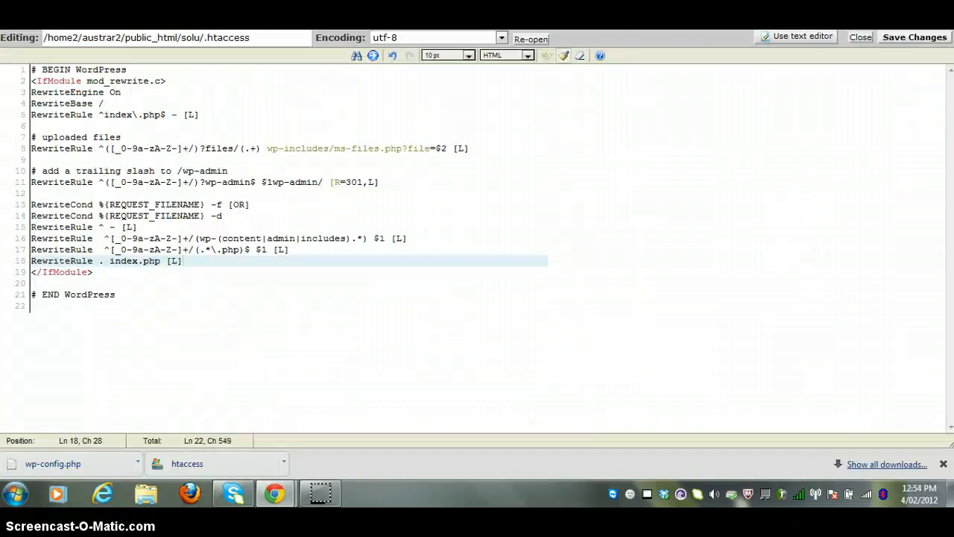
pyautogui.click(913, 36)
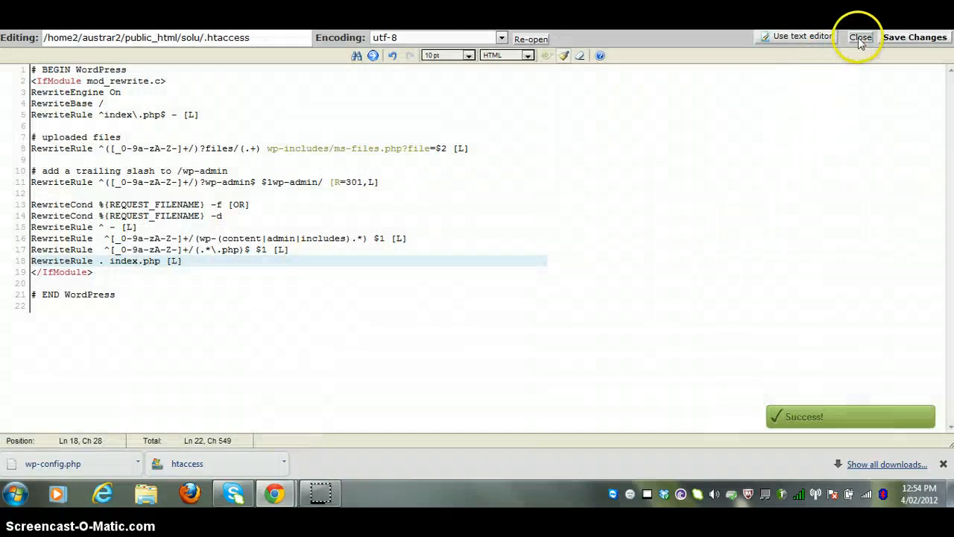
pyautogui.click(860, 38)
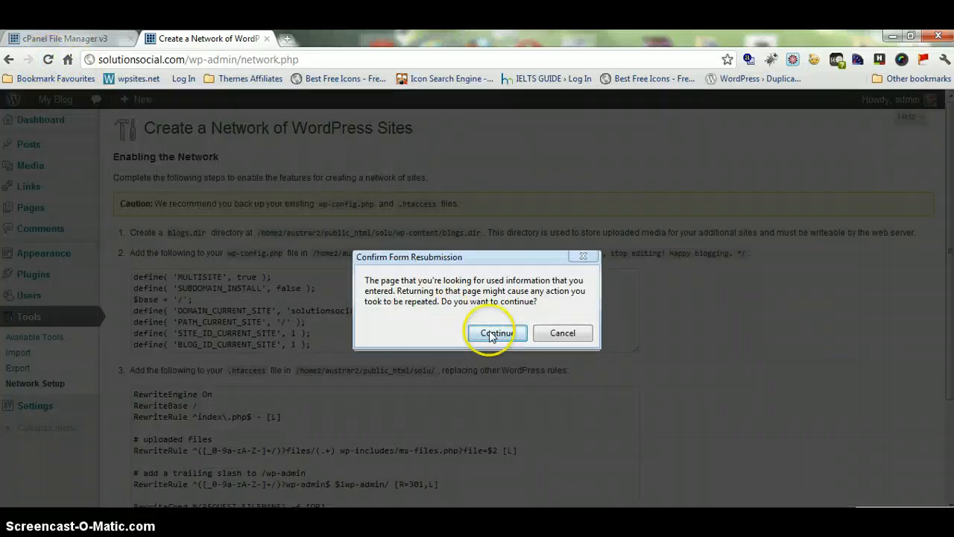
# Step: Confirm reloading the network setup page and log back in to WordPress
pyautogui.click(496, 333)
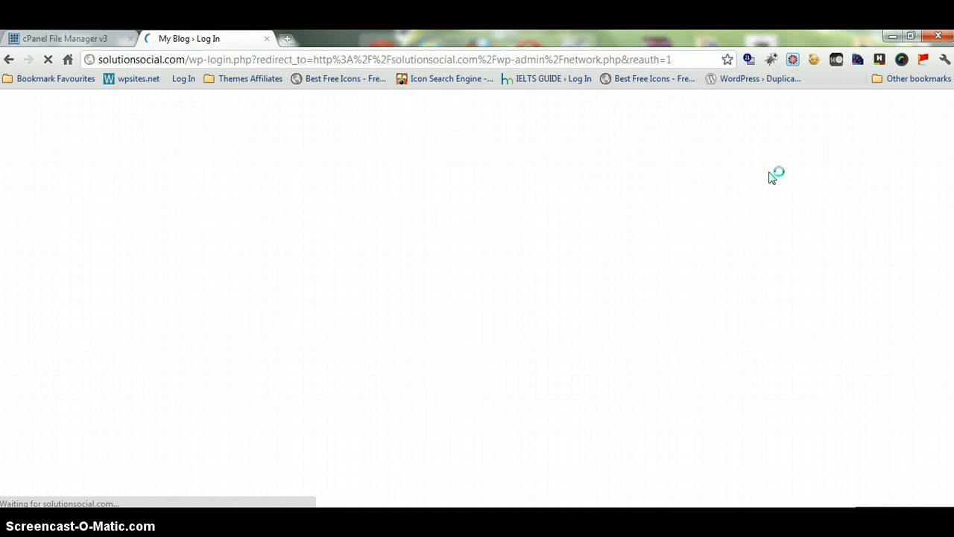
pyautogui.click(550, 354)
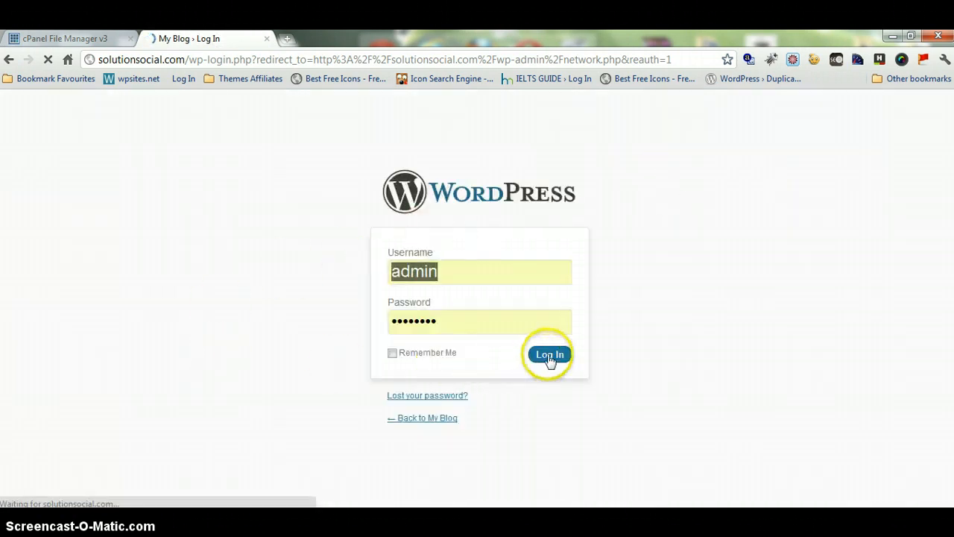
pyautogui.click(549, 354)
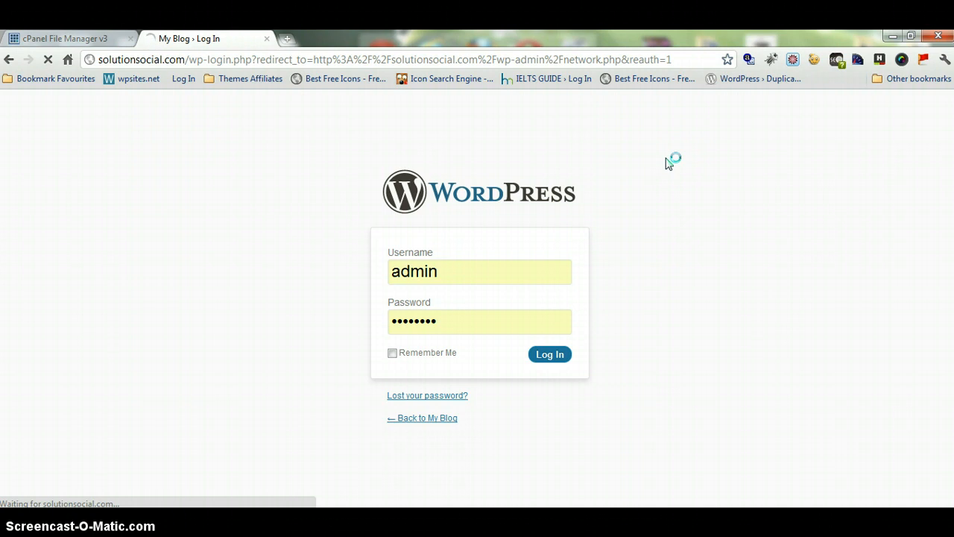
pyautogui.moveTo(351, 505)
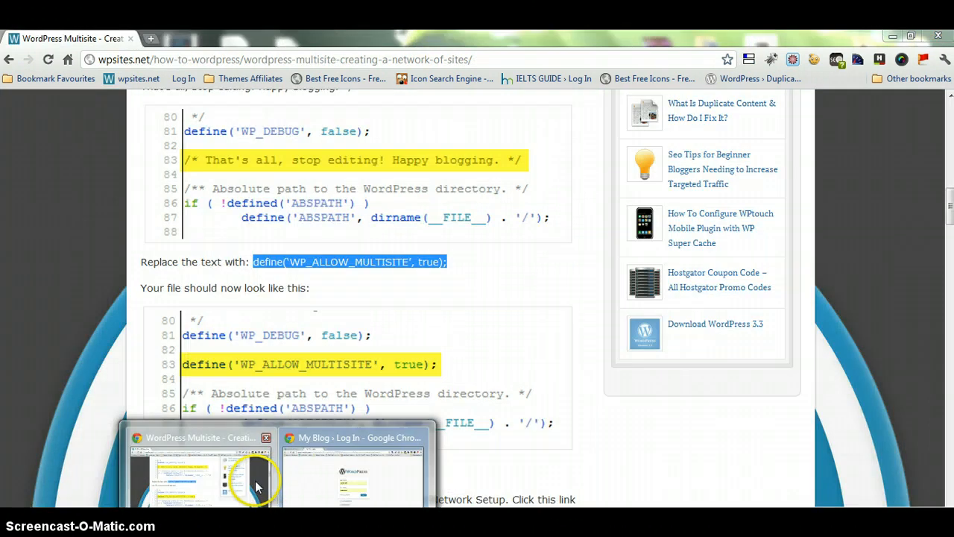
# Step: Scroll the wpsites.net guide down to Network Settings and its network admin menu screenshot
pyautogui.scroll(-3)
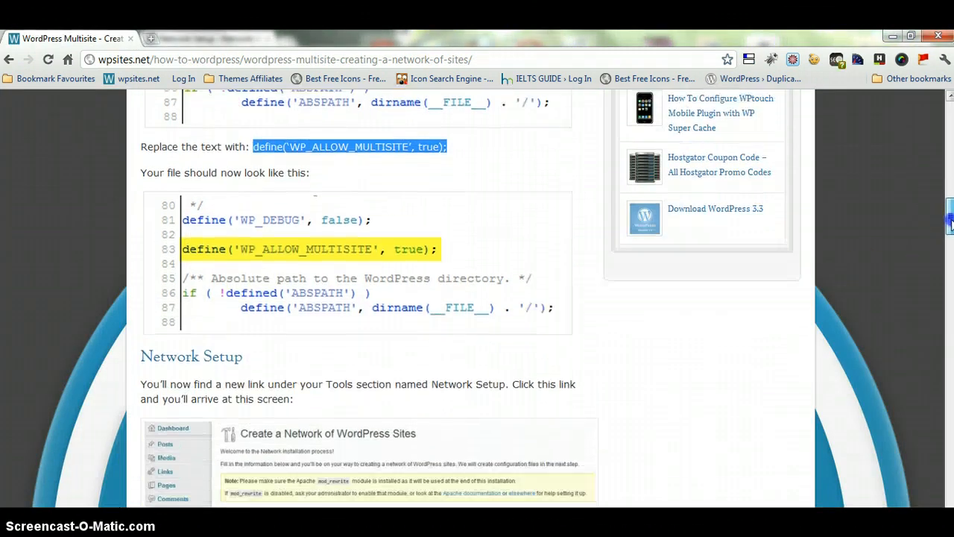
pyautogui.scroll(-3)
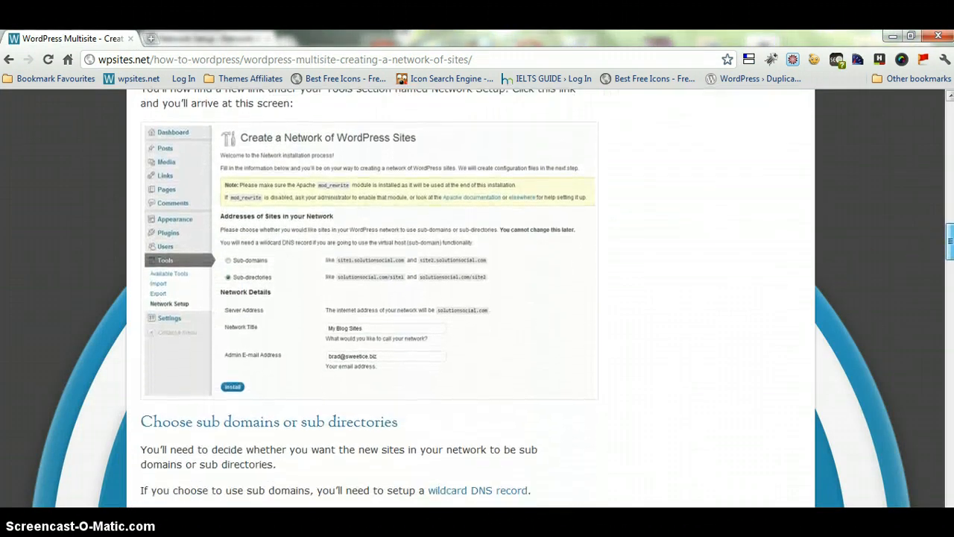
pyautogui.scroll(-3)
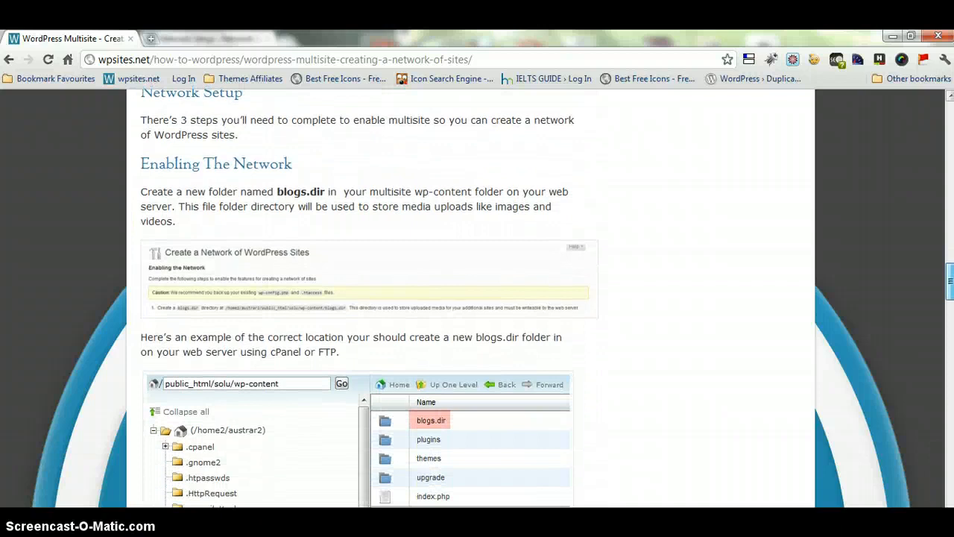
pyautogui.scroll(-3)
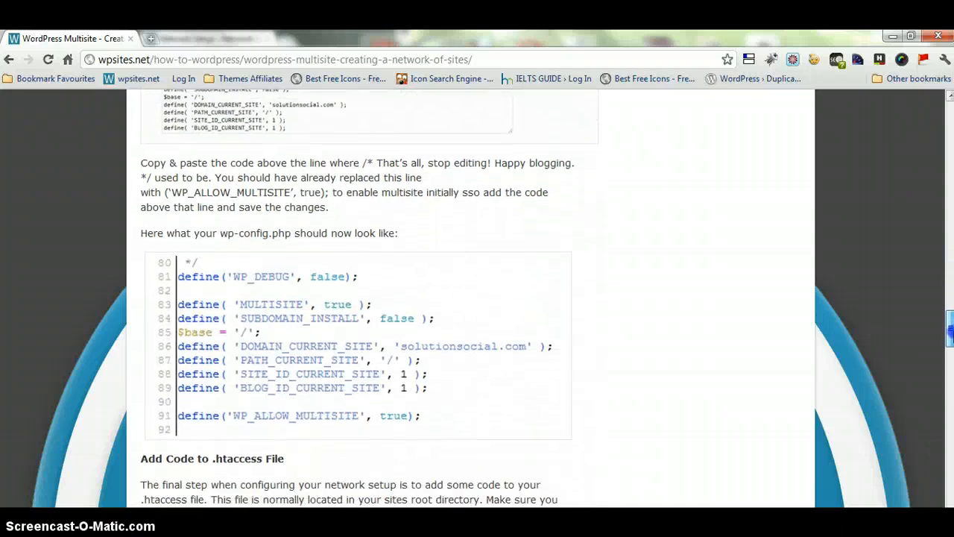
pyautogui.scroll(-3)
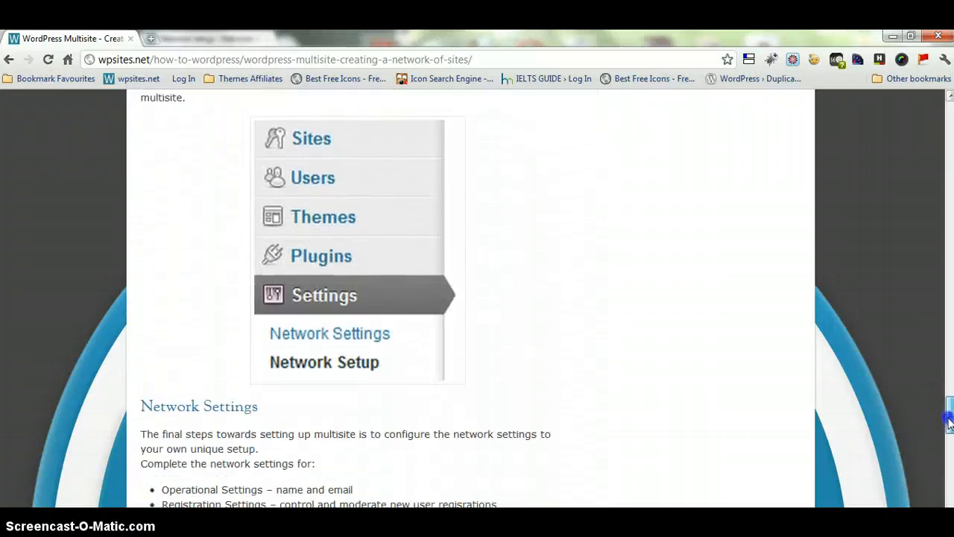
pyautogui.scroll(-3)
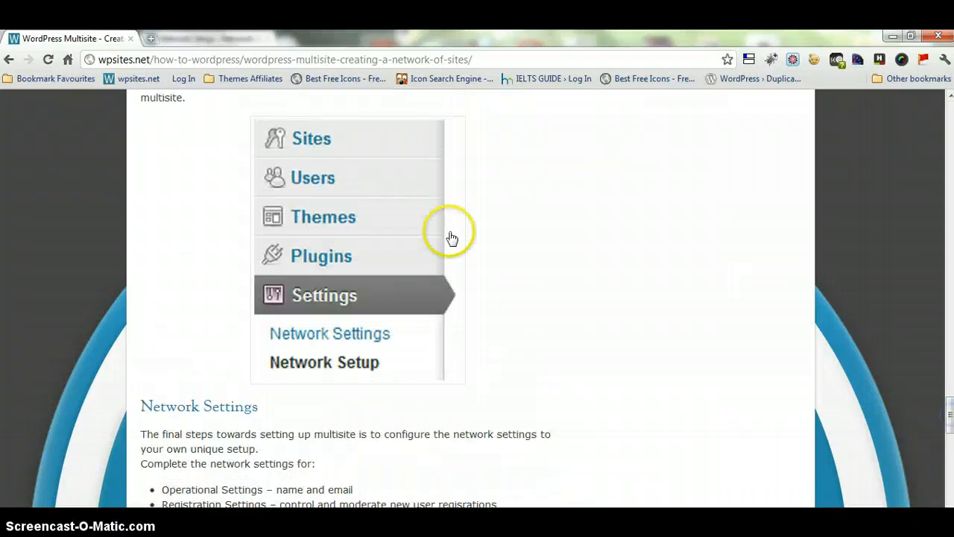
pyautogui.moveTo(316, 186)
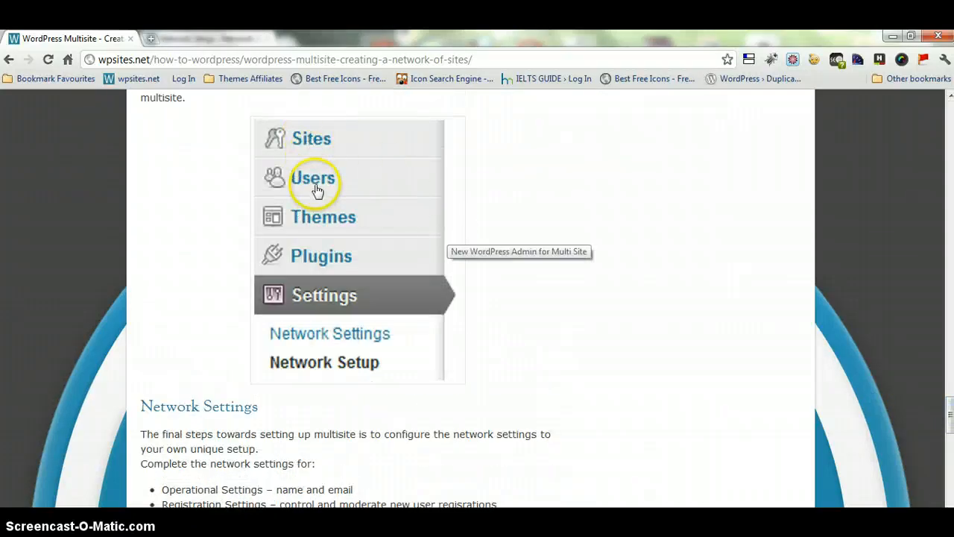
pyautogui.moveTo(336, 263)
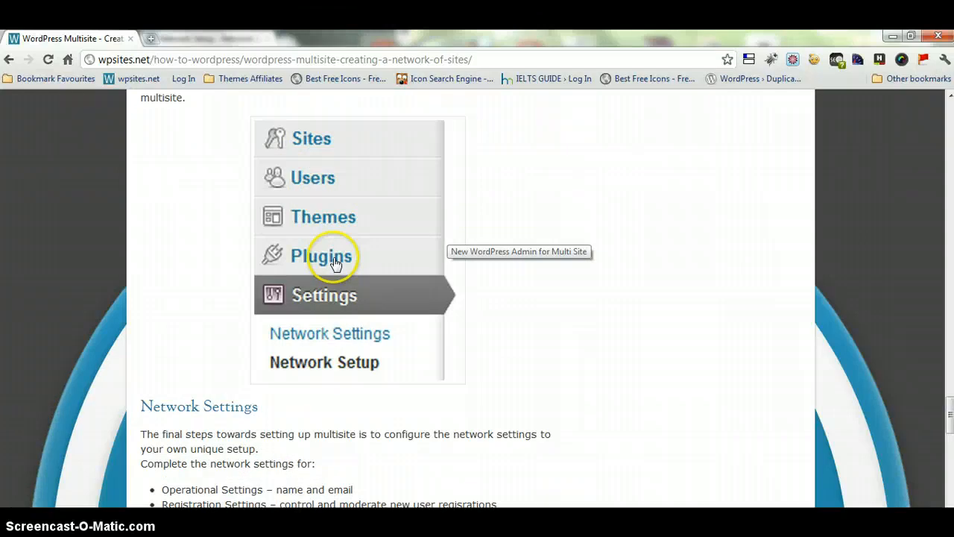
pyautogui.moveTo(375, 222)
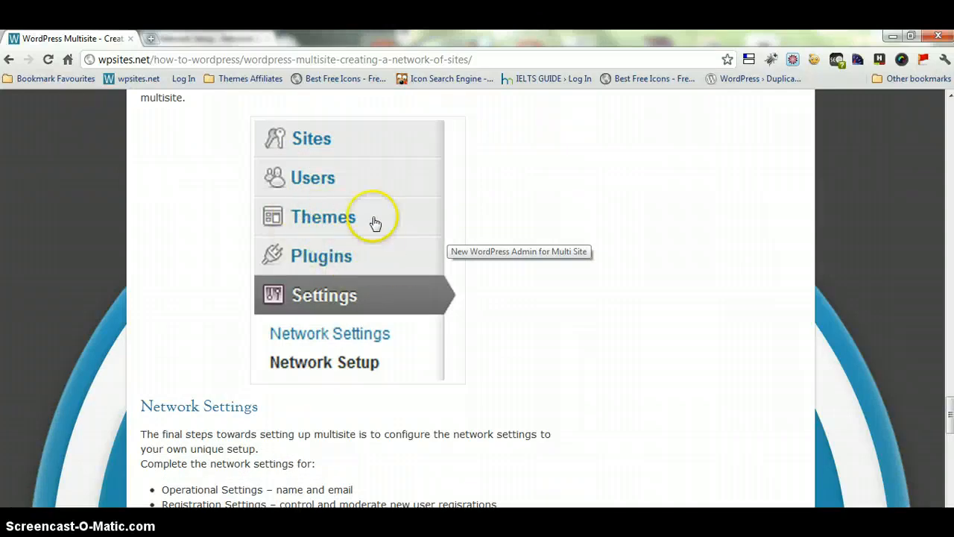
pyautogui.moveTo(395, 266)
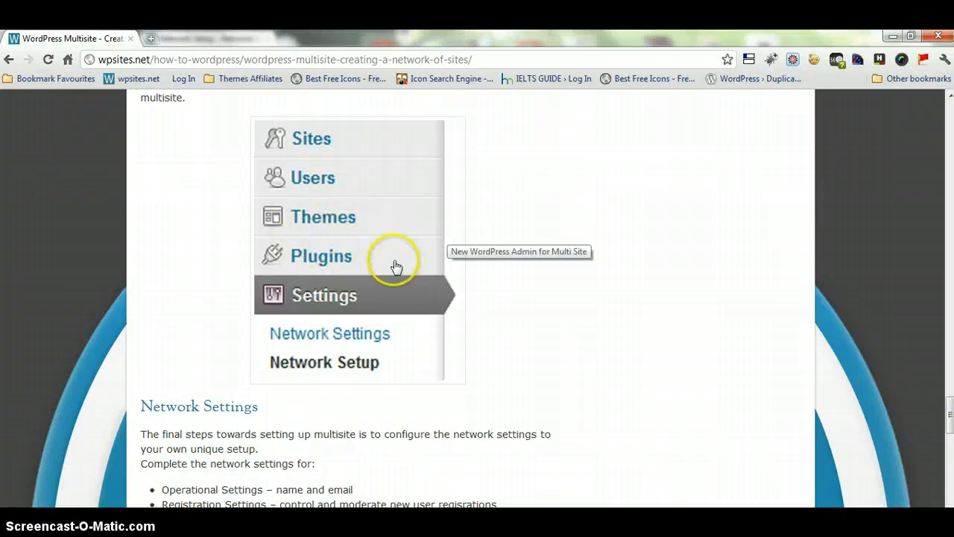
pyautogui.moveTo(348, 253)
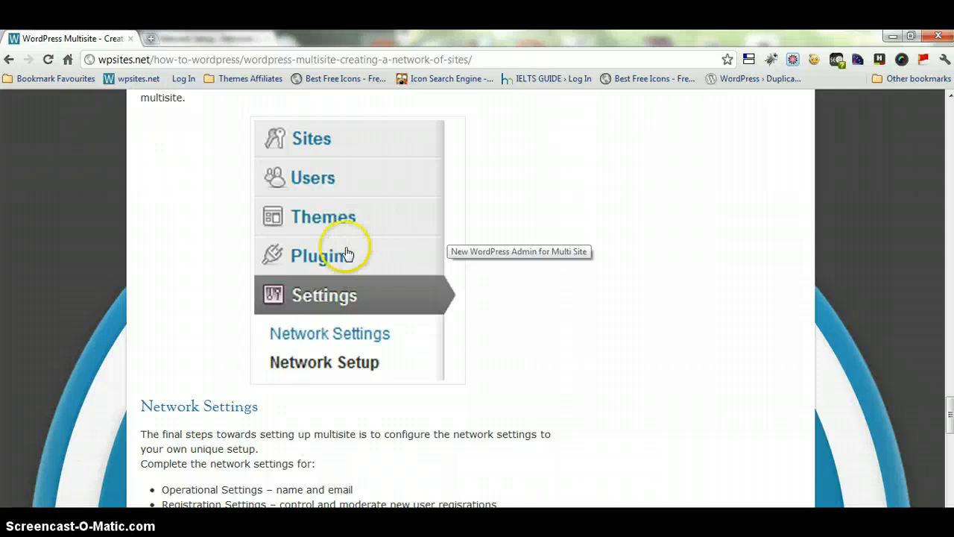
pyautogui.moveTo(329, 380)
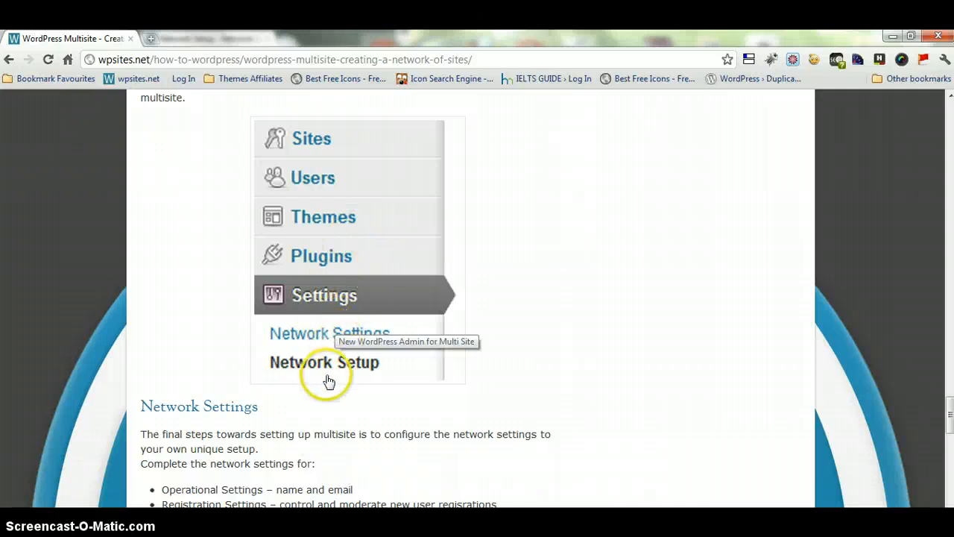
pyautogui.moveTo(346, 337)
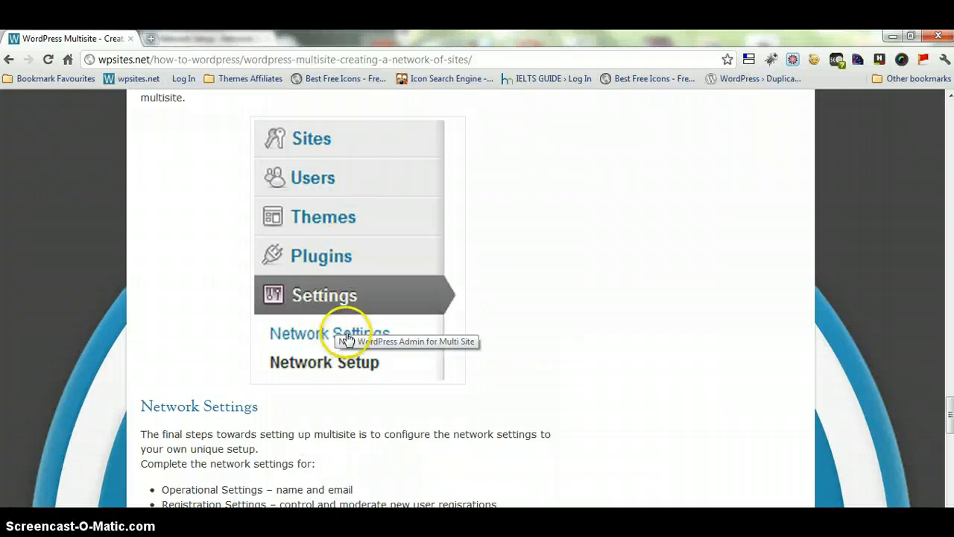
pyautogui.click(324, 361)
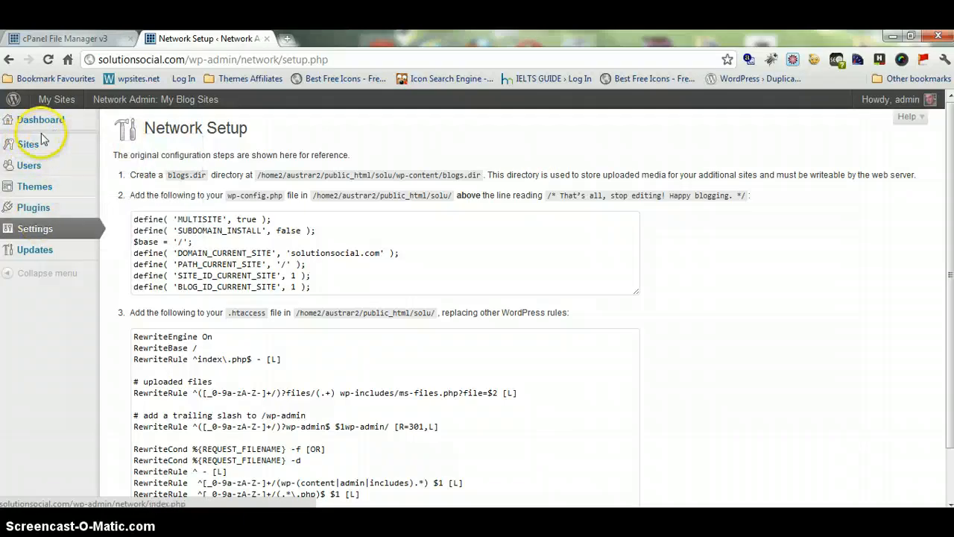
pyautogui.moveTo(29, 144)
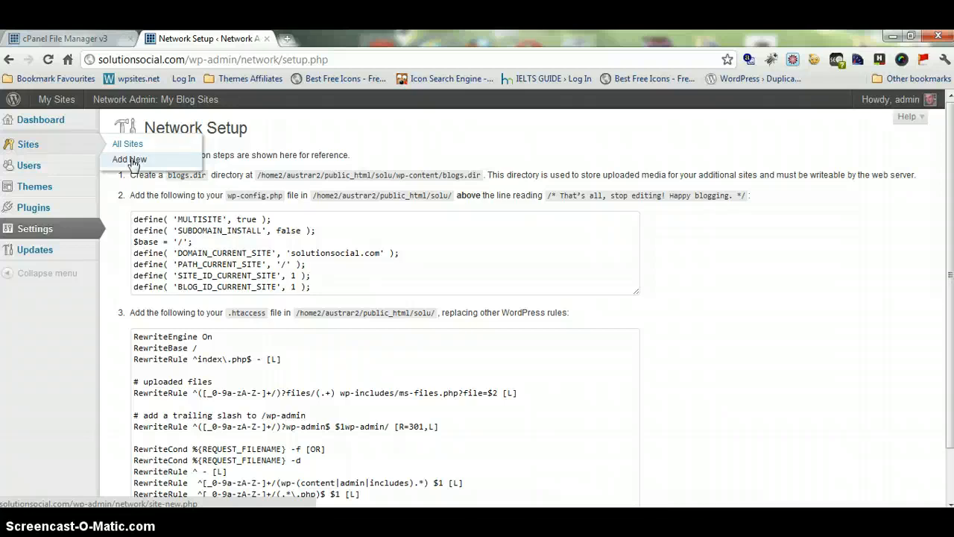
pyautogui.moveTo(133, 163)
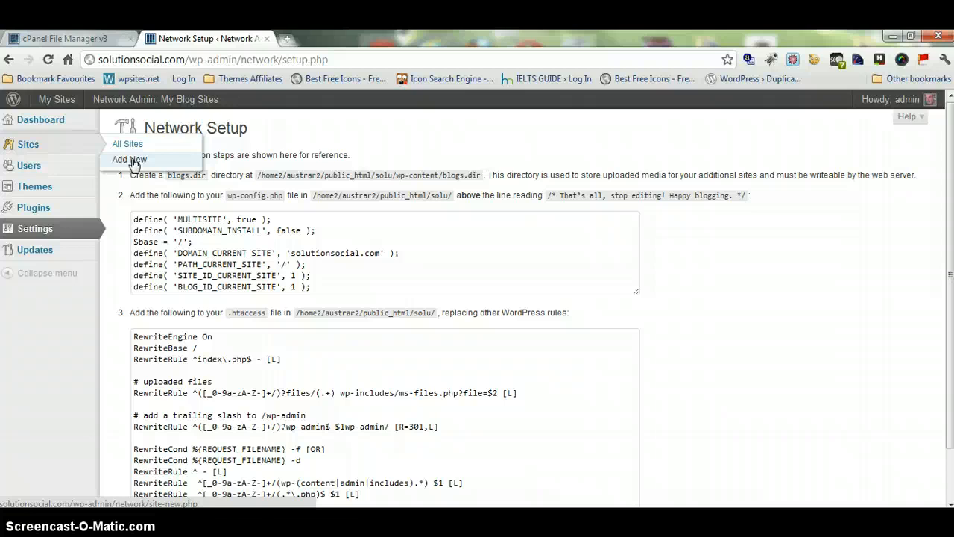
pyautogui.moveTo(30, 362)
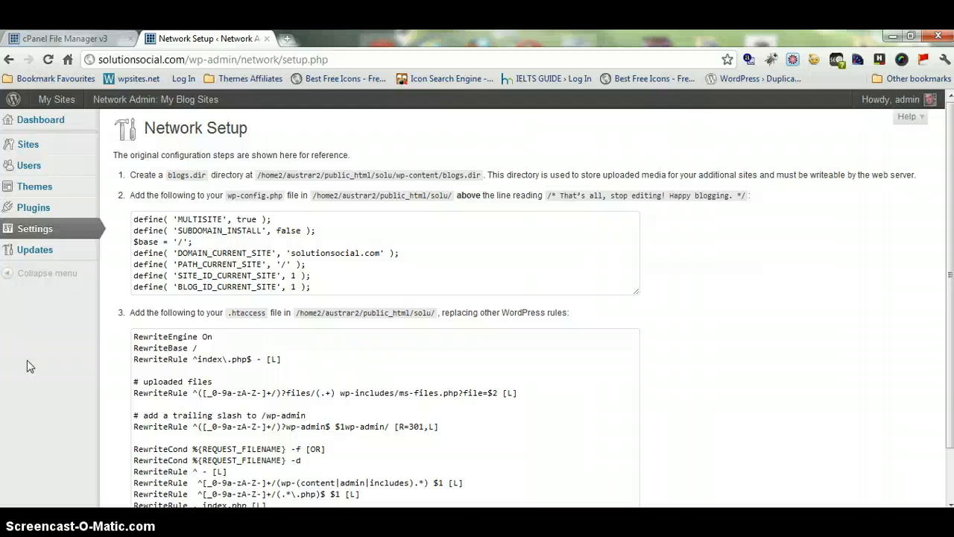
pyautogui.moveTo(80, 229)
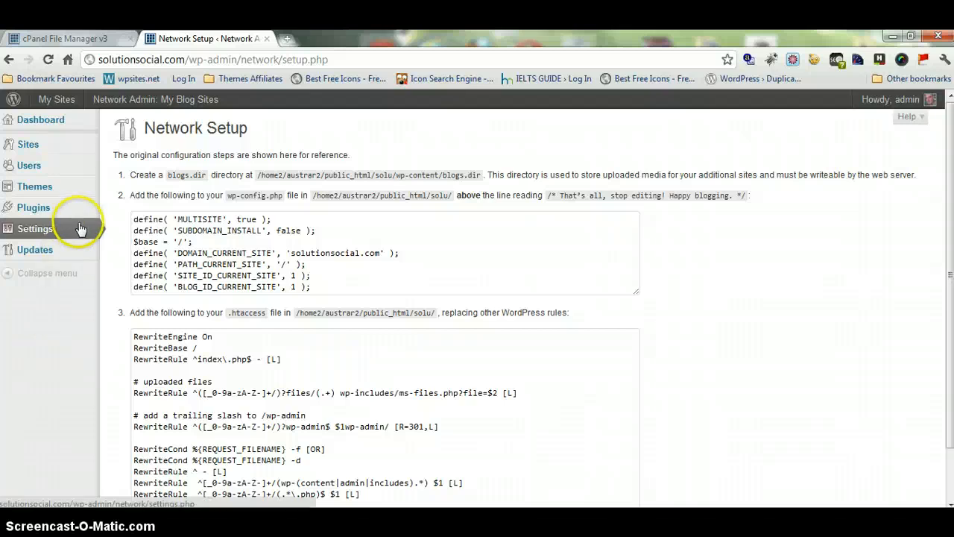
pyautogui.moveTo(101, 228)
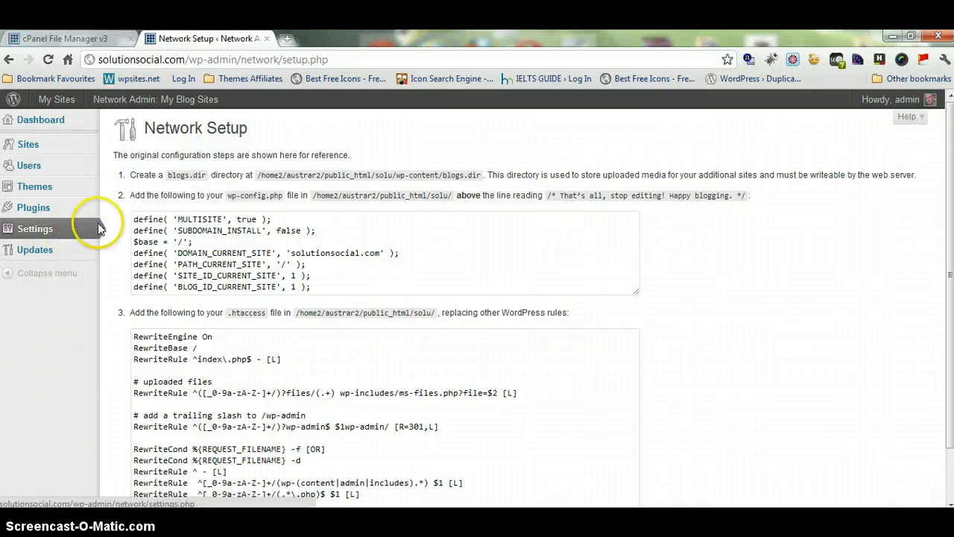
pyautogui.moveTo(93, 231)
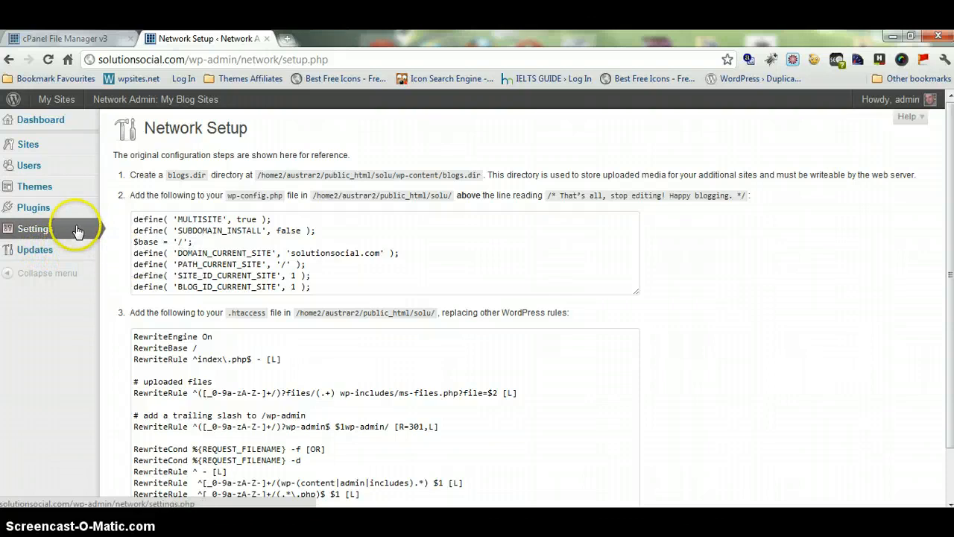
# Step: Choose Settings in the Network Admin sidebar to reach Network Settings
pyautogui.click(35, 228)
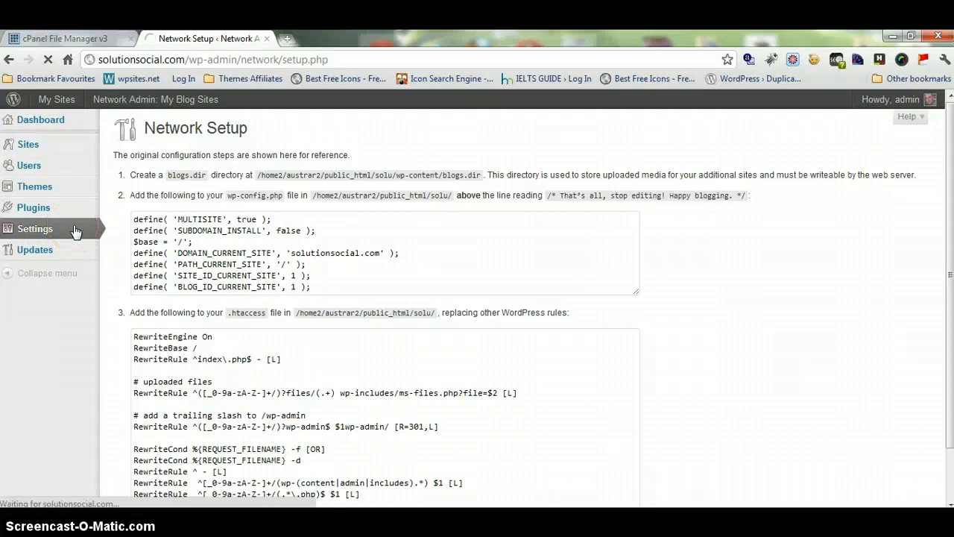
# Step: Scroll through Network Settings' operational, registration, new-site and upload sections without saving
pyautogui.click(34, 229)
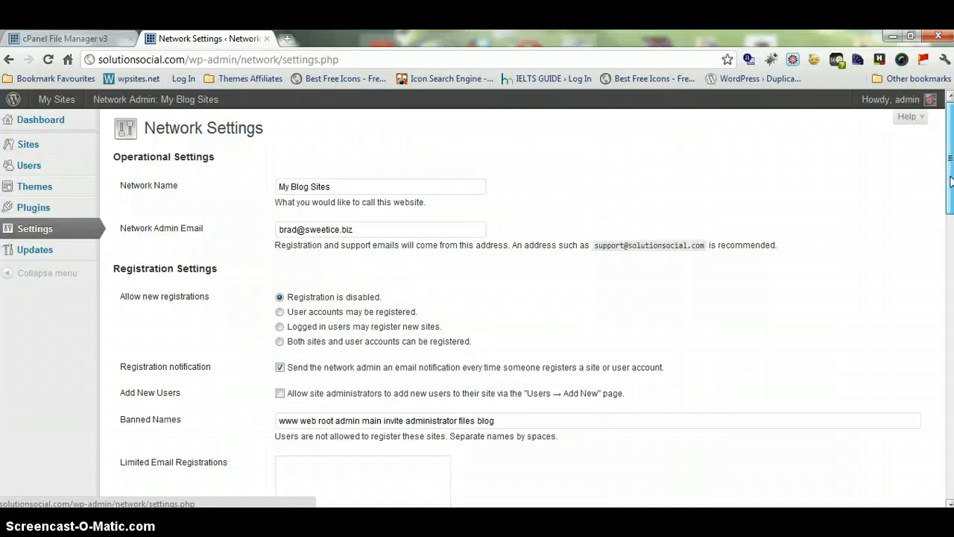
pyautogui.scroll(-3)
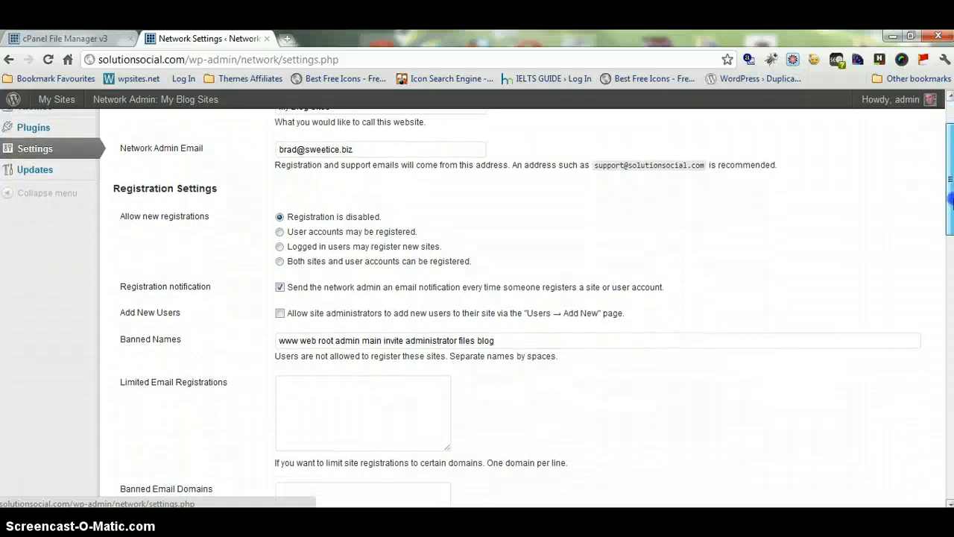
pyautogui.scroll(-3)
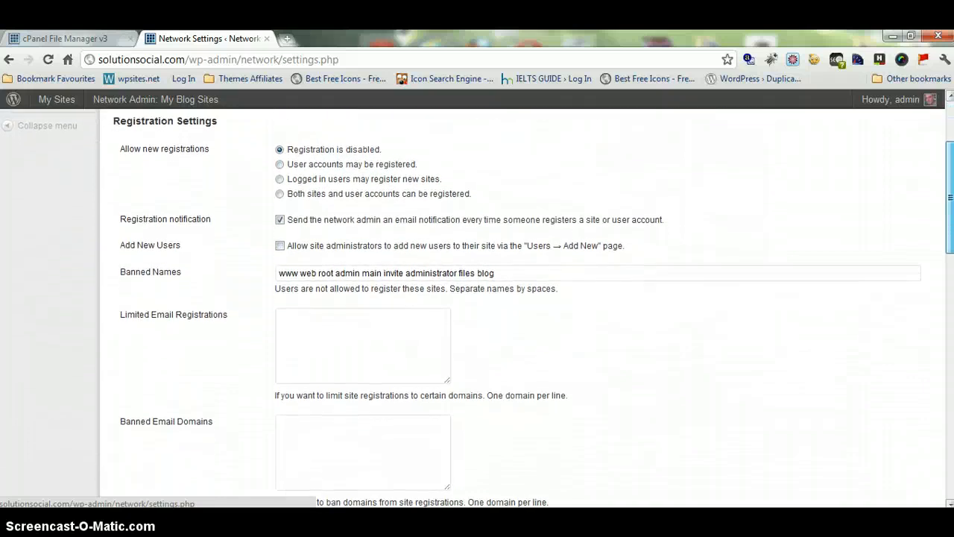
pyautogui.scroll(-3)
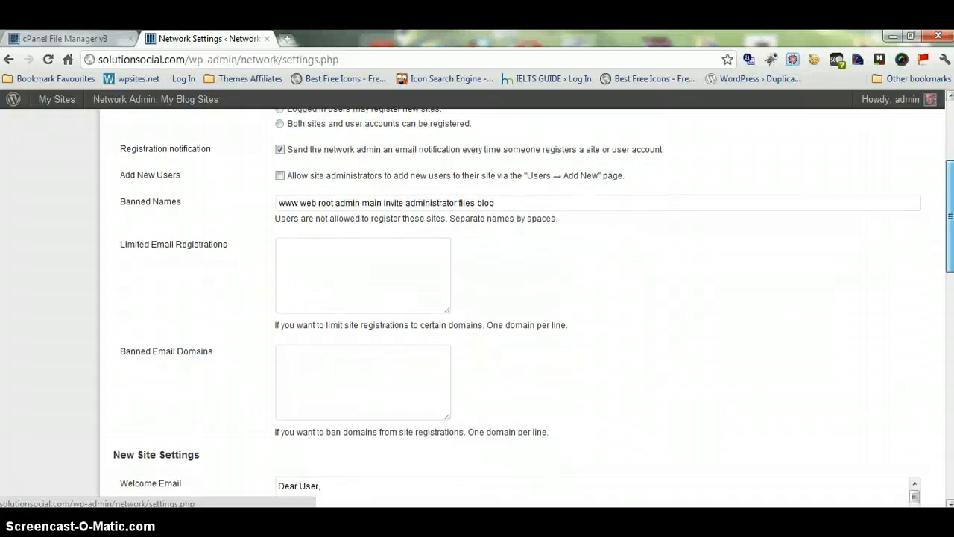
pyautogui.scroll(-3)
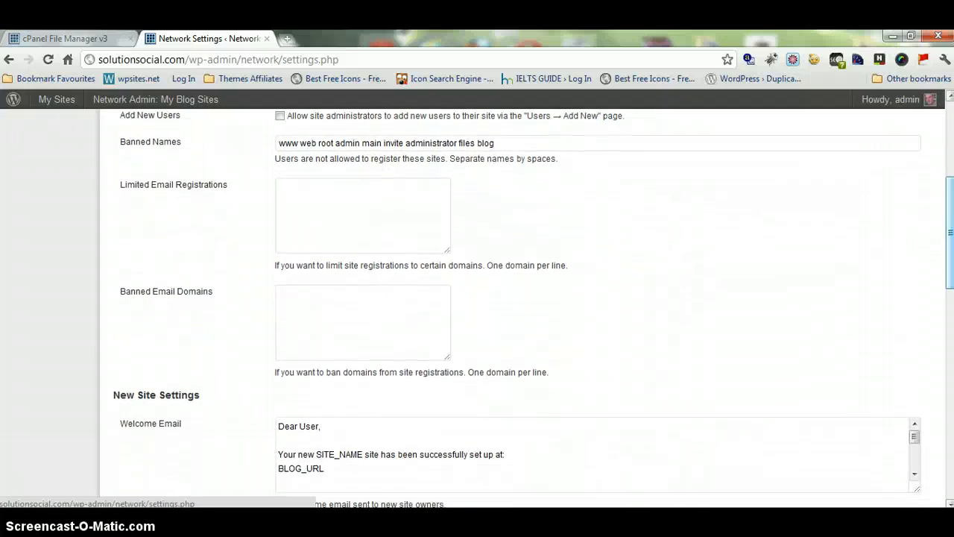
pyautogui.click(362, 214)
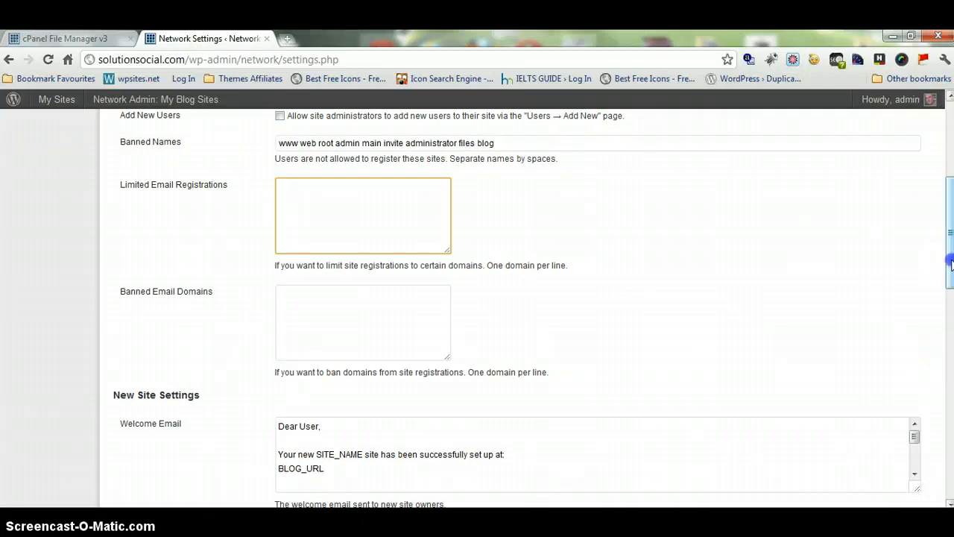
pyautogui.scroll(-3)
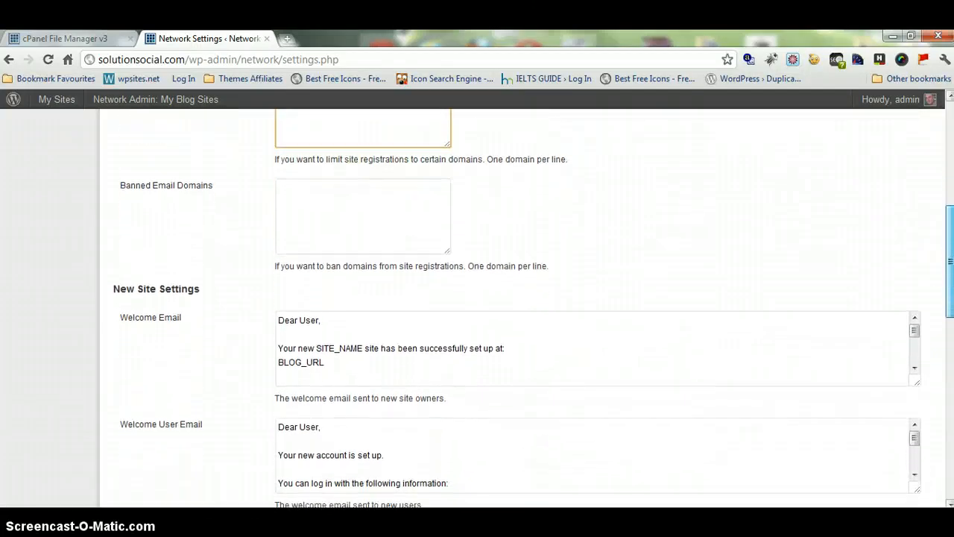
pyautogui.scroll(-3)
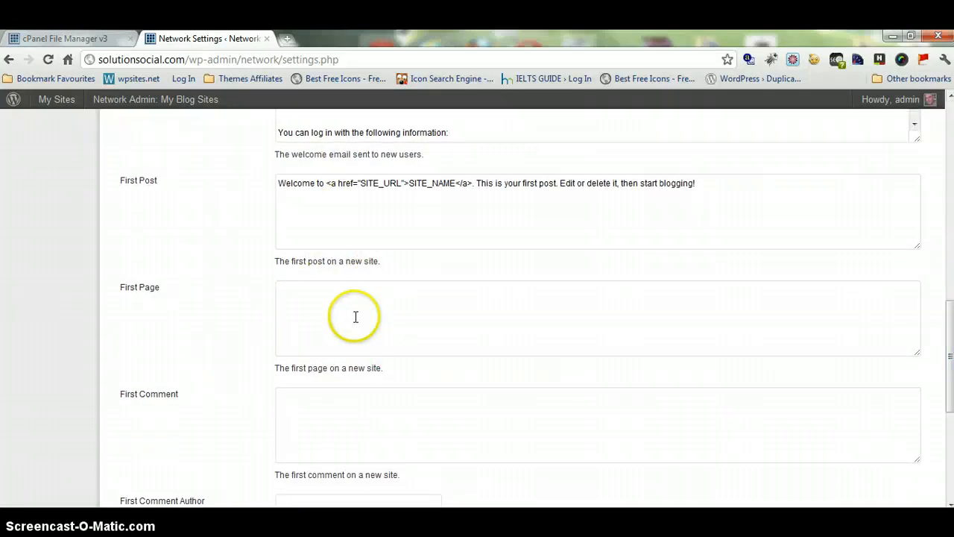
pyautogui.moveTo(388, 230)
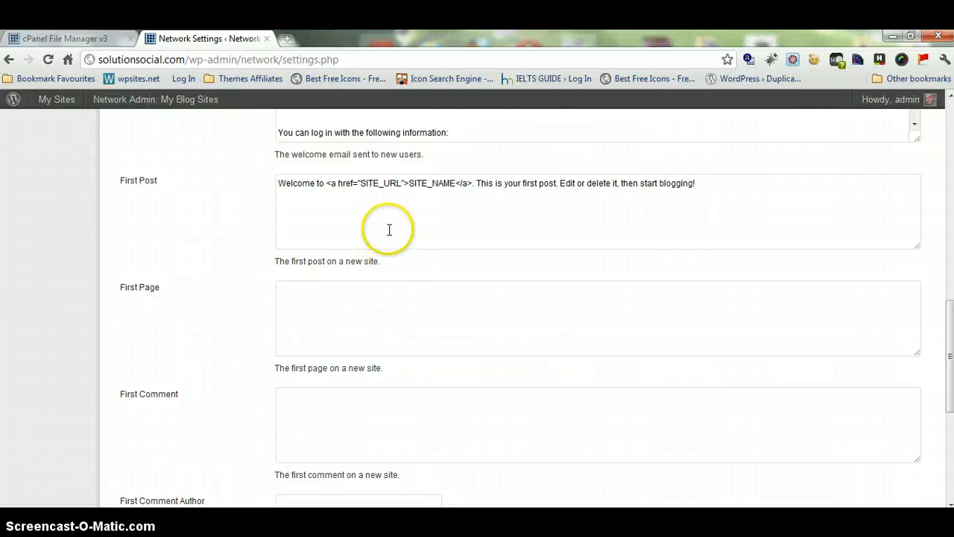
pyautogui.moveTo(373, 210)
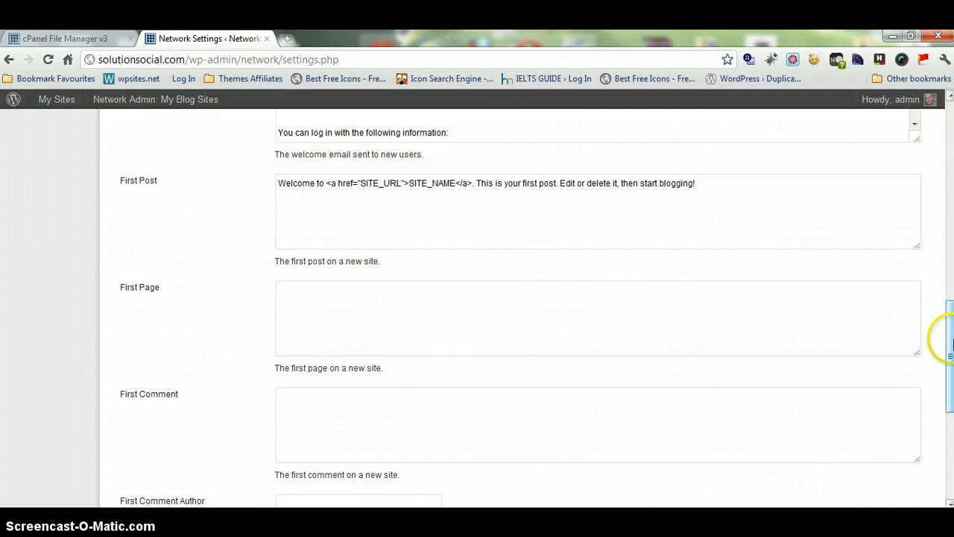
pyautogui.scroll(-3)
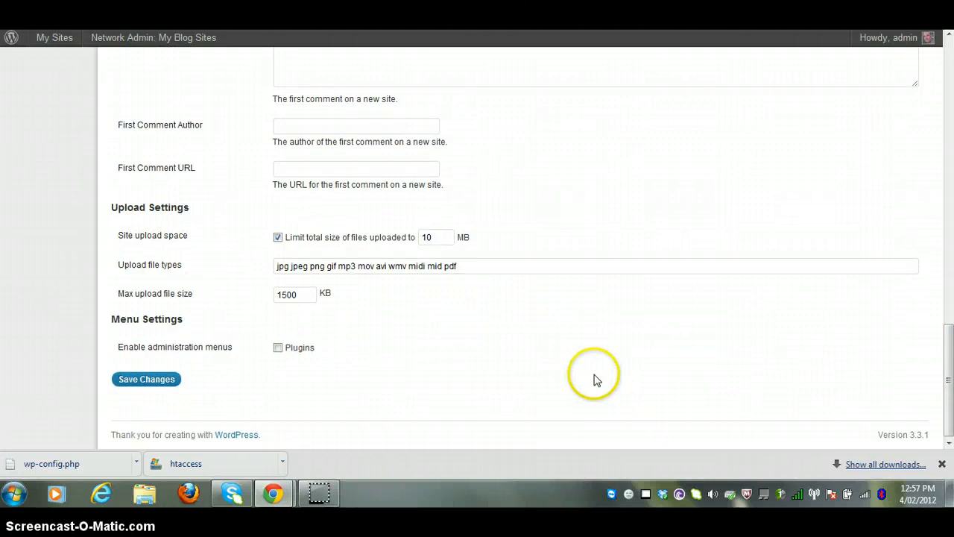
pyautogui.moveTo(592, 391)
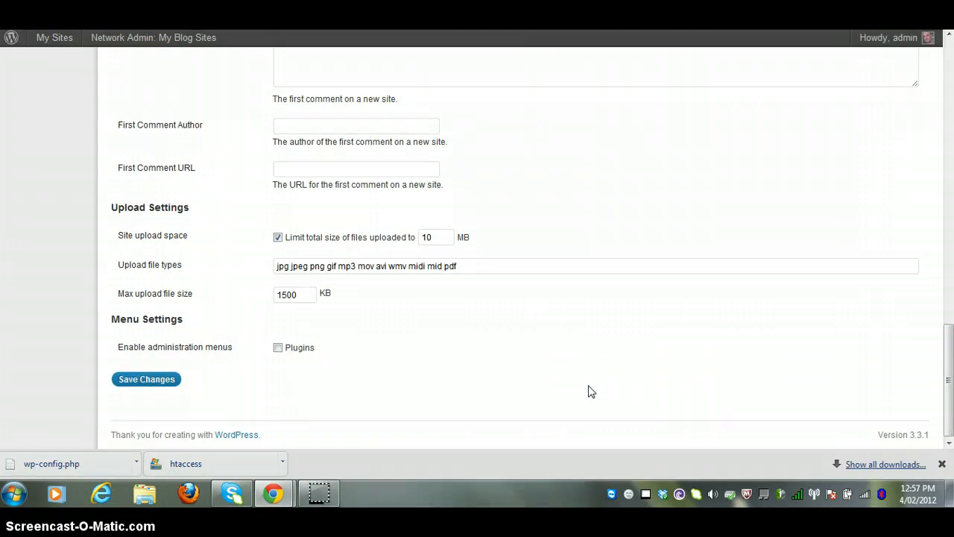
pyautogui.moveTo(344, 154)
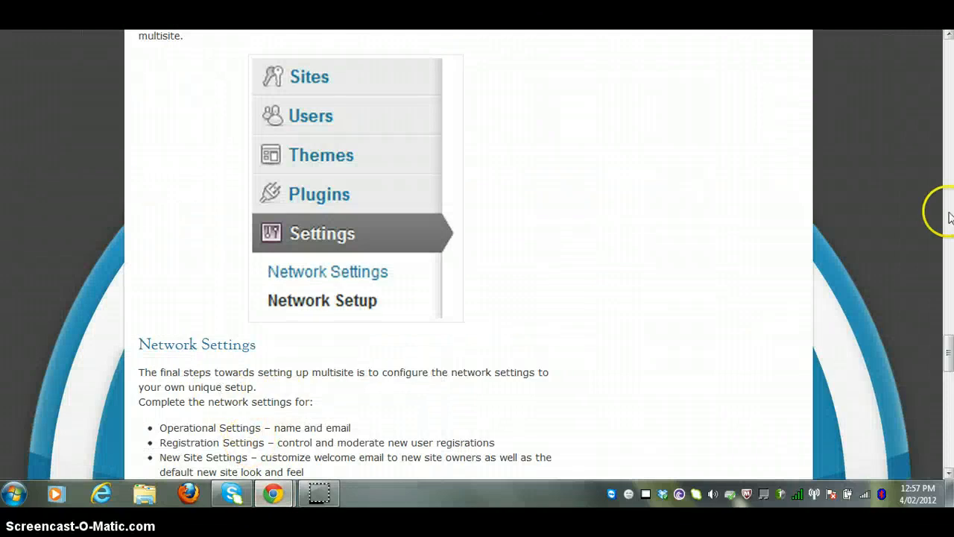
# Step: Scroll the wpsites.net tutorial back up to its Network Setup and blogs.dir instructions
pyautogui.scroll(-3)
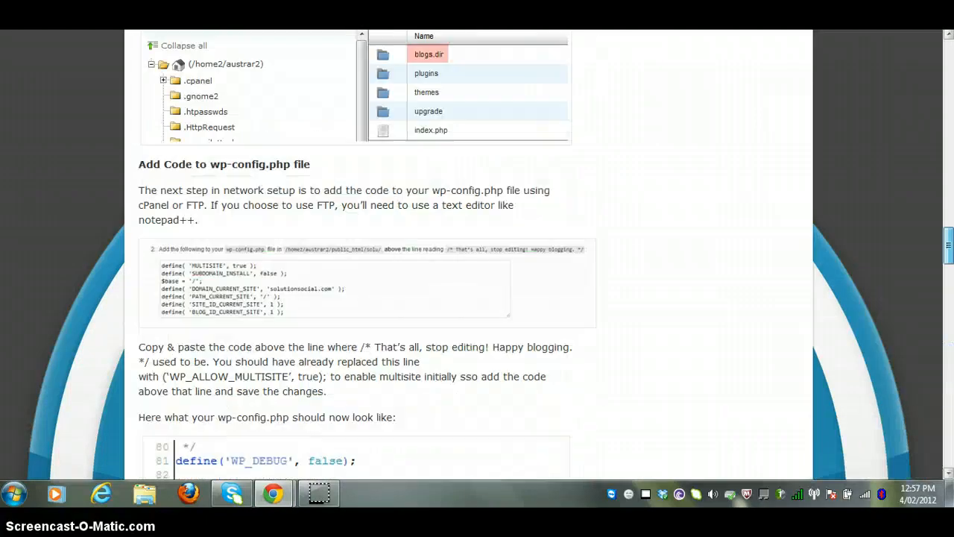
pyautogui.scroll(3)
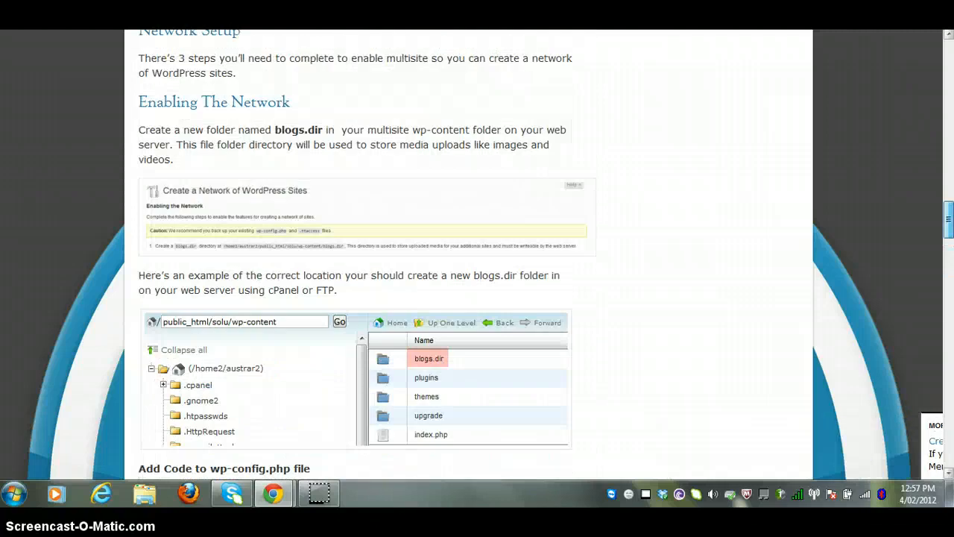